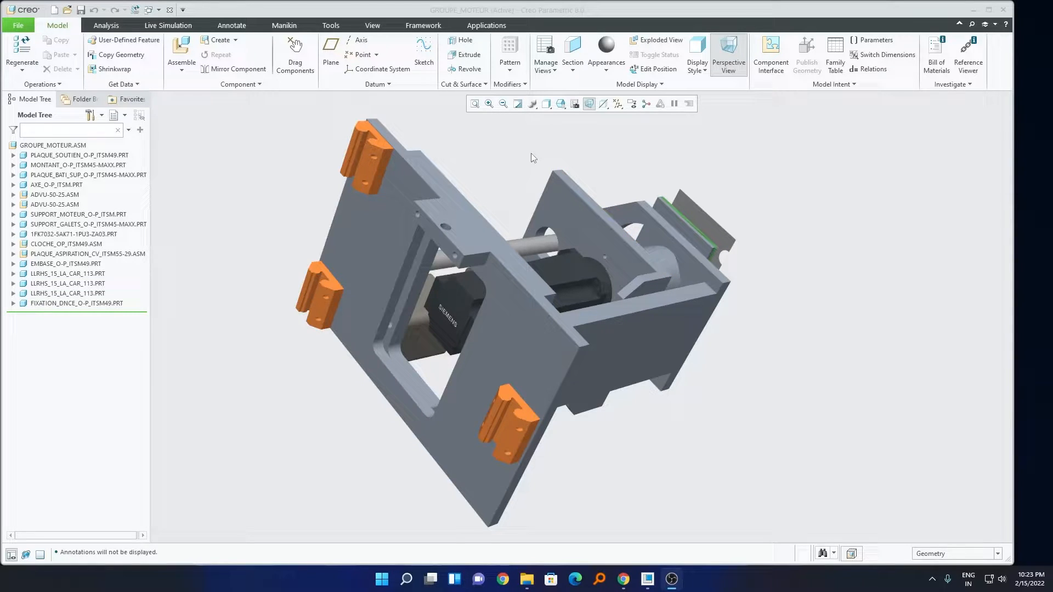
Start a new Drawing file for the open groupe_moteur assembly.
click(18, 25)
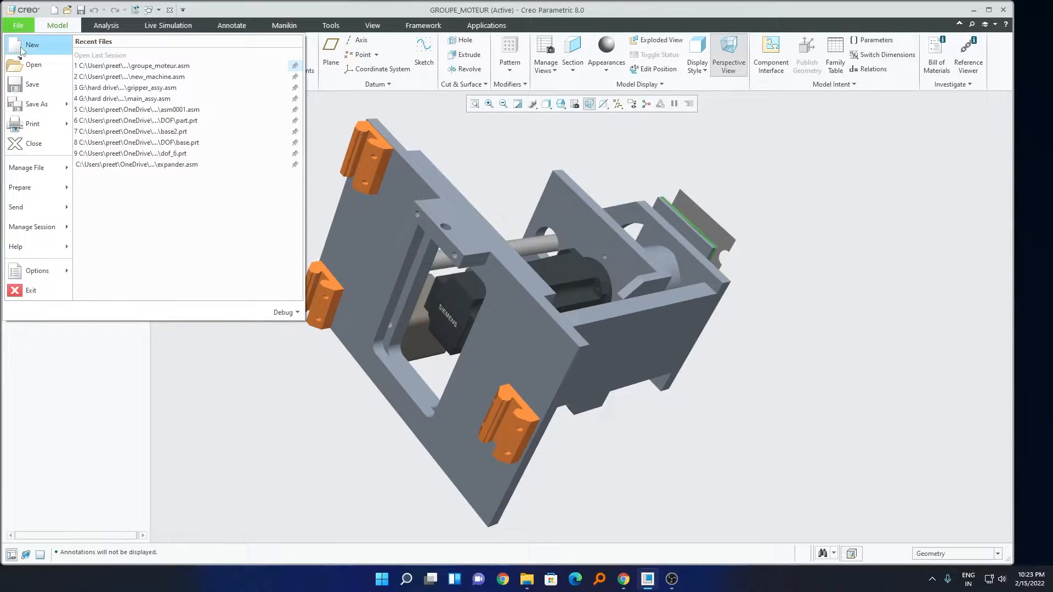
click(32, 44)
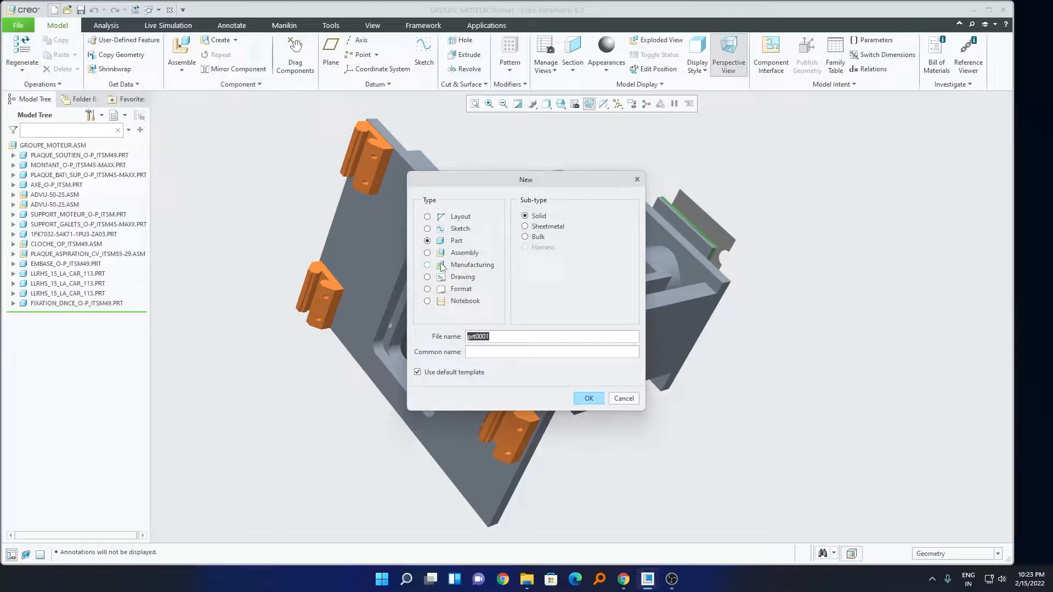
click(426, 277)
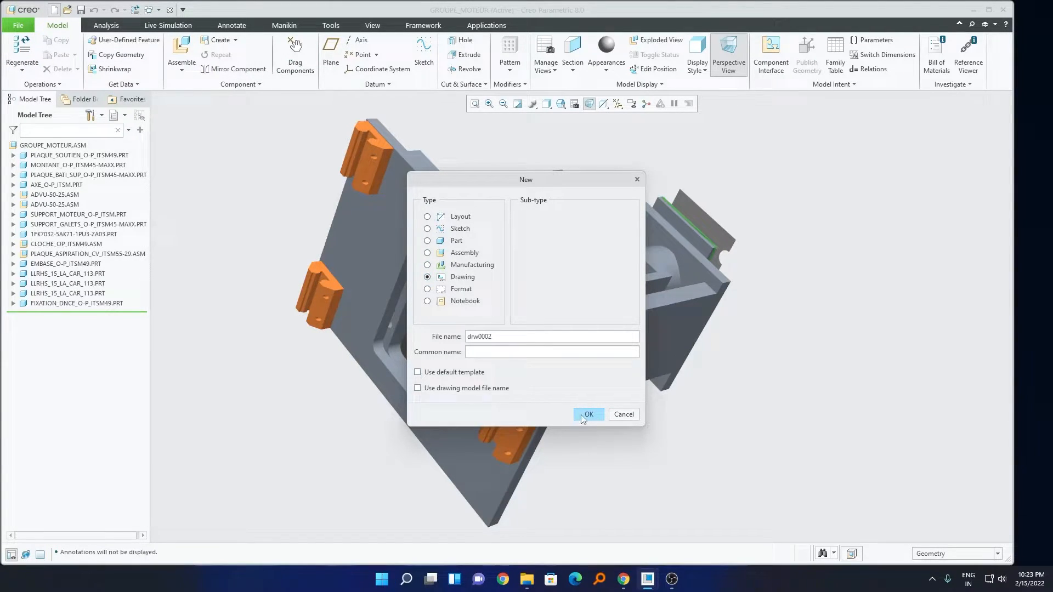
click(587, 415)
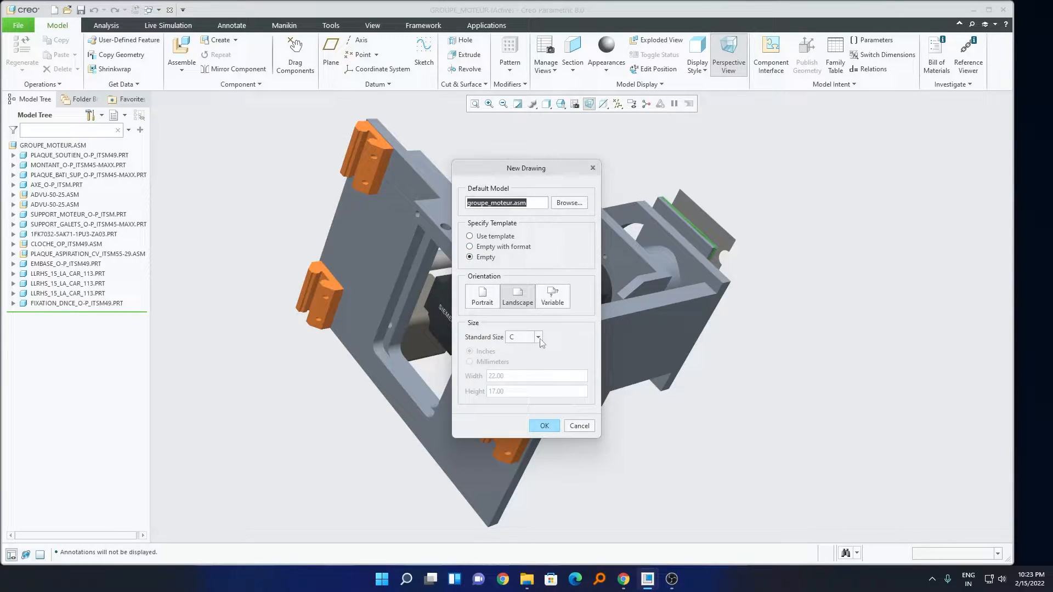
Configure it as an empty A3 landscape sheet, declining the empty-with-format option.
click(536, 337)
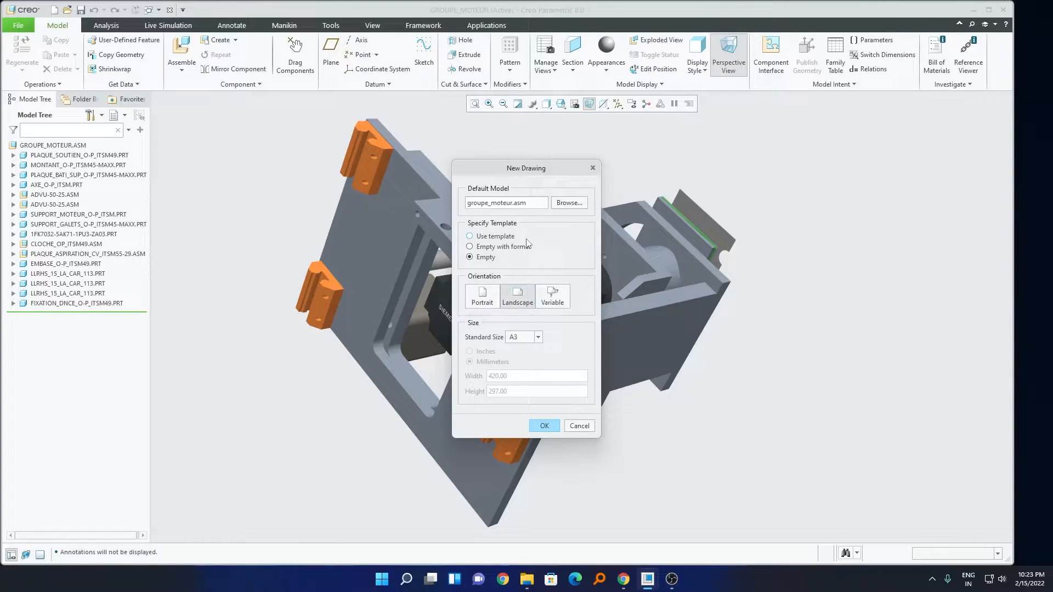
mouse_move(519, 243)
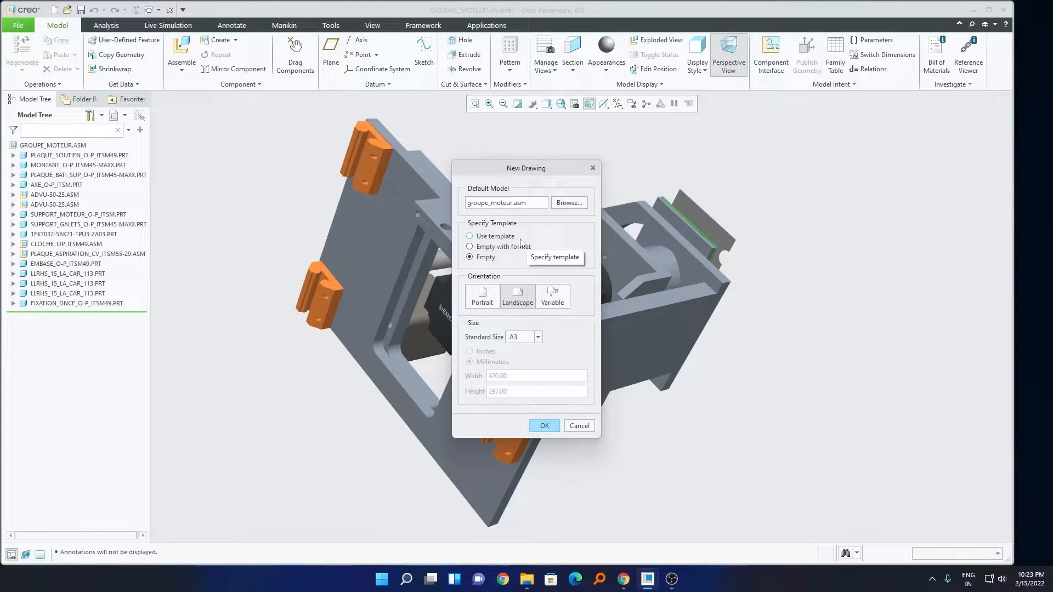
click(469, 247)
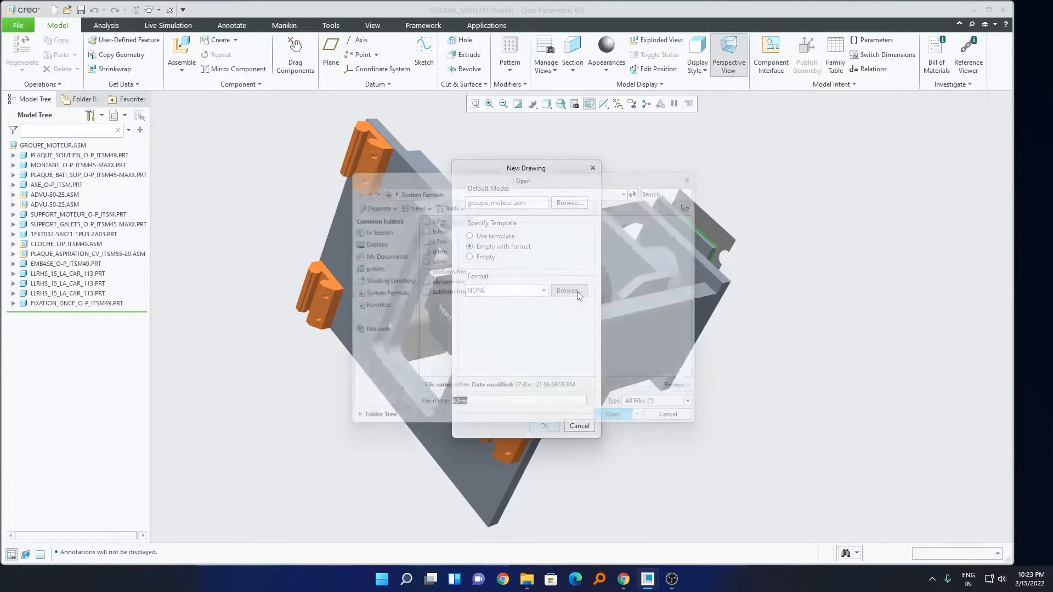
click(668, 414)
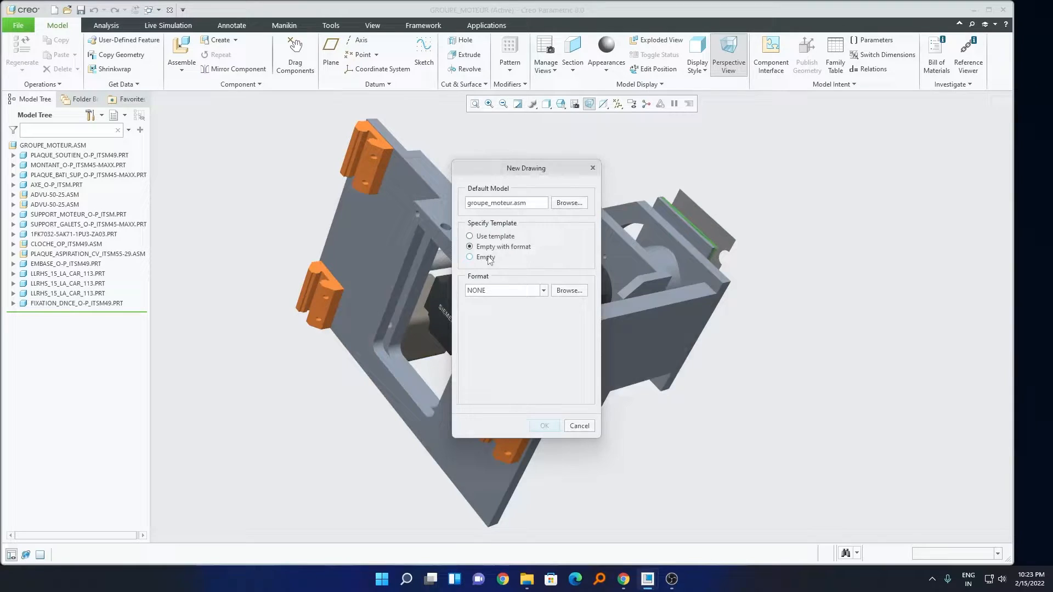
click(470, 257)
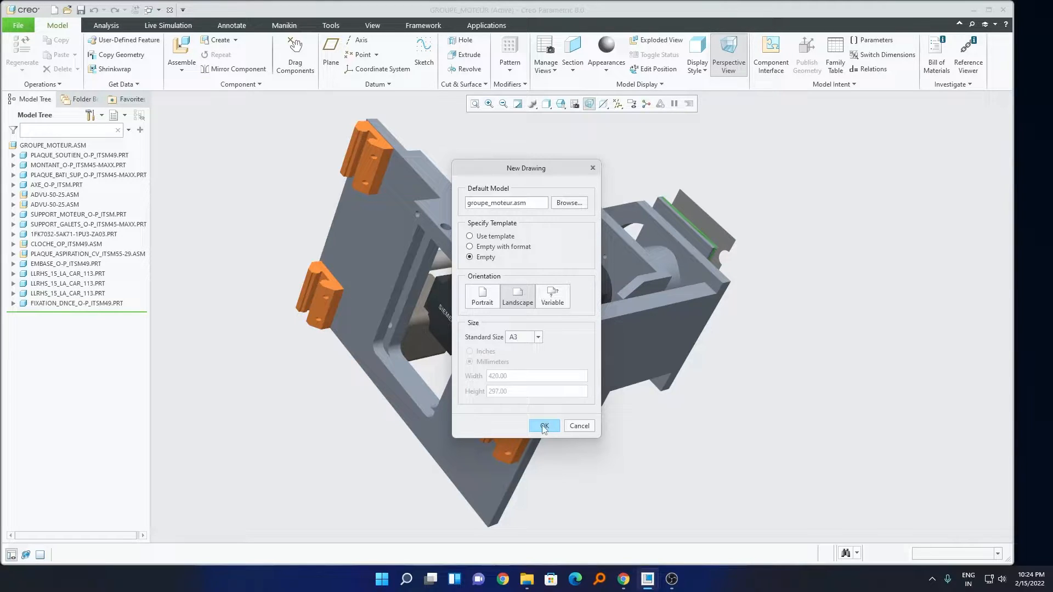
Create drawing DRW0002 and place a shaded general view near the sheet's top-right corner.
click(543, 425)
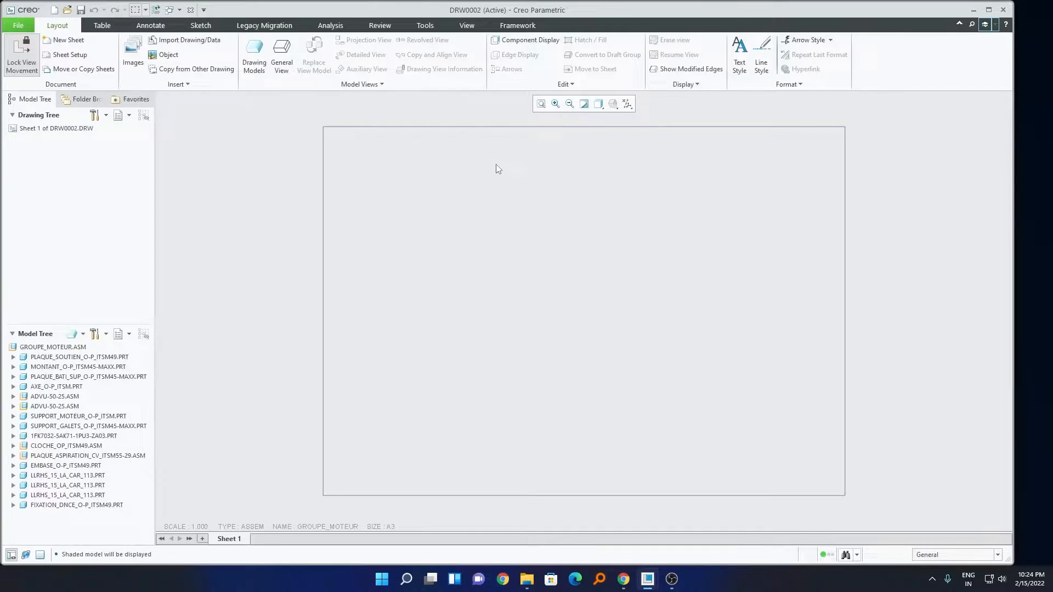
click(282, 55)
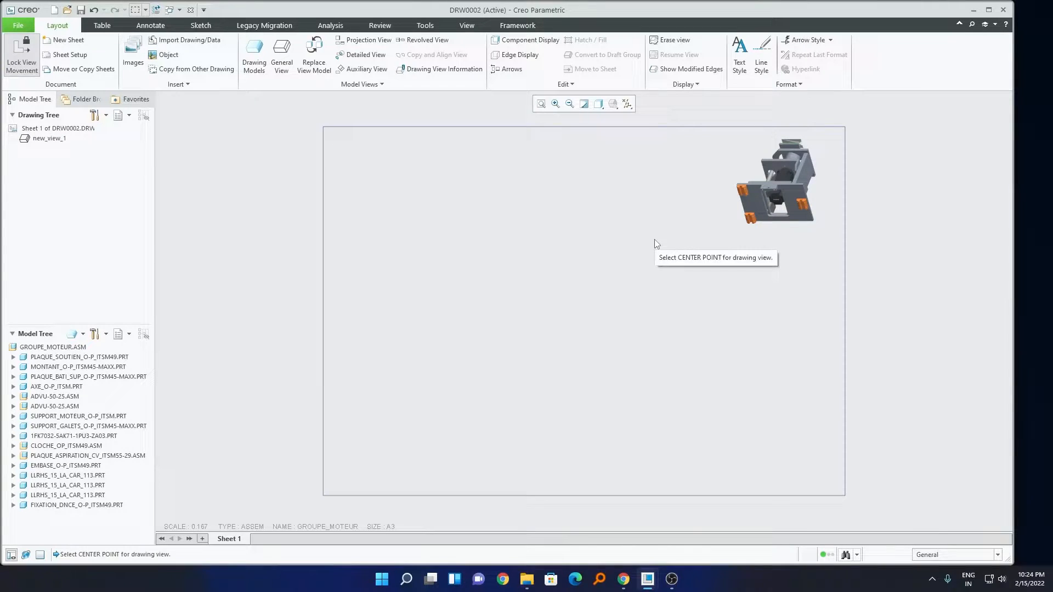
click(770, 179)
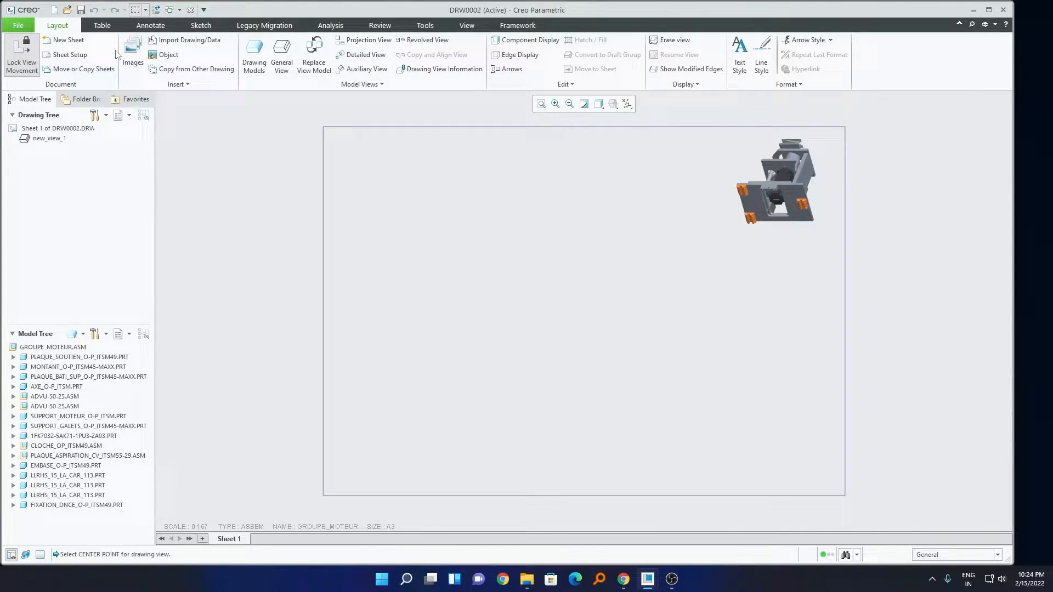
click(101, 25)
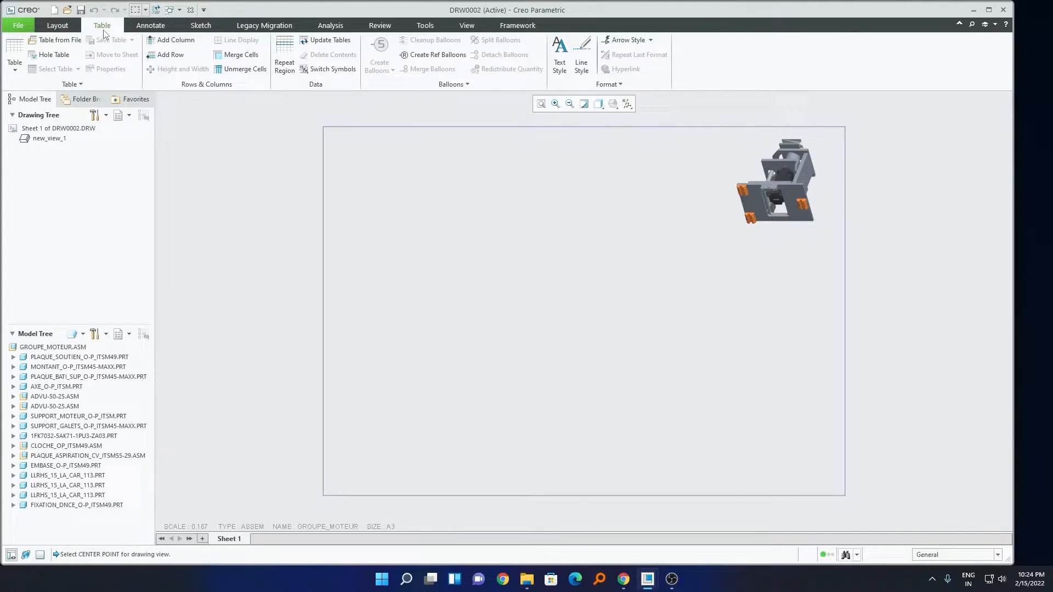
Insert the saved BOM table file, listing the 13 assembly components, near the sheet centre.
click(13, 50)
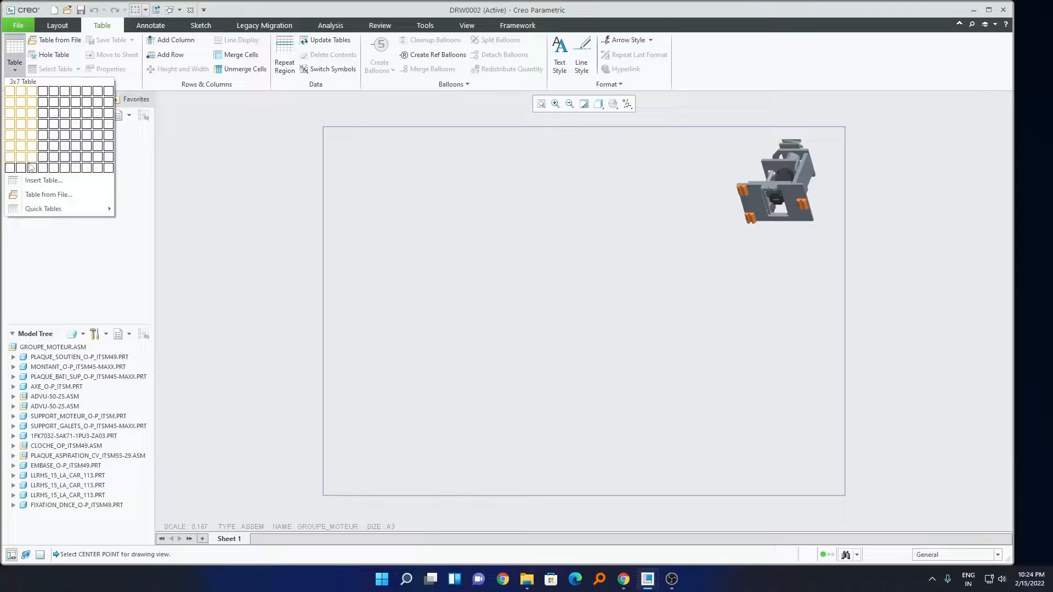
click(43, 208)
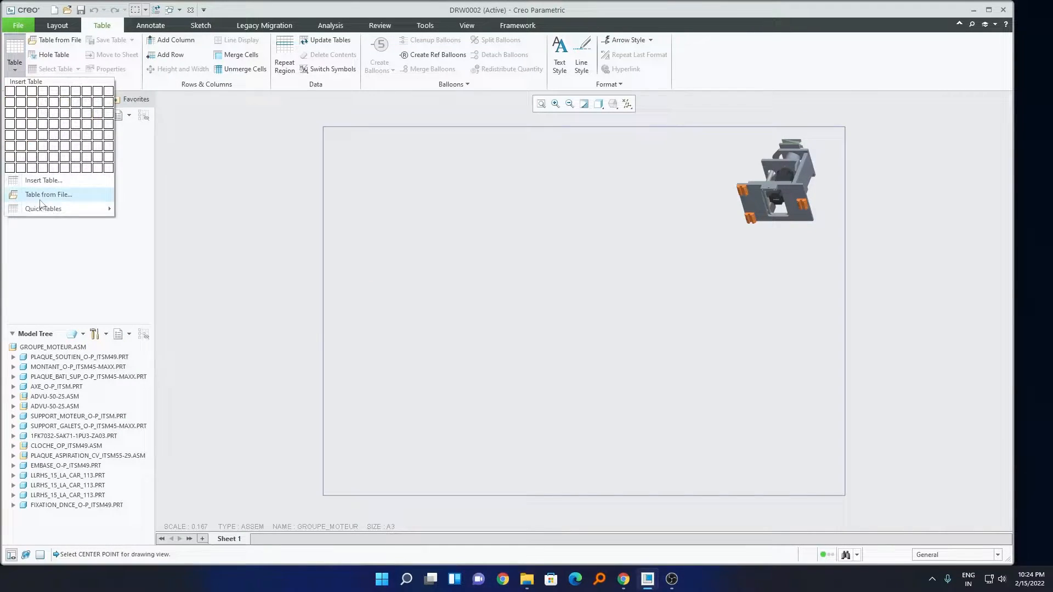
click(42, 208)
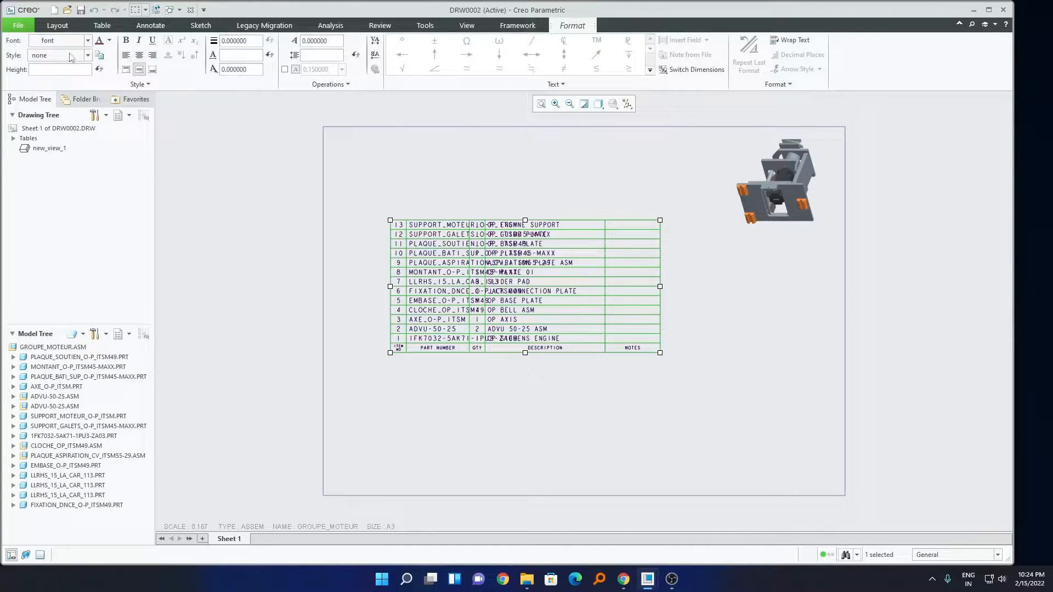
Restyle the table text in the Arial Rounded MT Pro font.
click(86, 40)
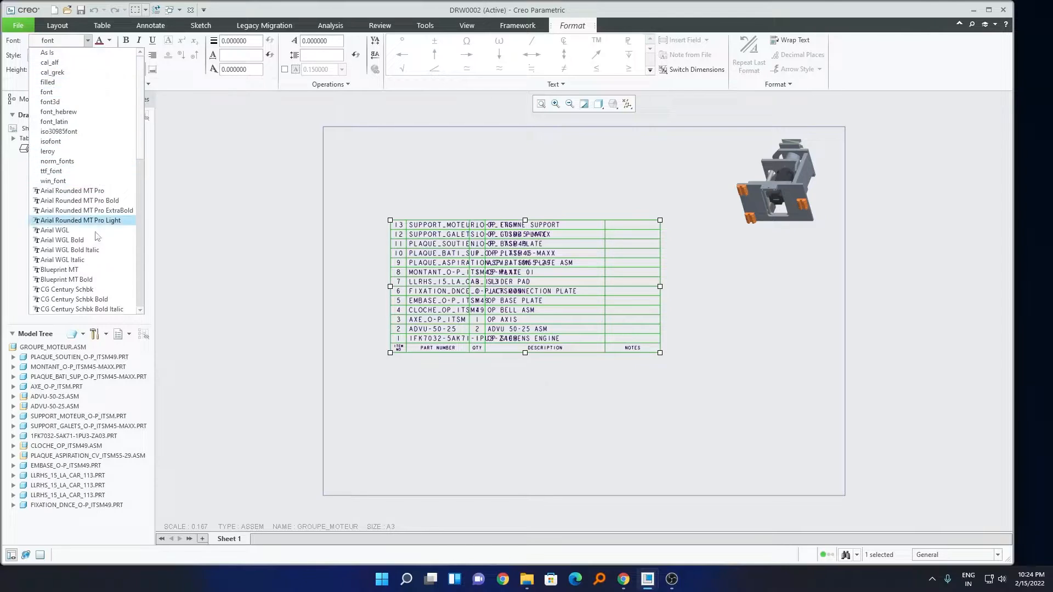
scroll(down, 3)
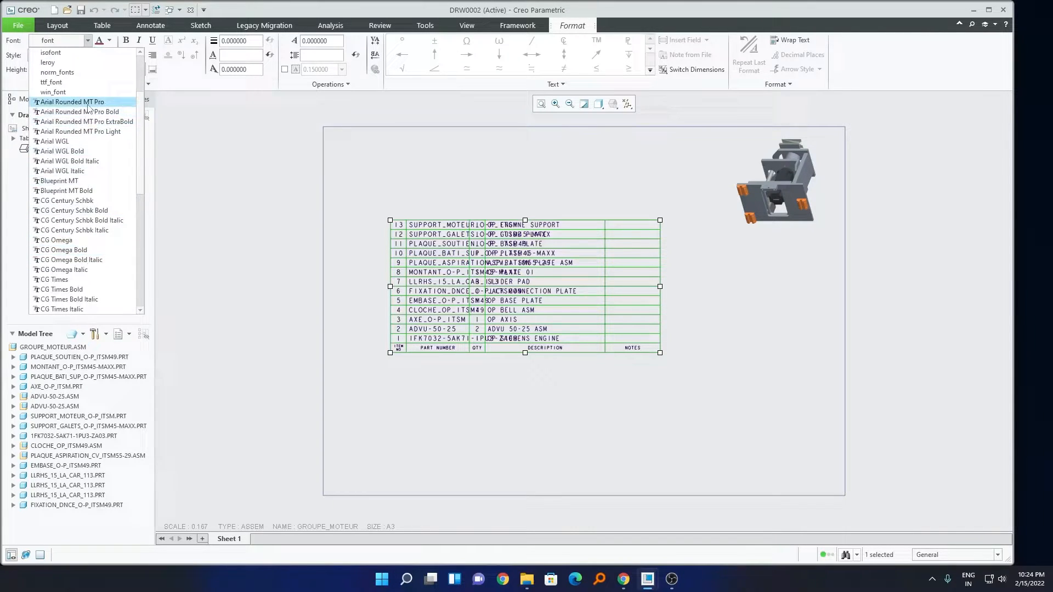
click(68, 101)
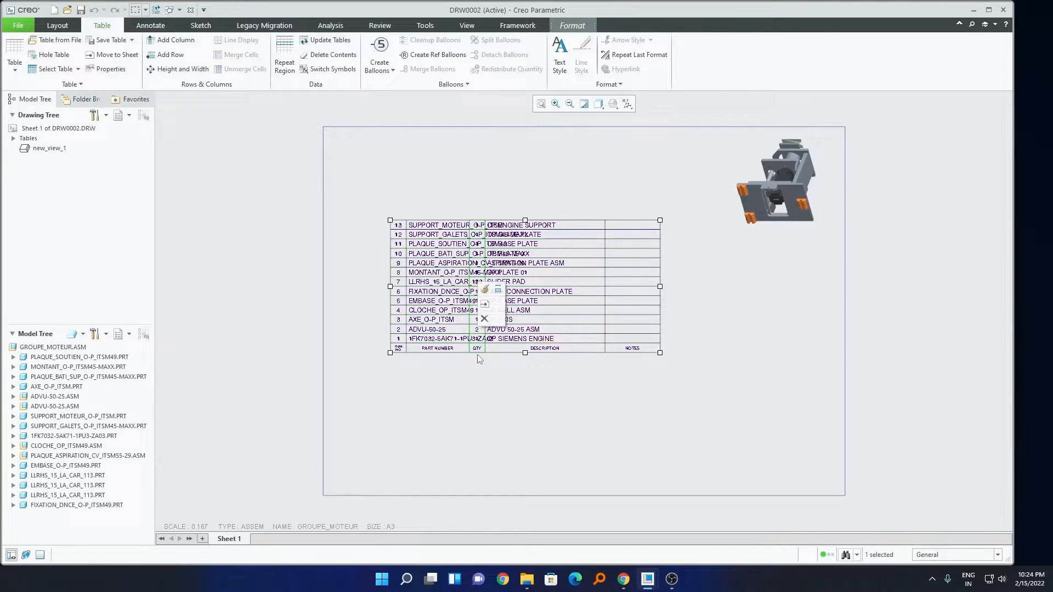
Try the part number column at a width of 3.5 drawing units.
click(181, 68)
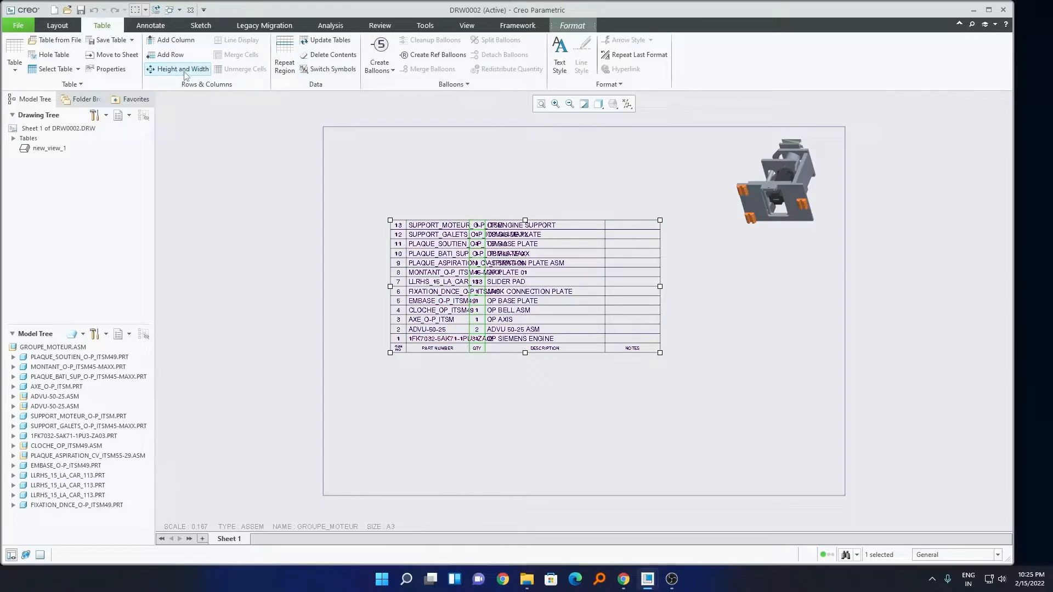
click(181, 68)
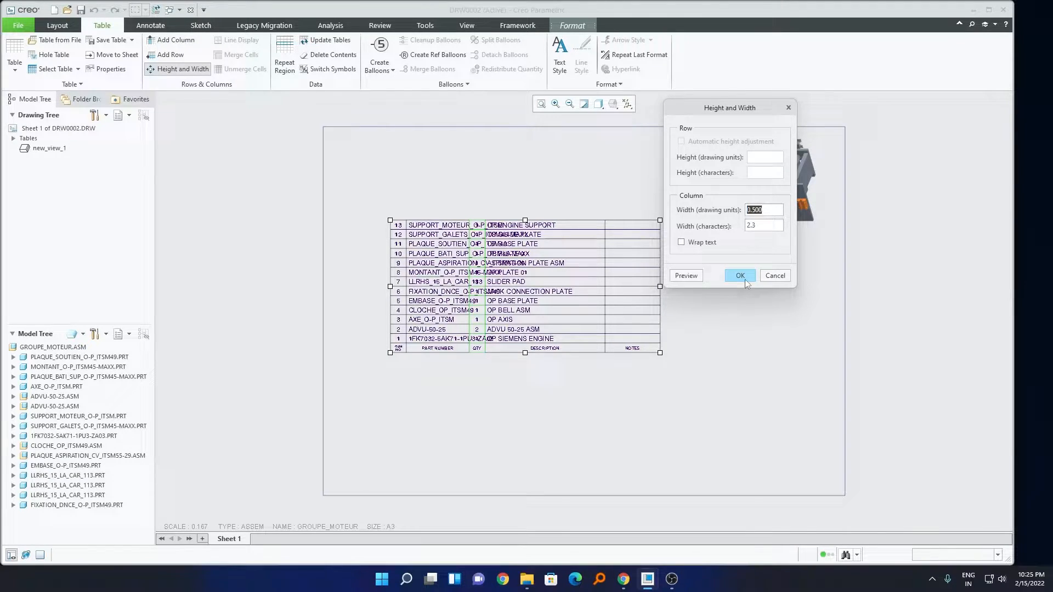
click(738, 276)
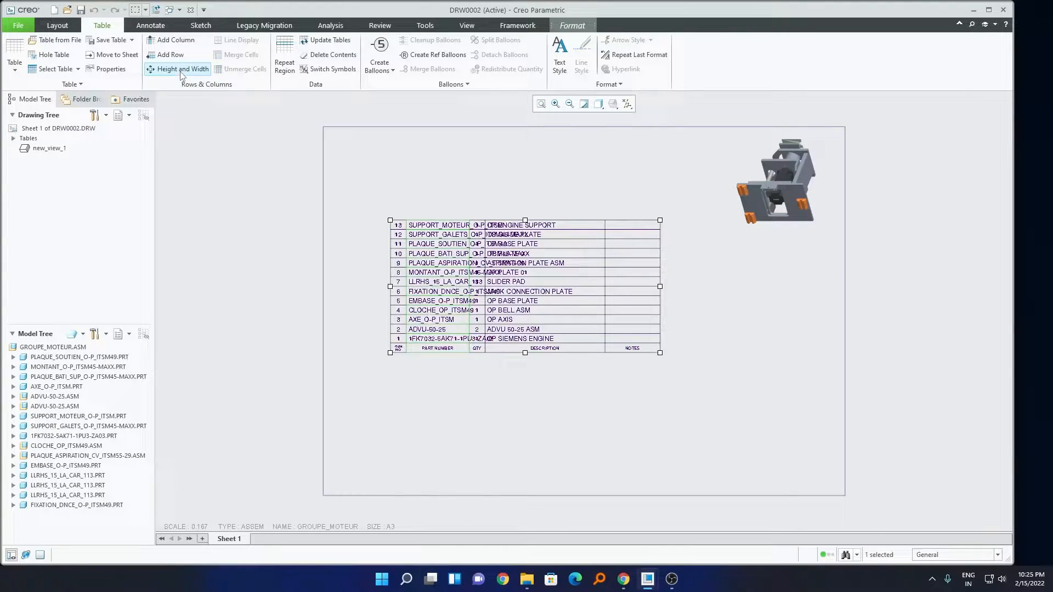
click(181, 68)
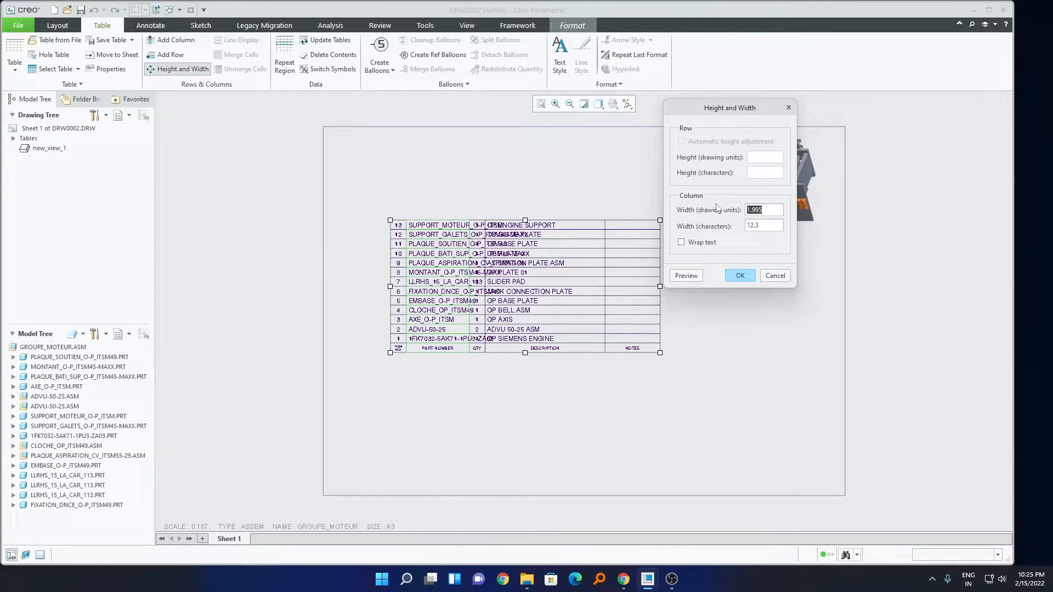
text(3.)
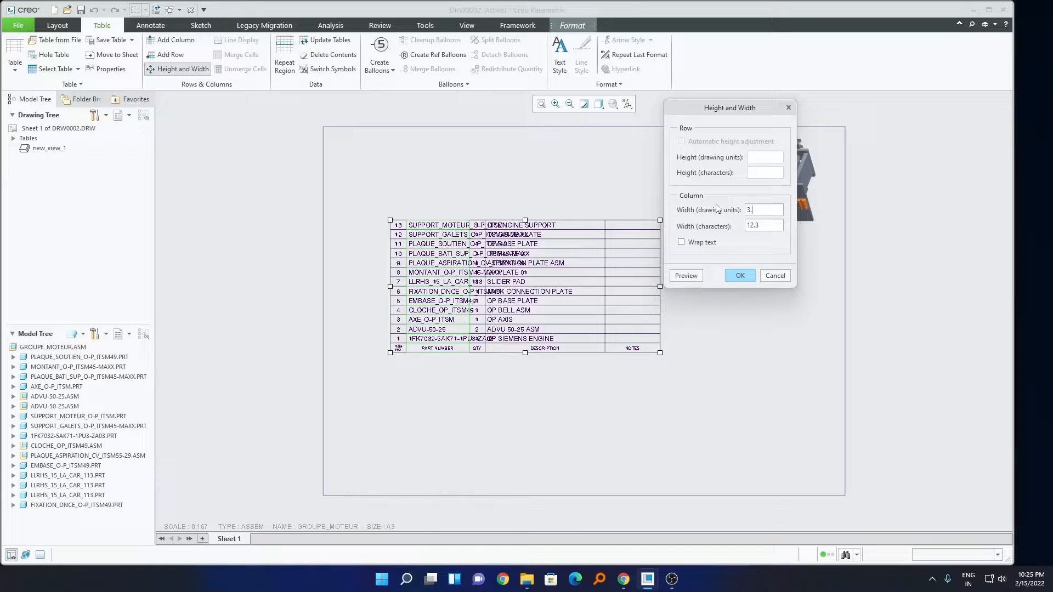
click(686, 275)
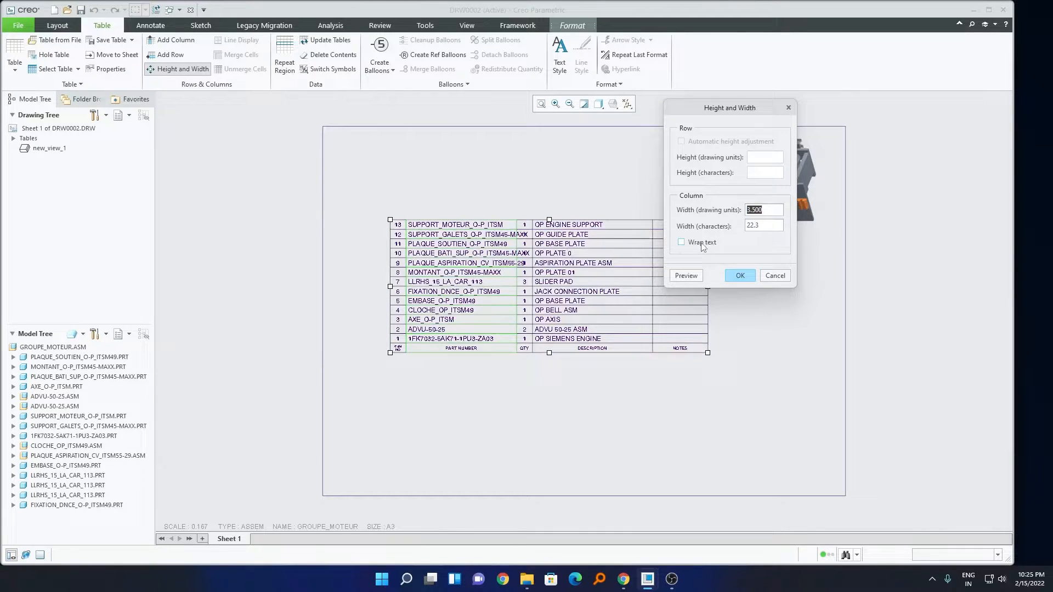
mouse_move(681, 242)
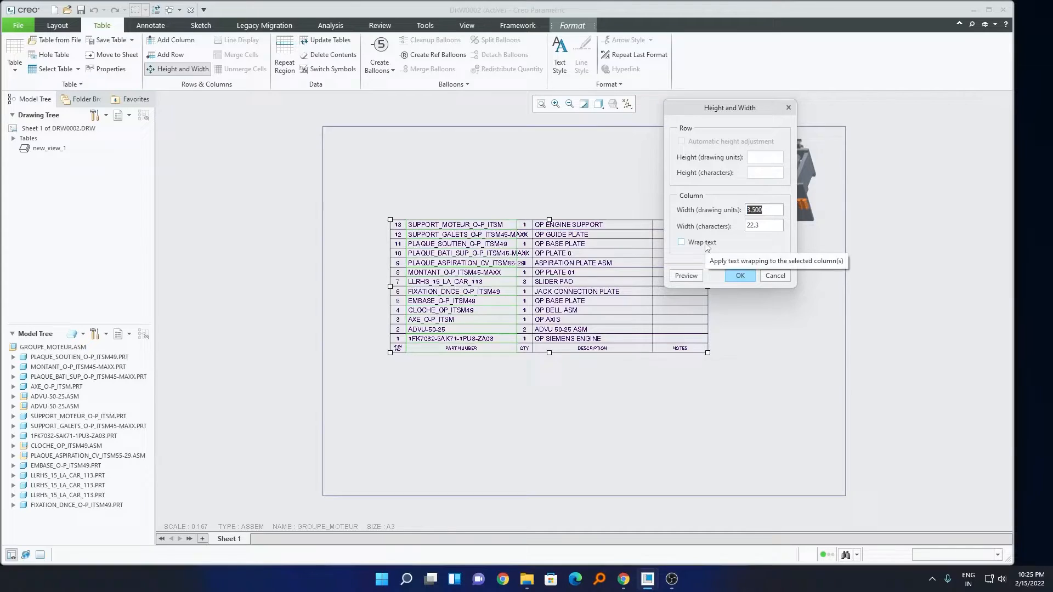
Toggle text wrapping off again and widen the column to 4 drawing units.
click(681, 243)
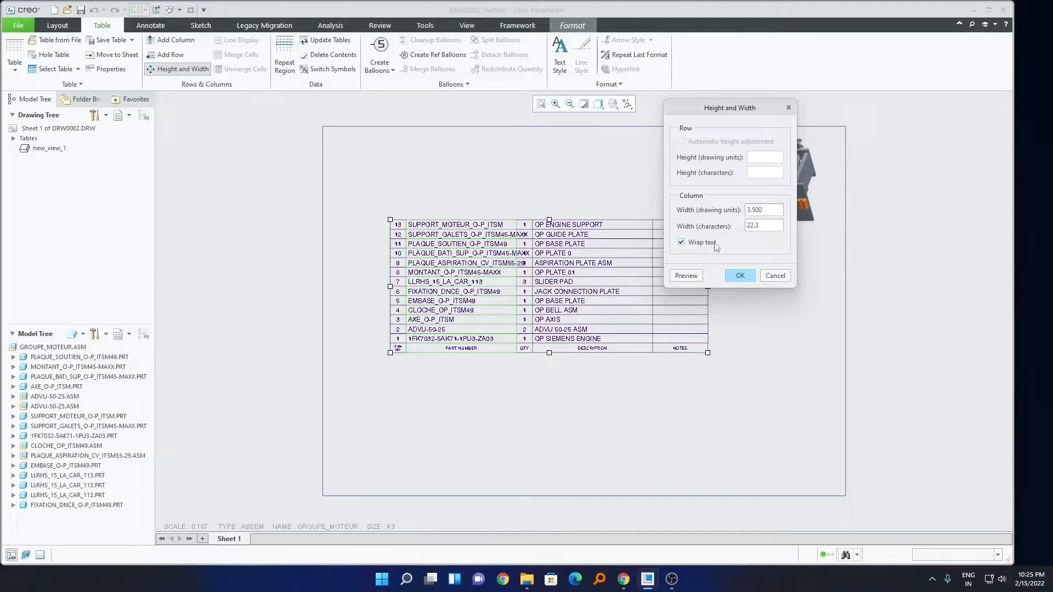
mouse_move(701, 242)
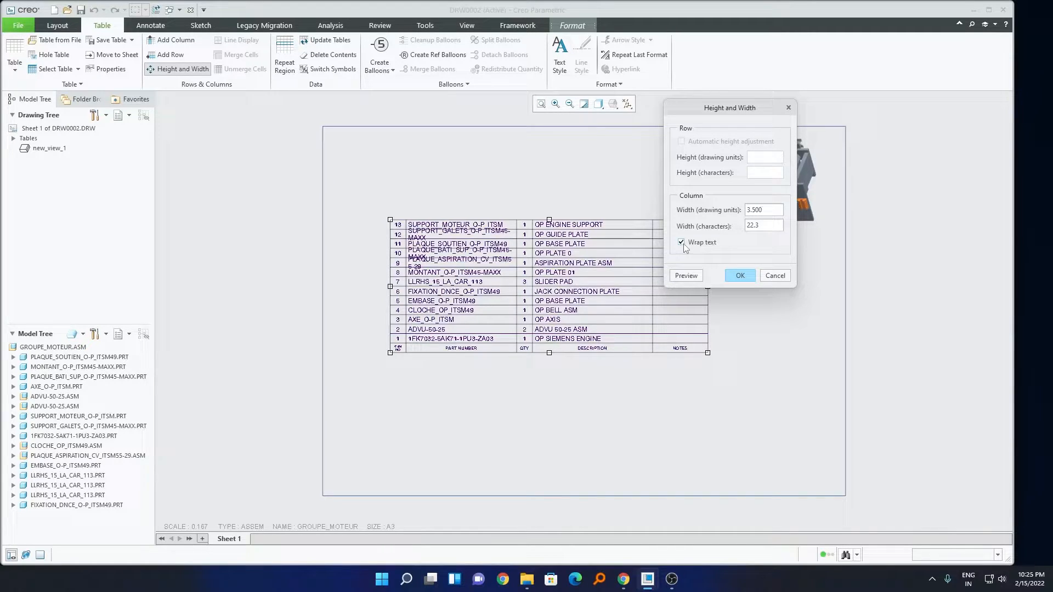
click(681, 241)
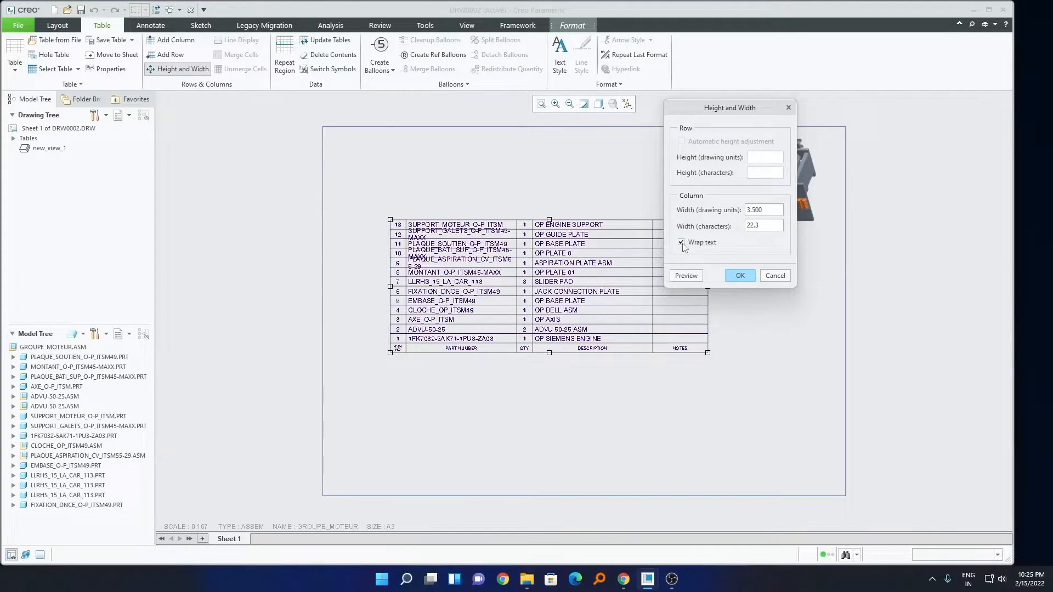
click(681, 243)
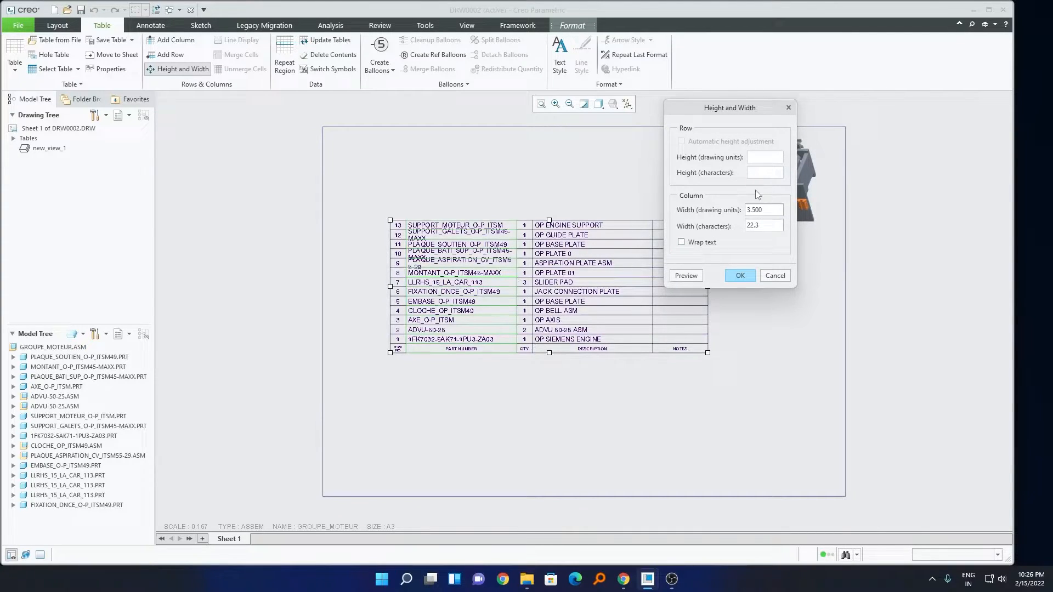
text(4)
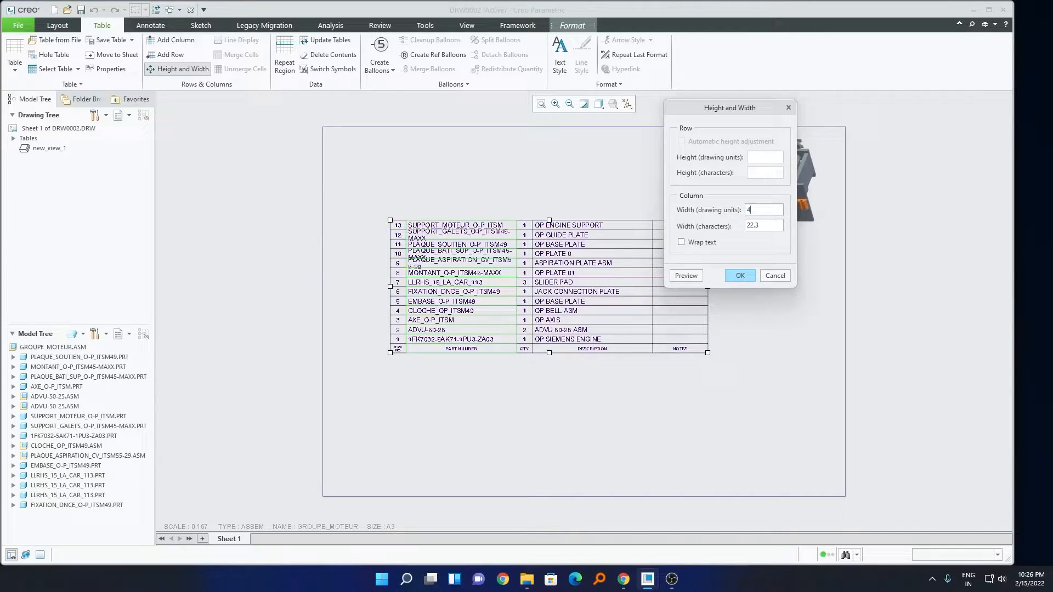
click(684, 276)
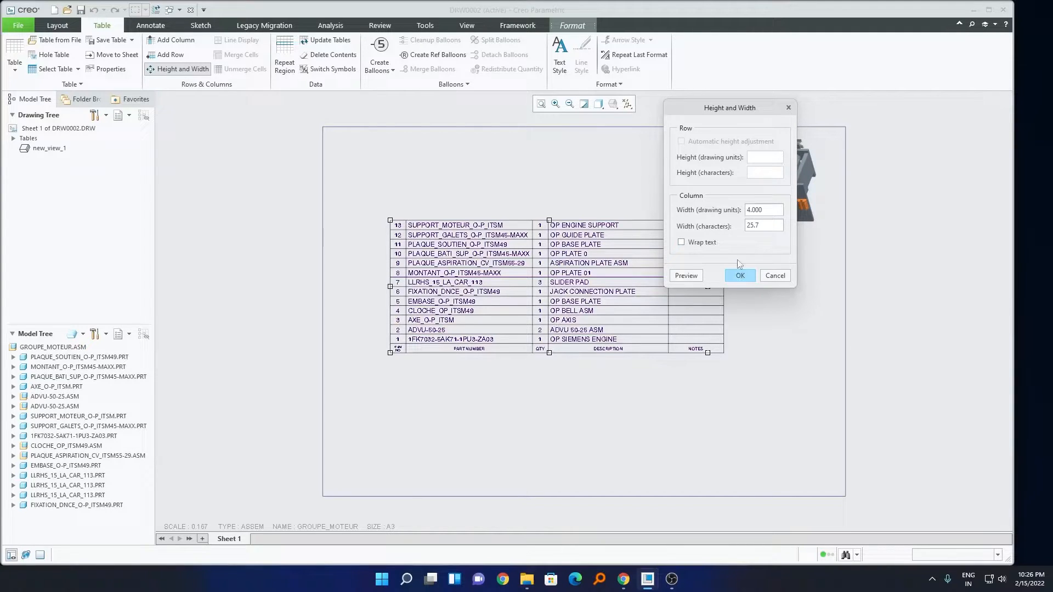
drag(729, 108, 757, 109)
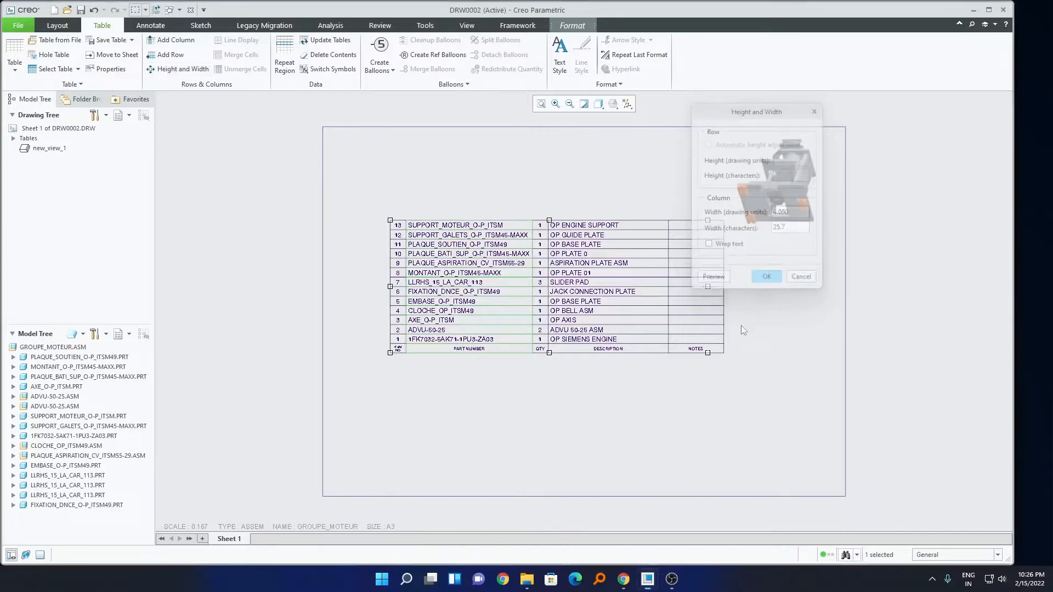
Set the description column width to 3.5 drawing units.
click(766, 276)
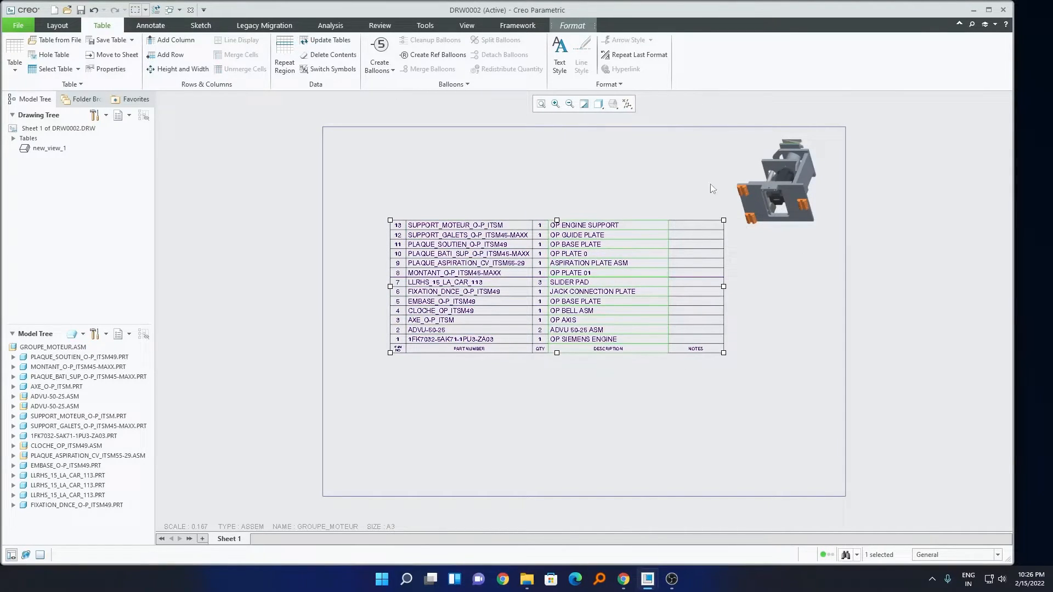
click(182, 68)
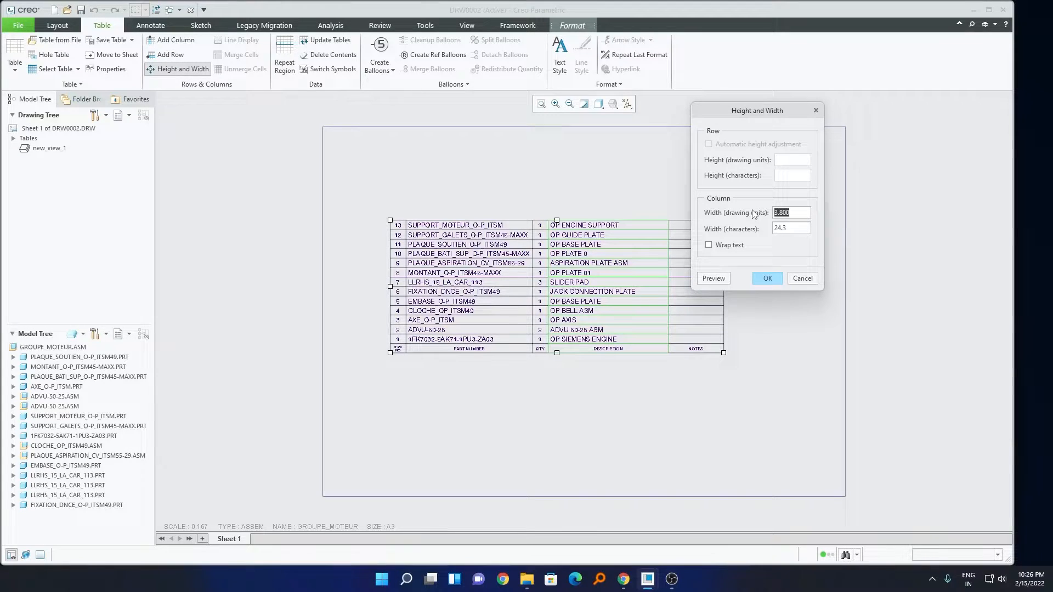
text(3.5)
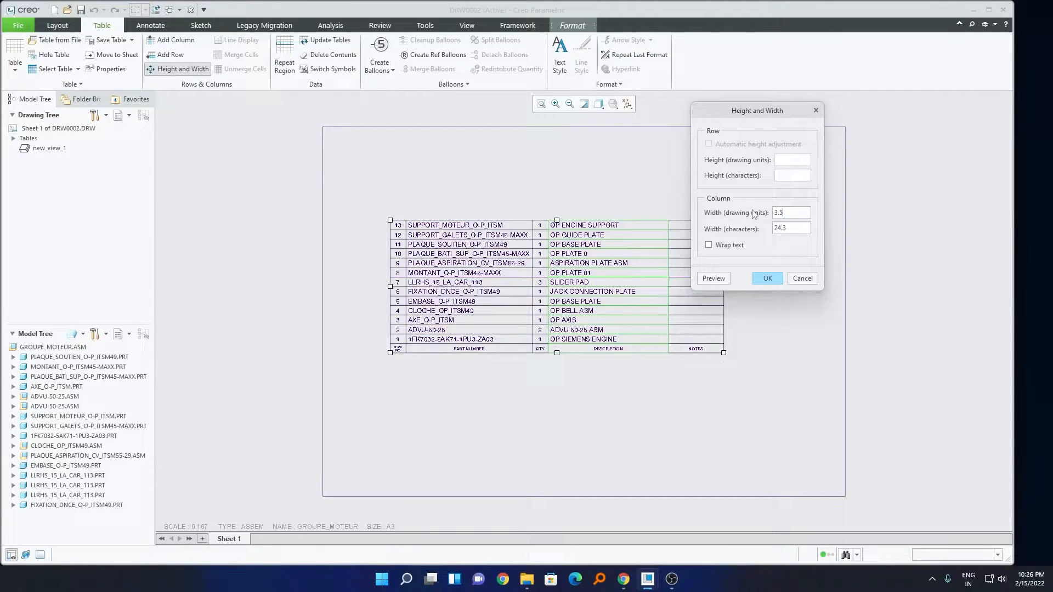
click(767, 277)
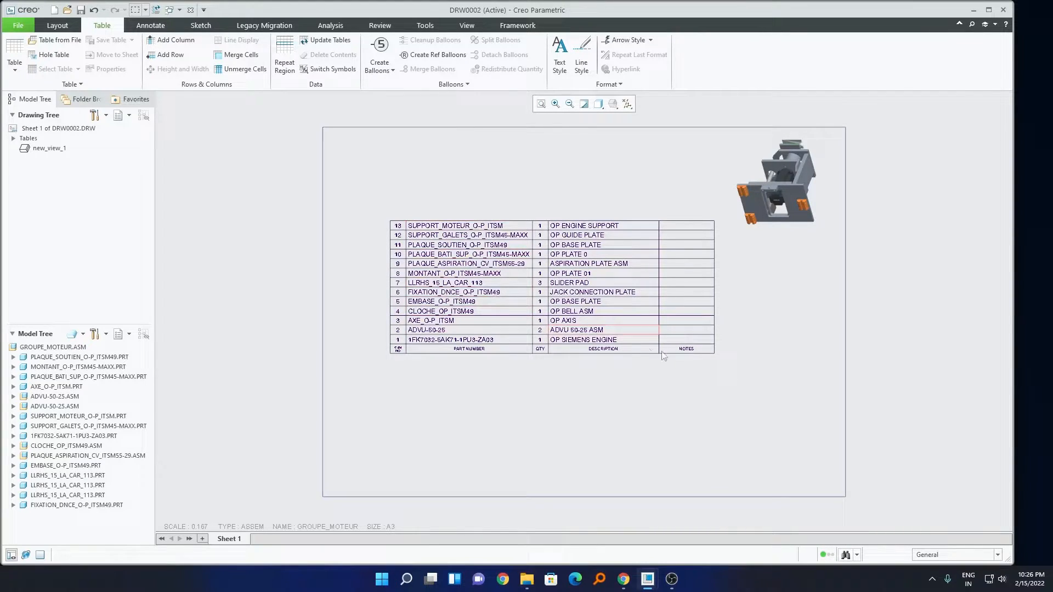
click(441, 300)
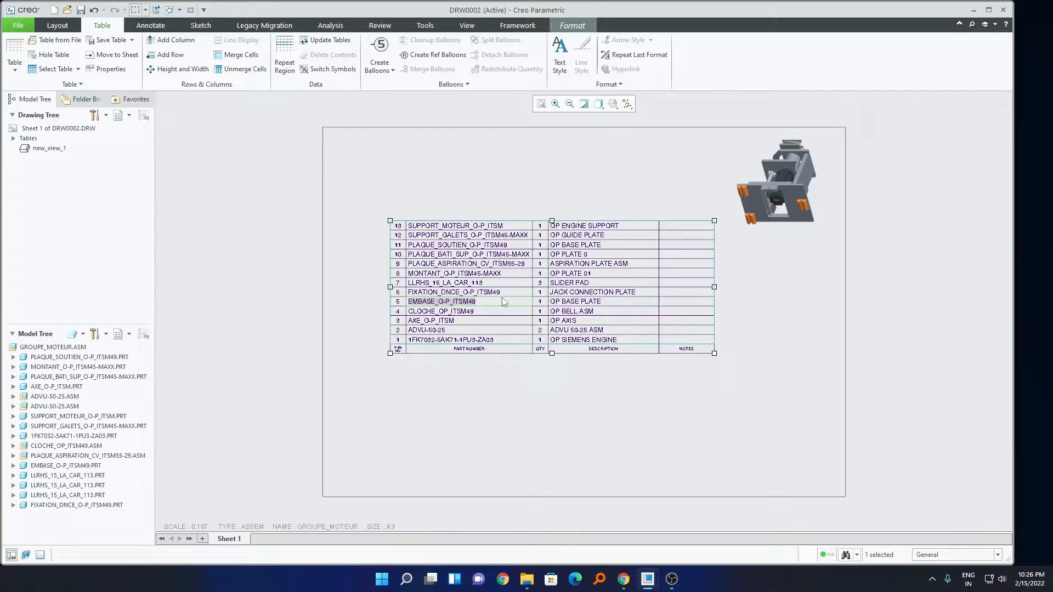
Delete the BOM table, confirming the repeat-region prompts, leaving only the assembly view.
click(500, 283)
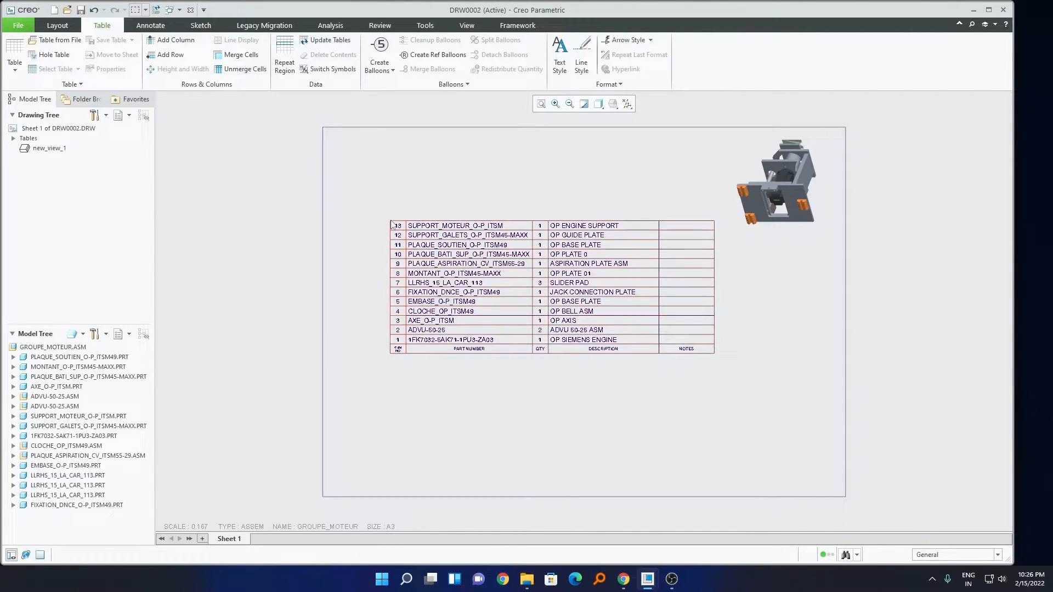
click(335, 55)
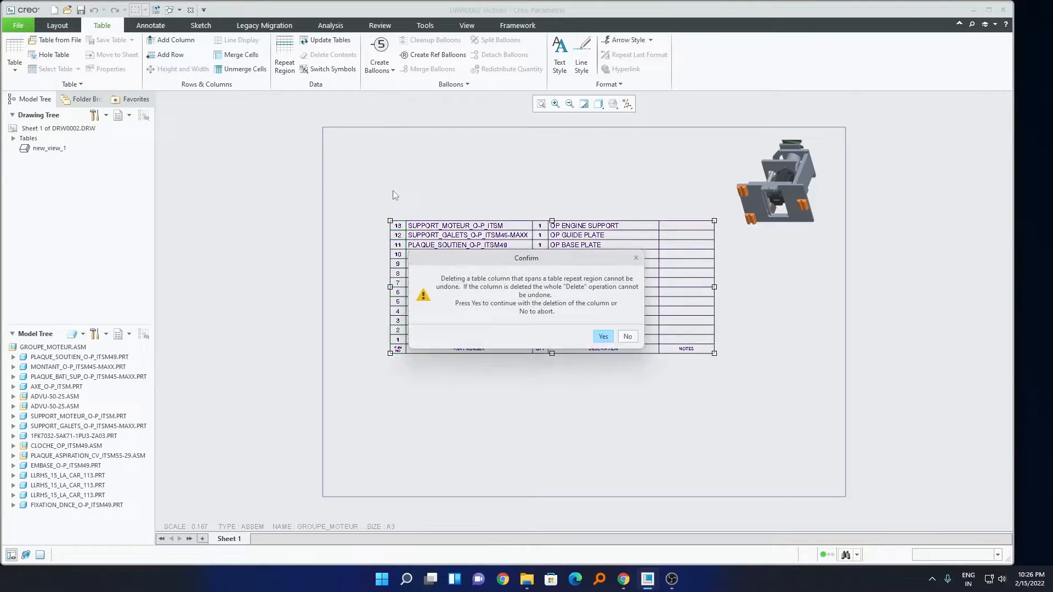
click(602, 336)
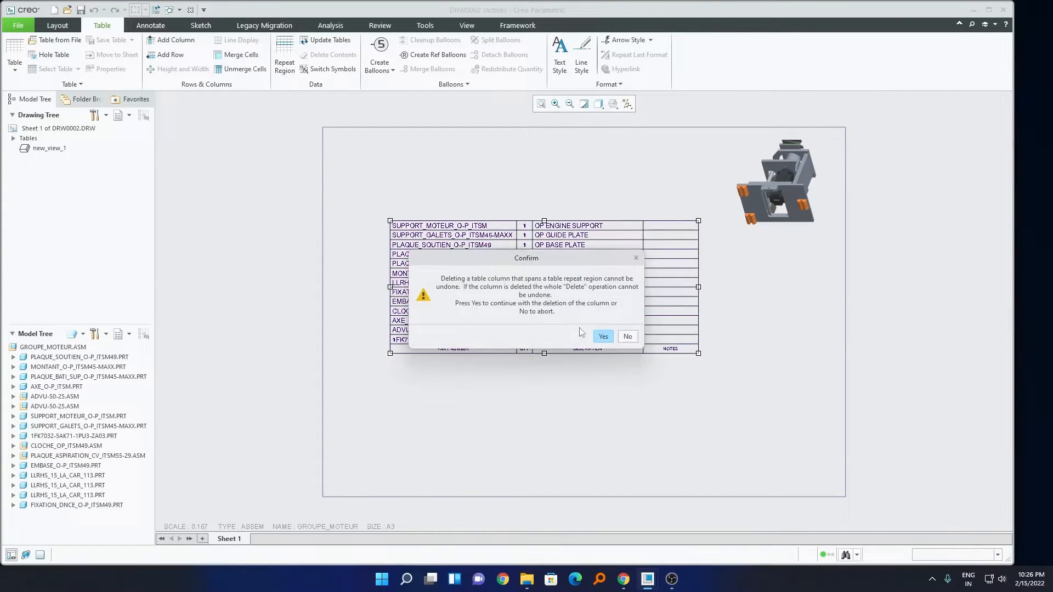
click(602, 335)
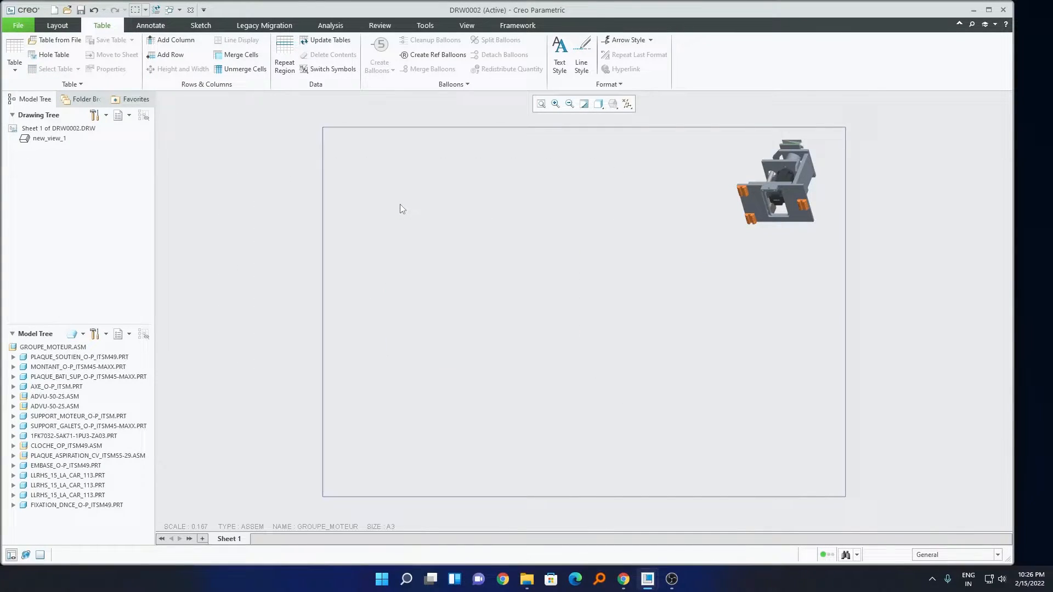
mouse_move(347, 172)
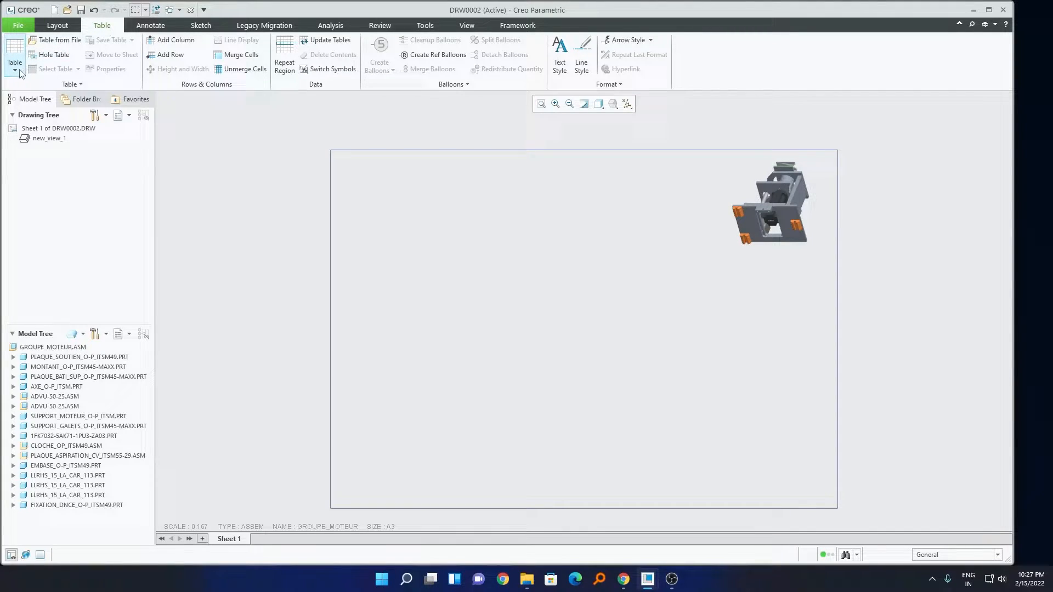
Place a new empty 5x2 table in the middle of the sheet.
click(14, 61)
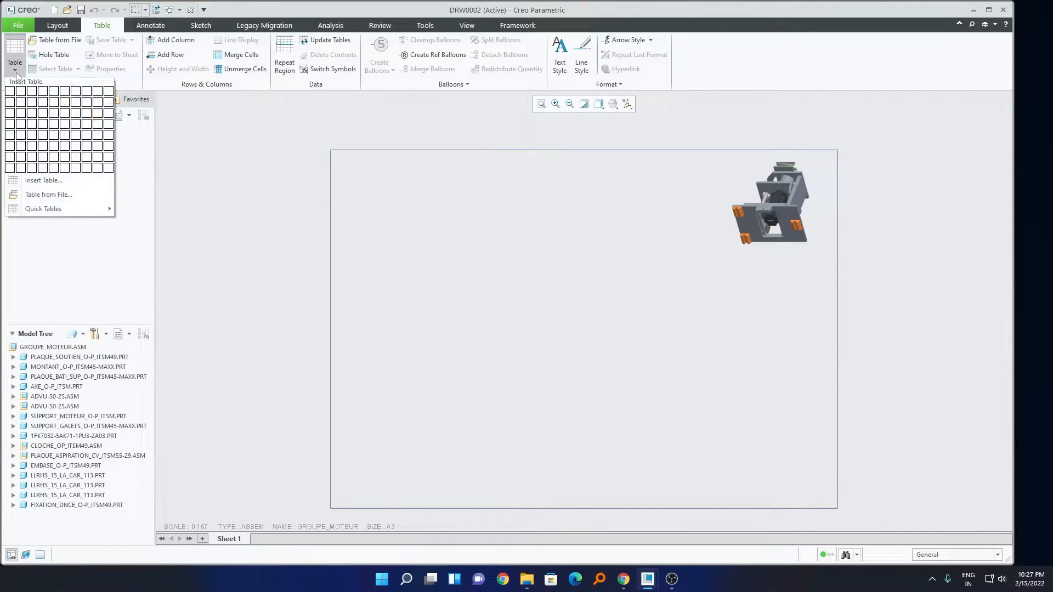
mouse_move(53, 92)
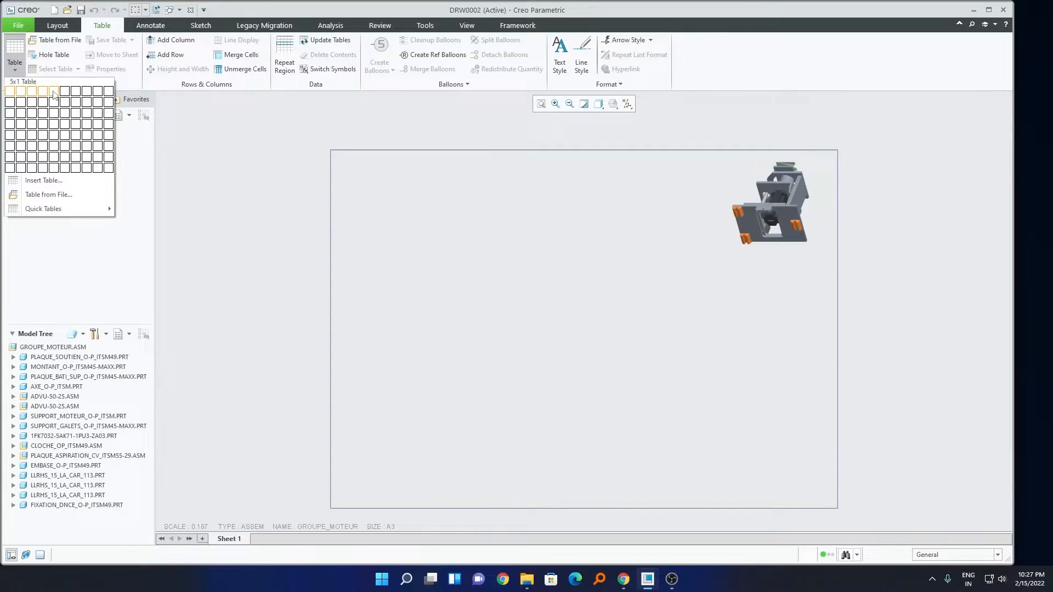
mouse_move(53, 102)
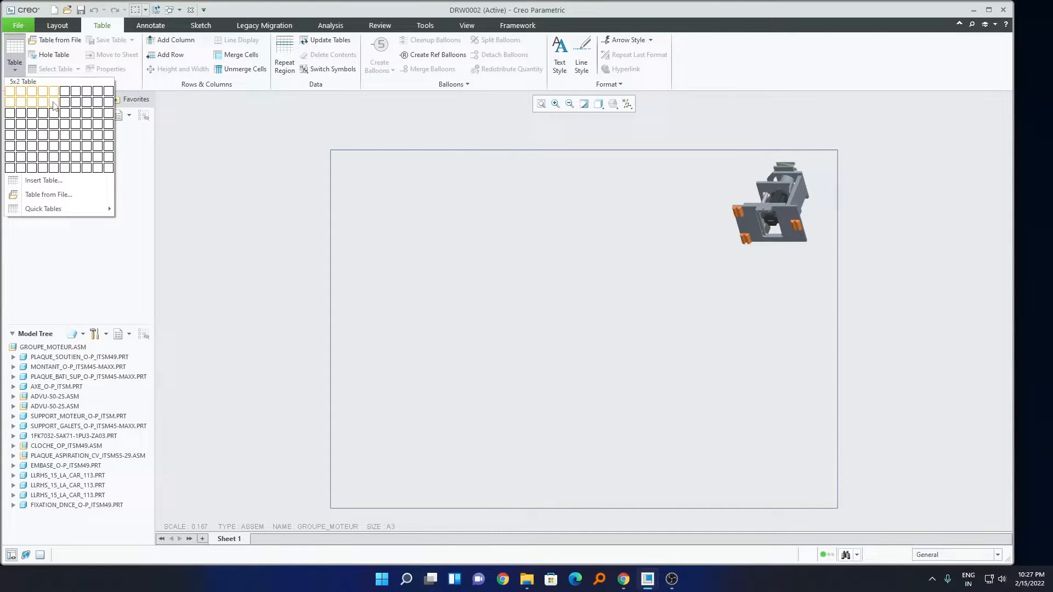
click(52, 102)
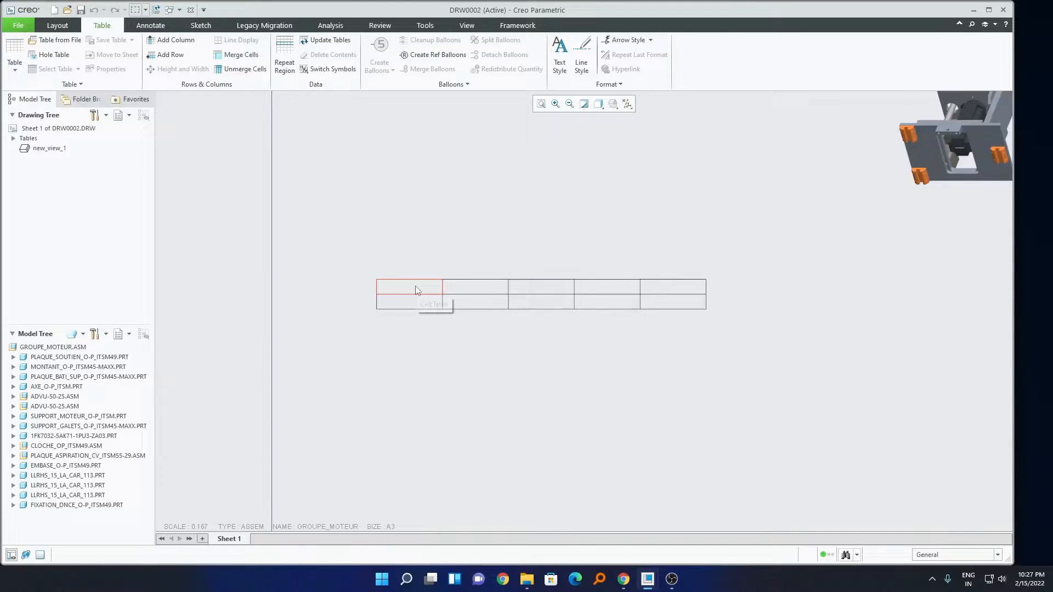
click(414, 287)
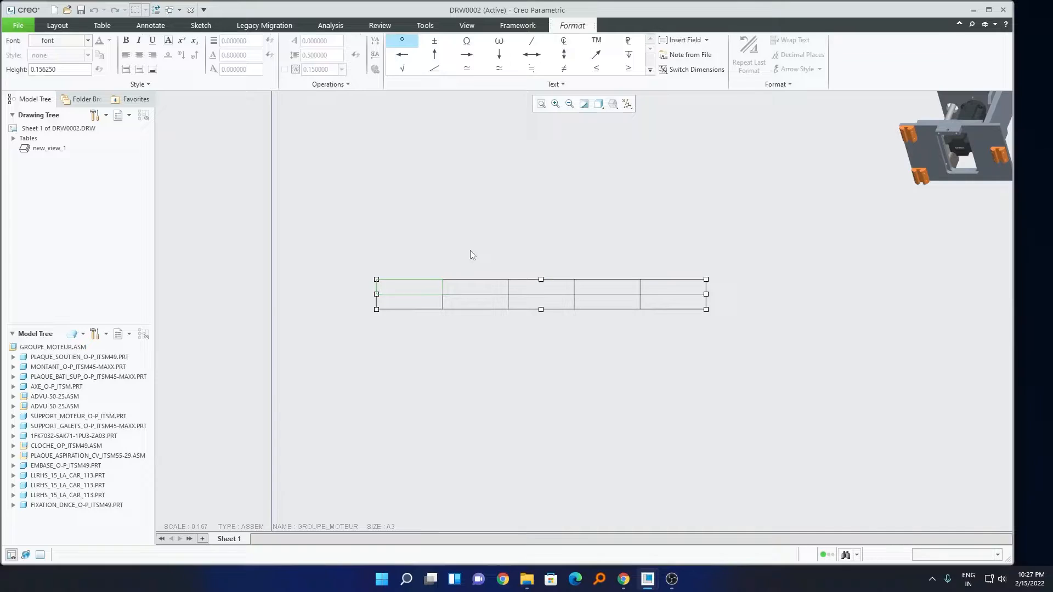
Enter the headers Sr No, Part Name and Bom Level in the first three cells.
text(S)
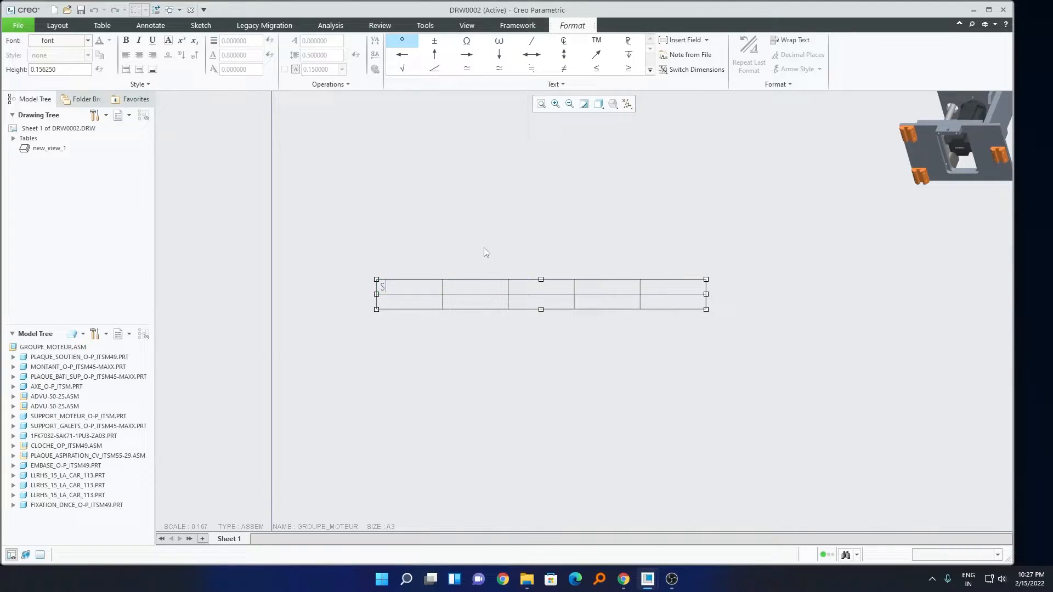
text(Sr No)
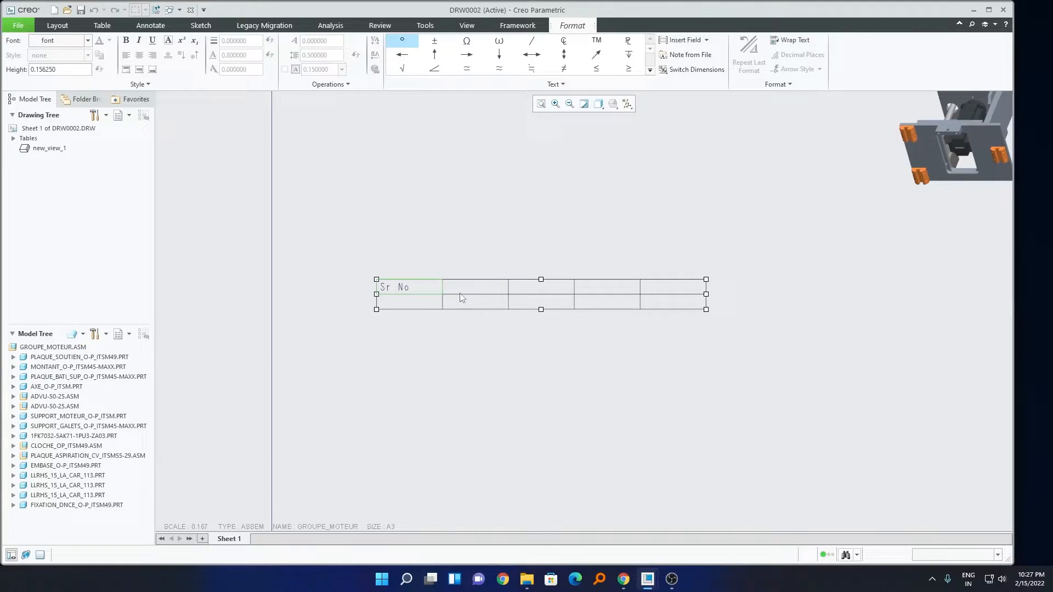
click(475, 287)
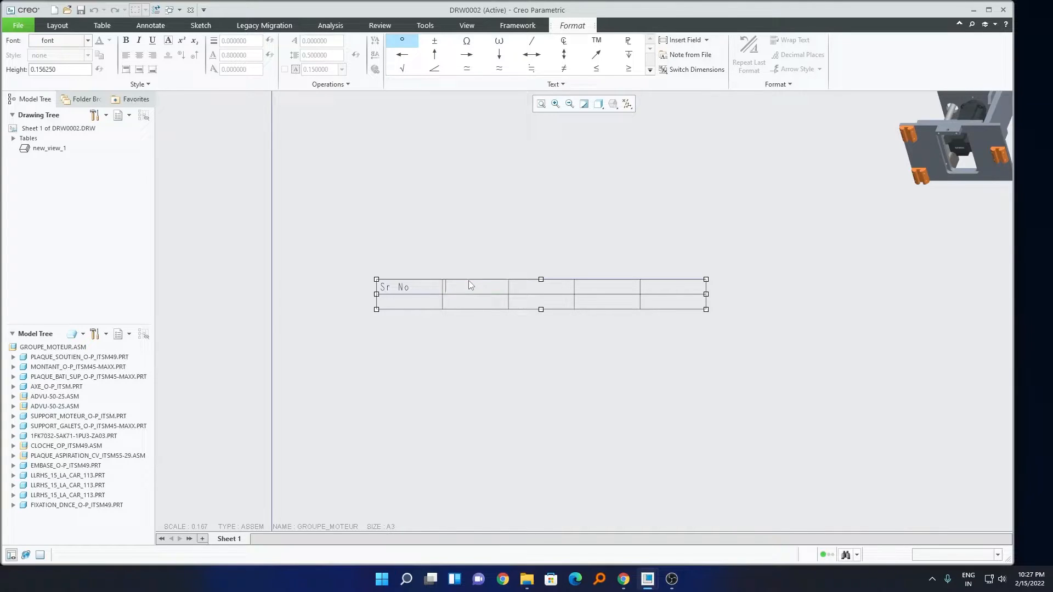
text(Part Name)
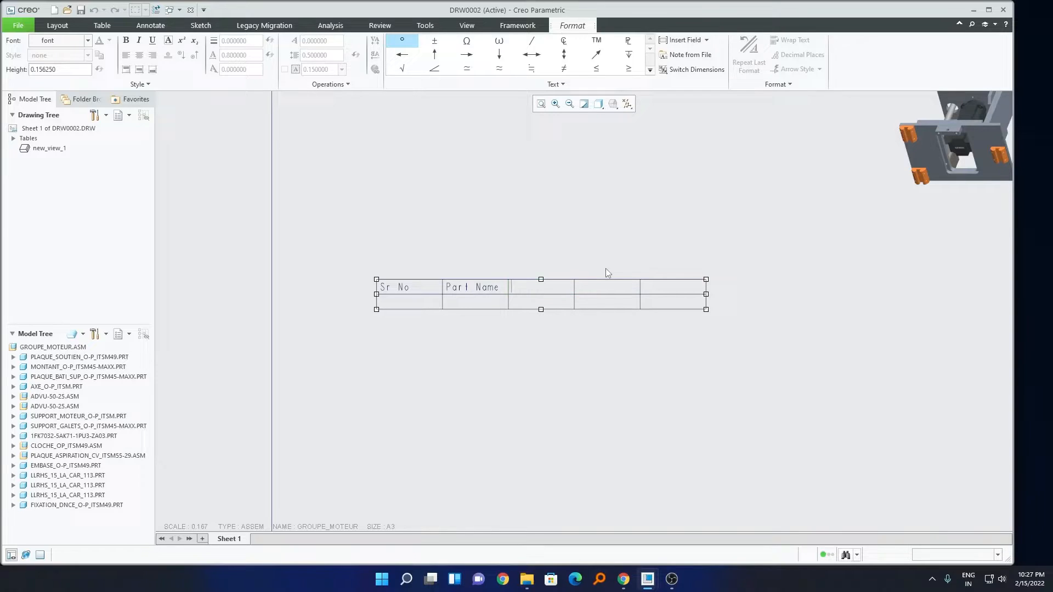
text(Bom Level)
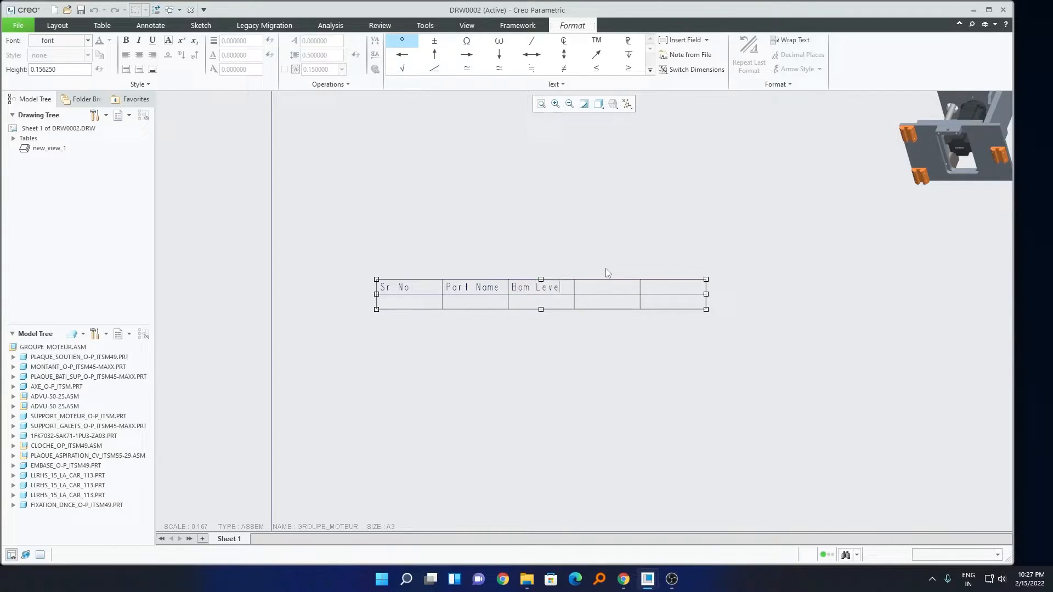
Enter Part Type and Qty in the fourth and fifth header cells.
click(605, 287)
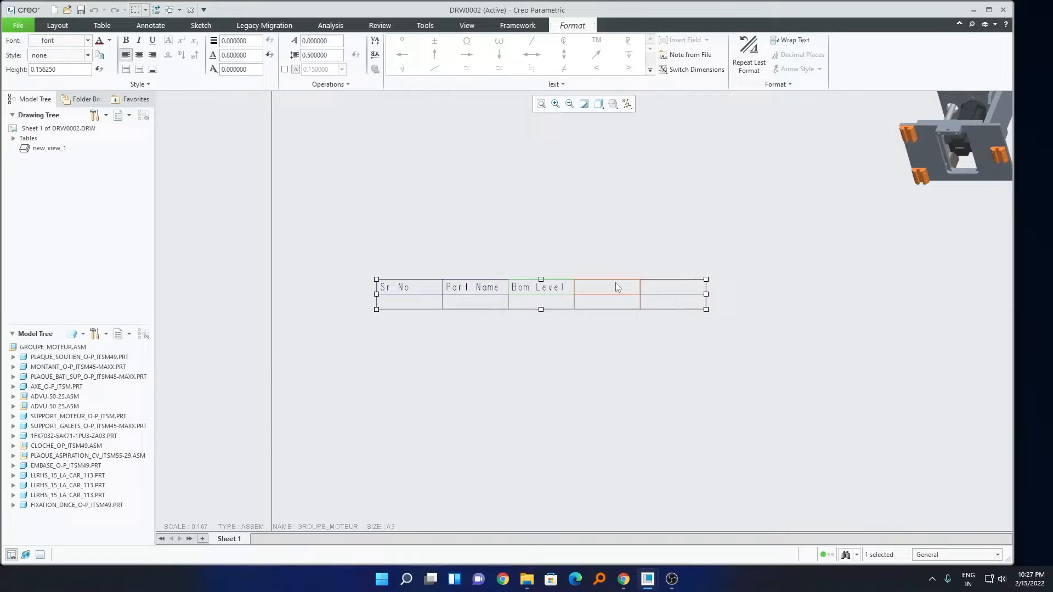
click(101, 25)
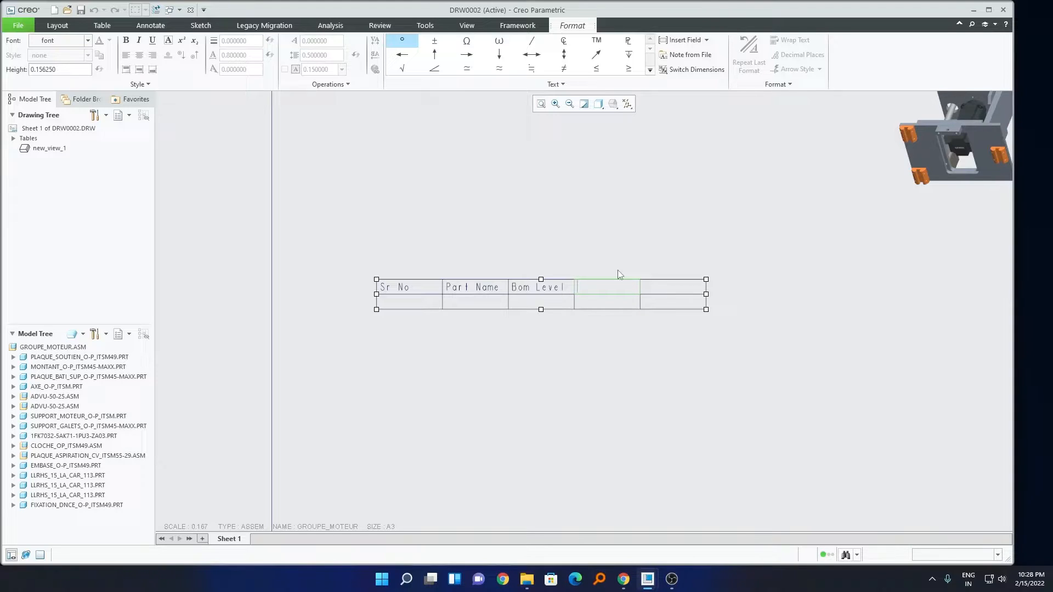
text(P)
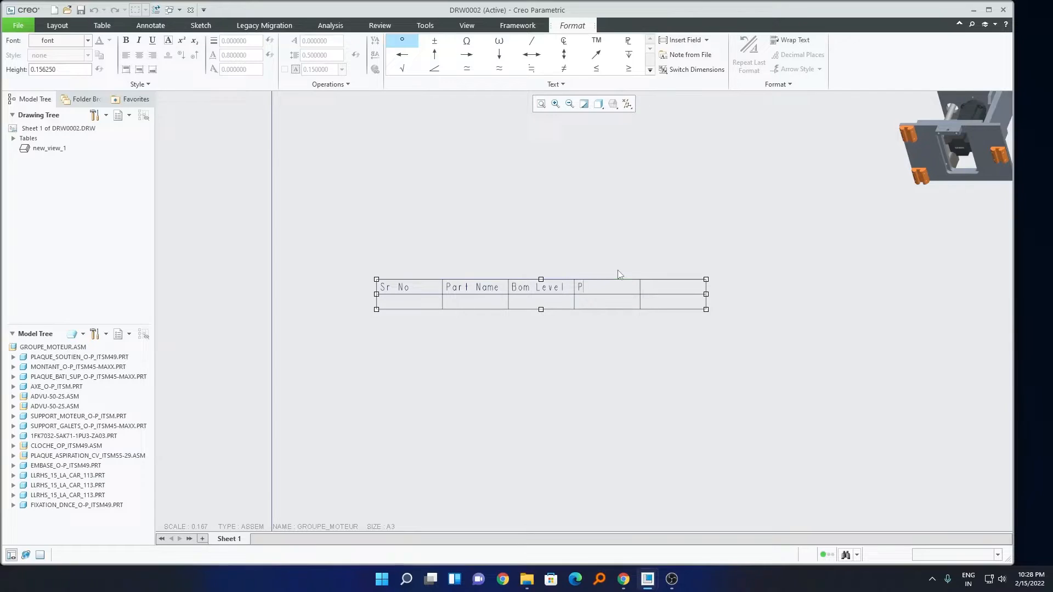
text(art Type)
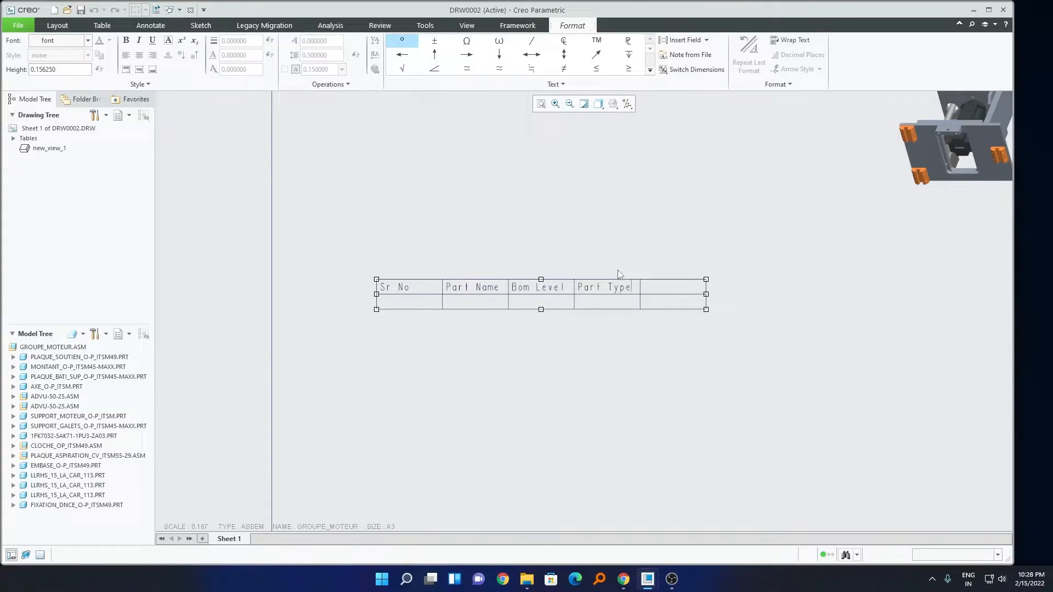
click(671, 288)
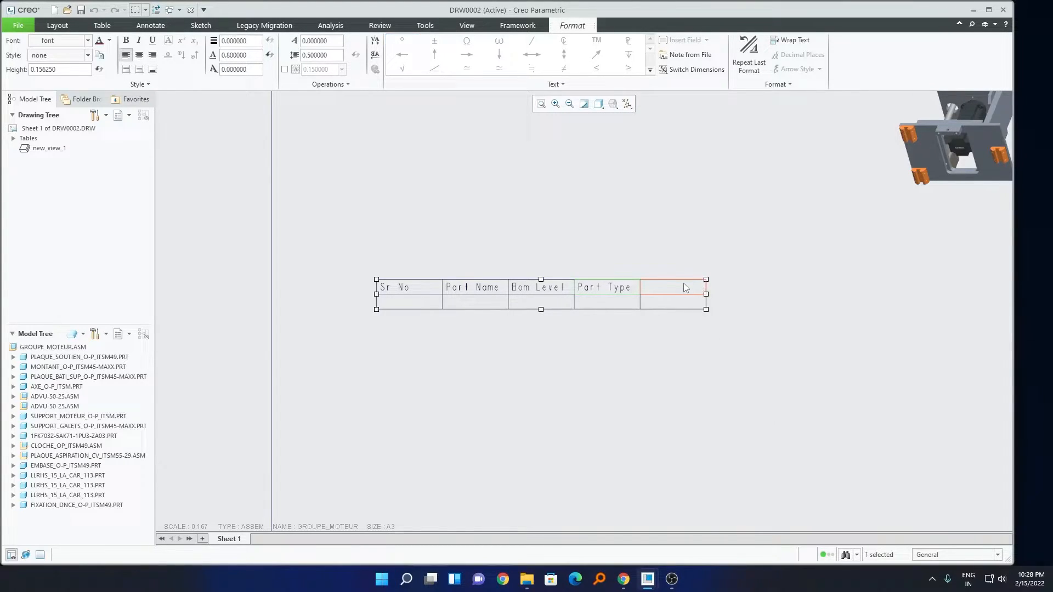
text(Qty)
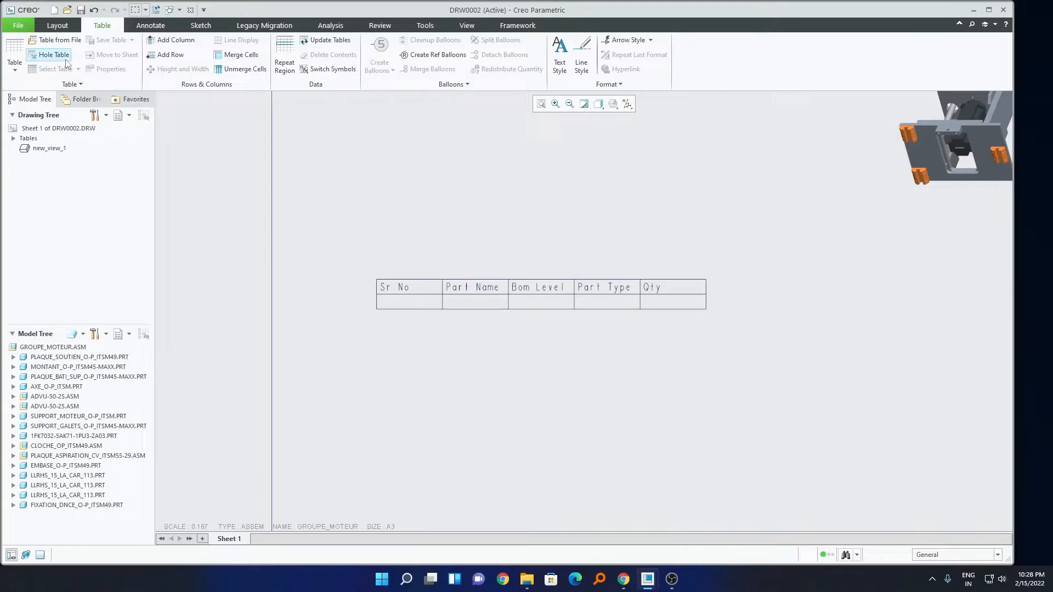
Add a simple repeat region from the Sr No cell to the Qty cell of the second row.
click(151, 25)
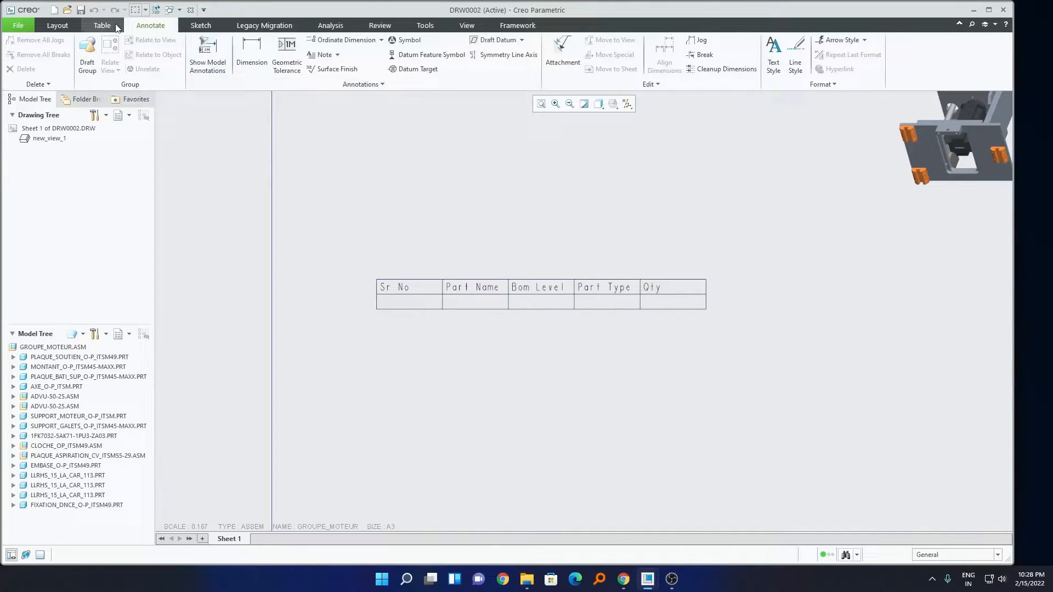
click(102, 25)
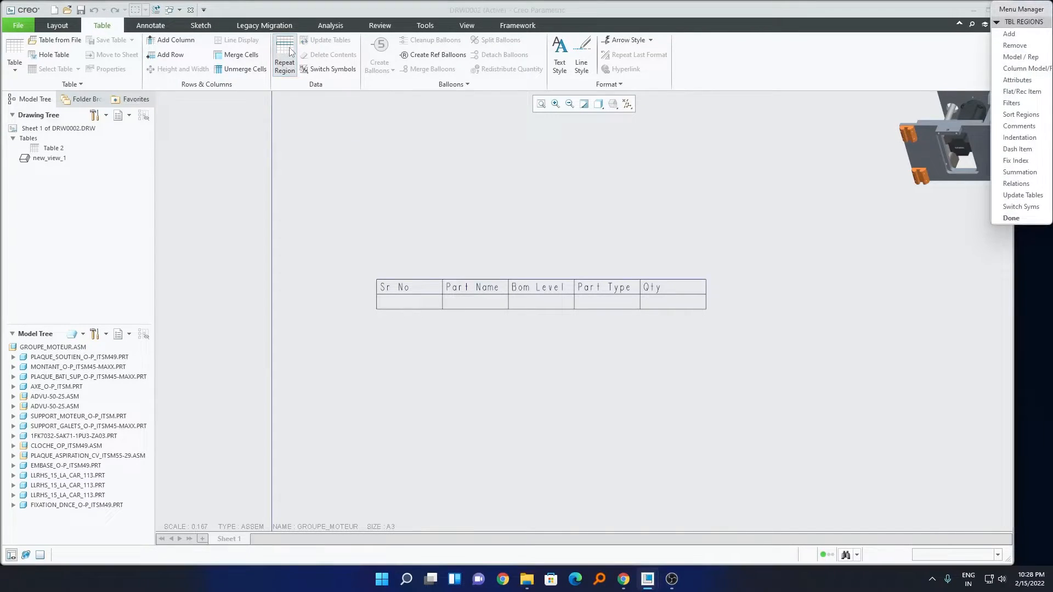
mouse_move(916, 64)
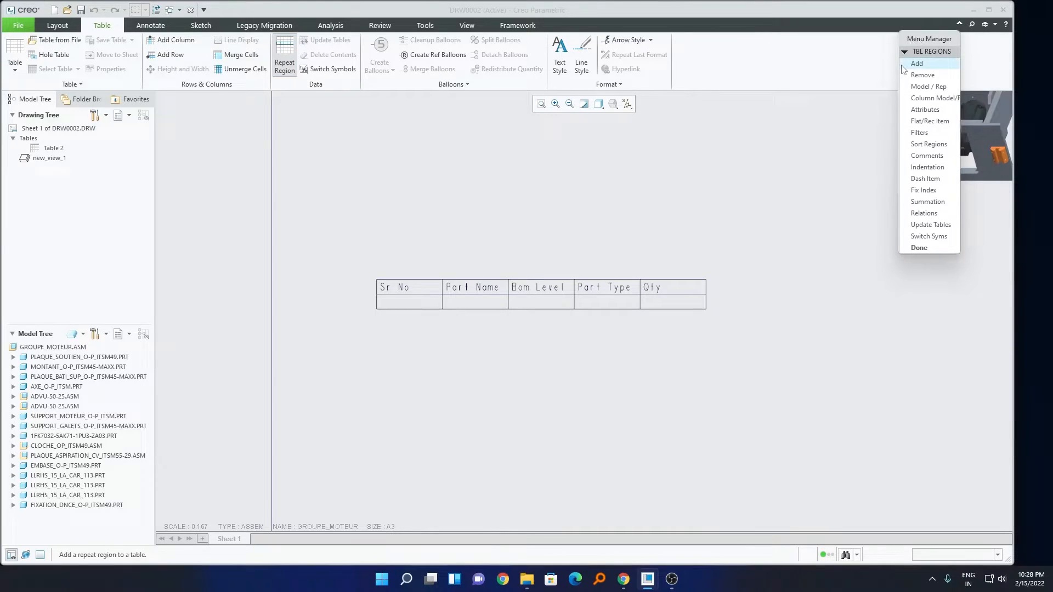
click(917, 64)
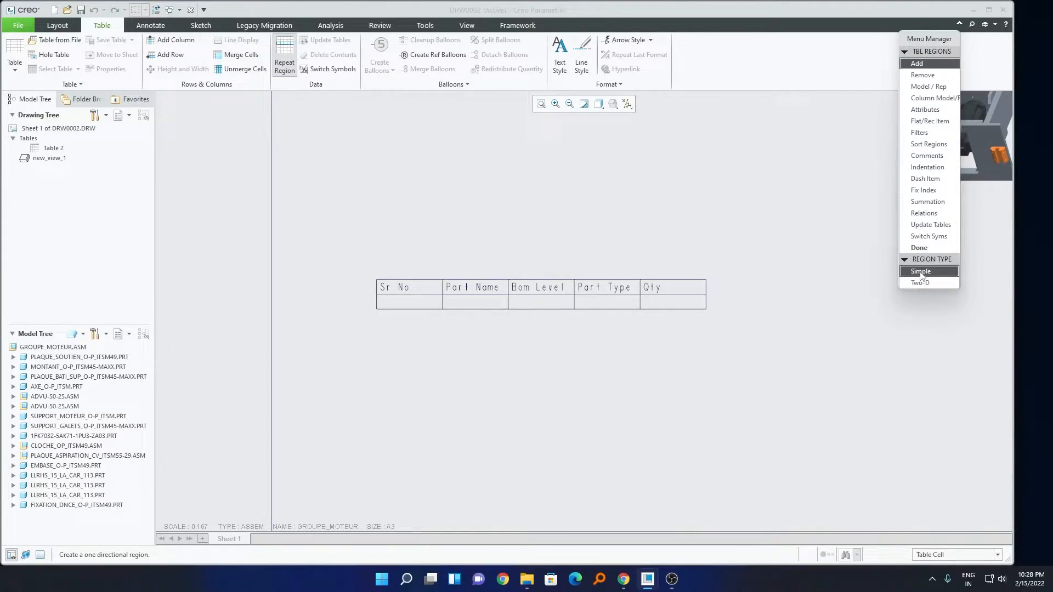
click(920, 271)
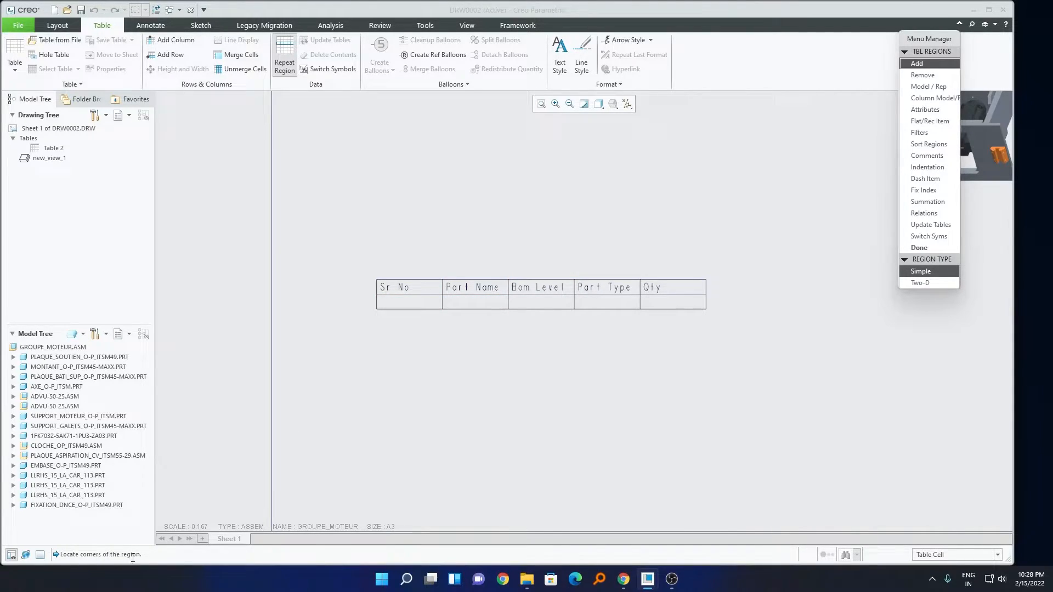
click(408, 303)
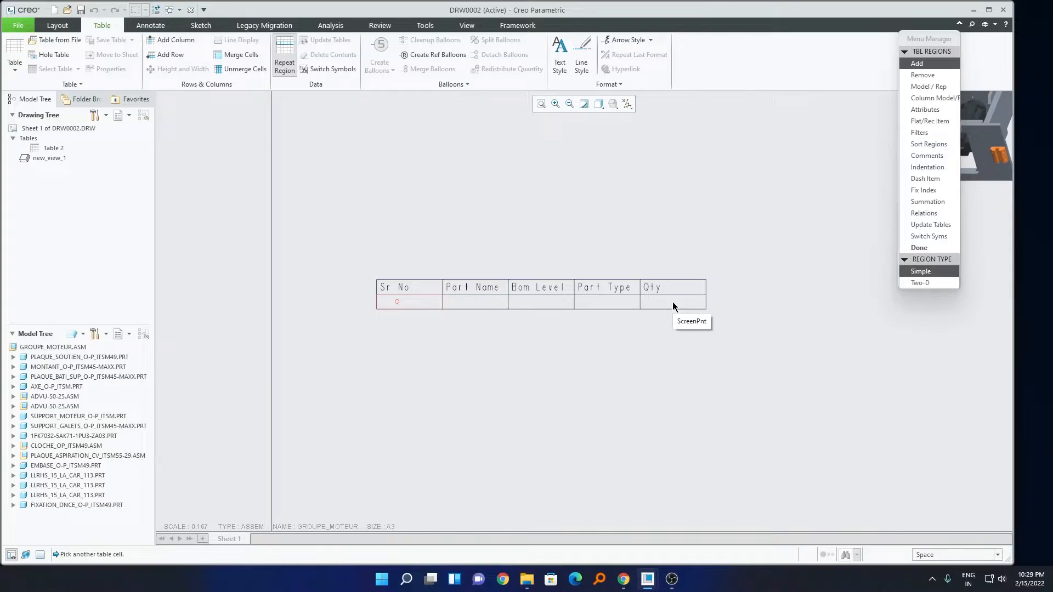
click(408, 302)
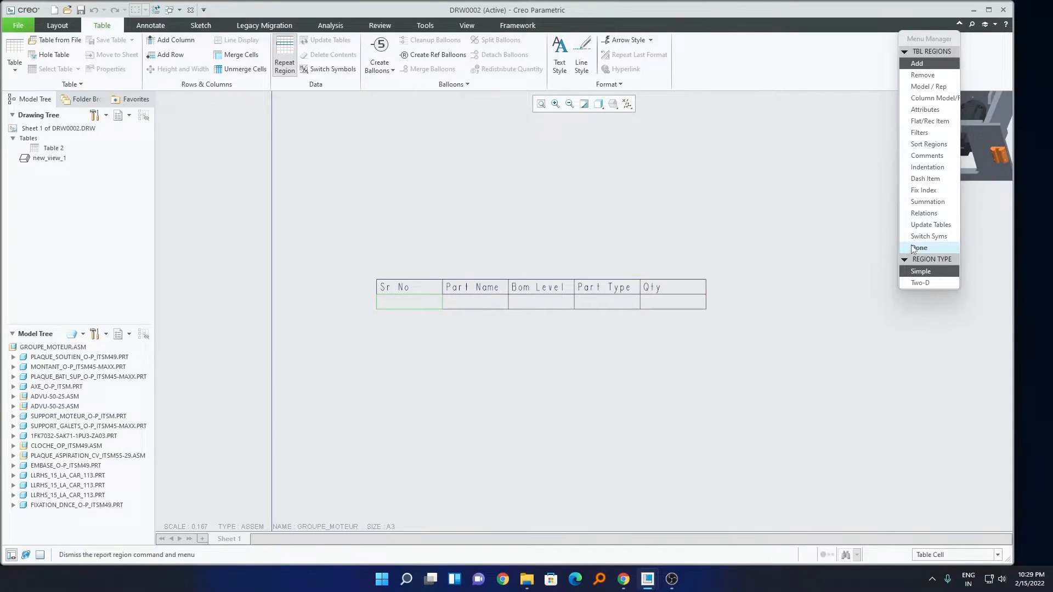
click(919, 248)
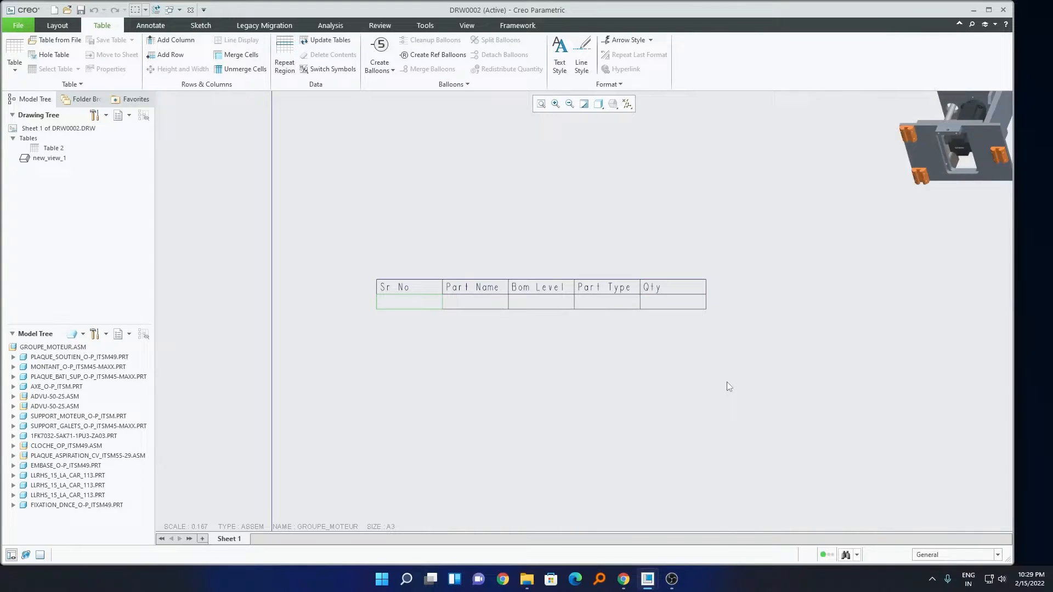
click(409, 302)
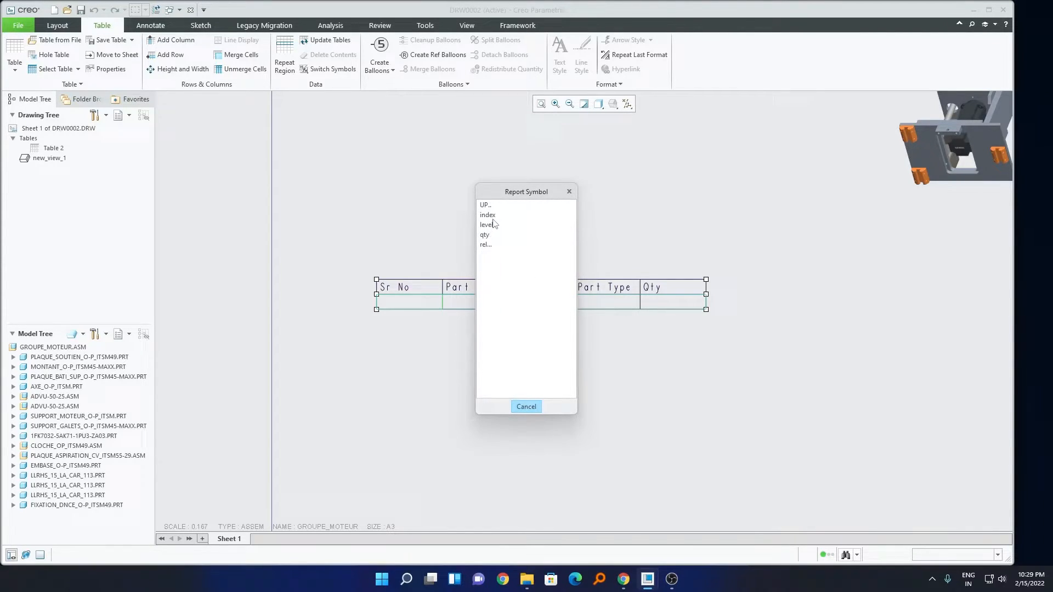
Assign rpt.index, asm.mbr.name, rpt.level, asm.mbr.type and rpt.qty to the repeat-row cells.
click(487, 215)
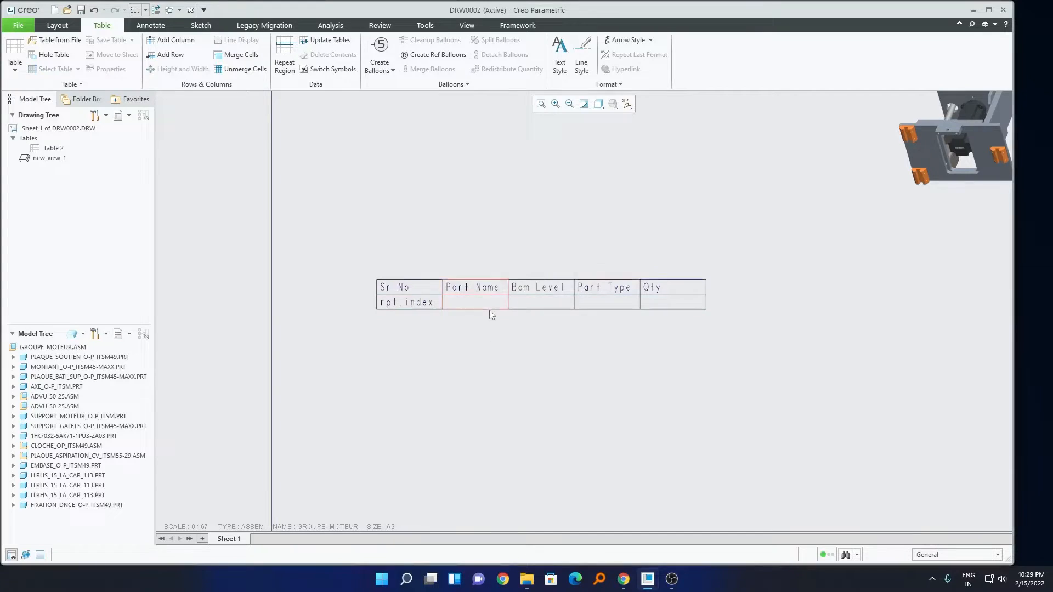
double_click(473, 302)
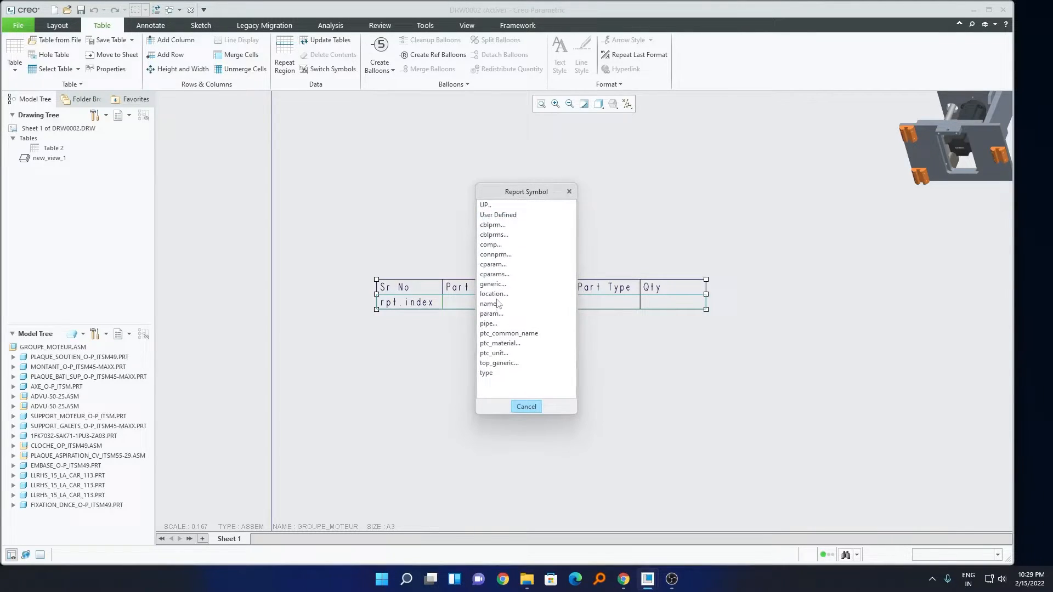
click(488, 303)
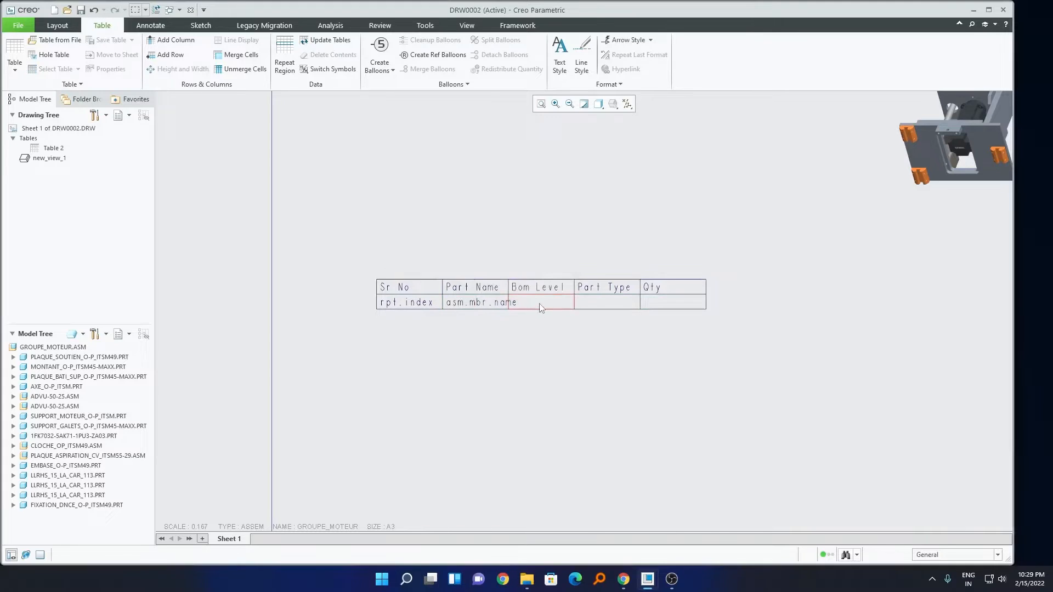
click(541, 302)
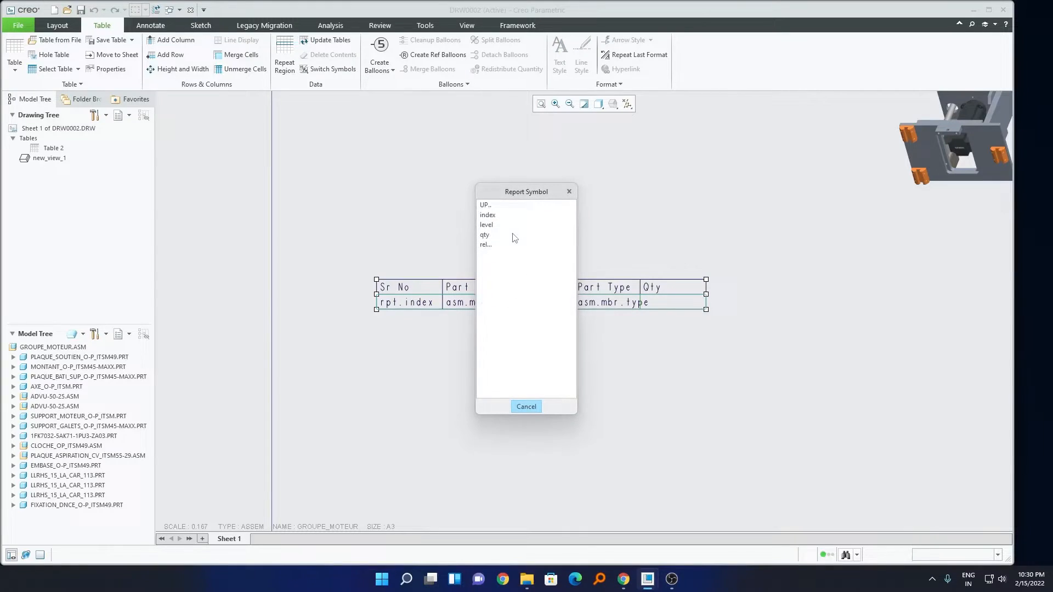
mouse_move(486, 215)
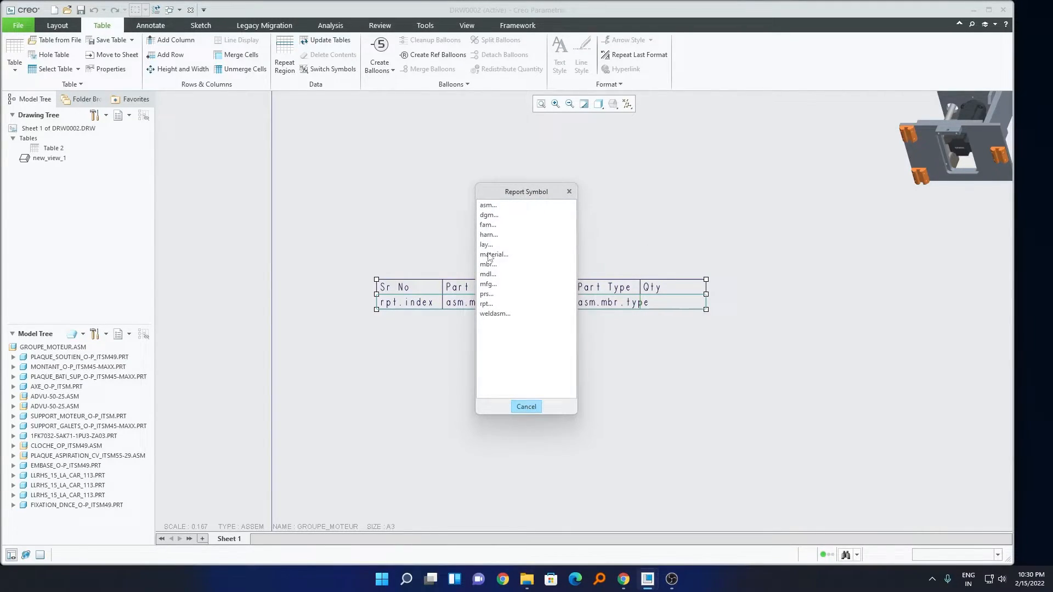
mouse_move(495, 262)
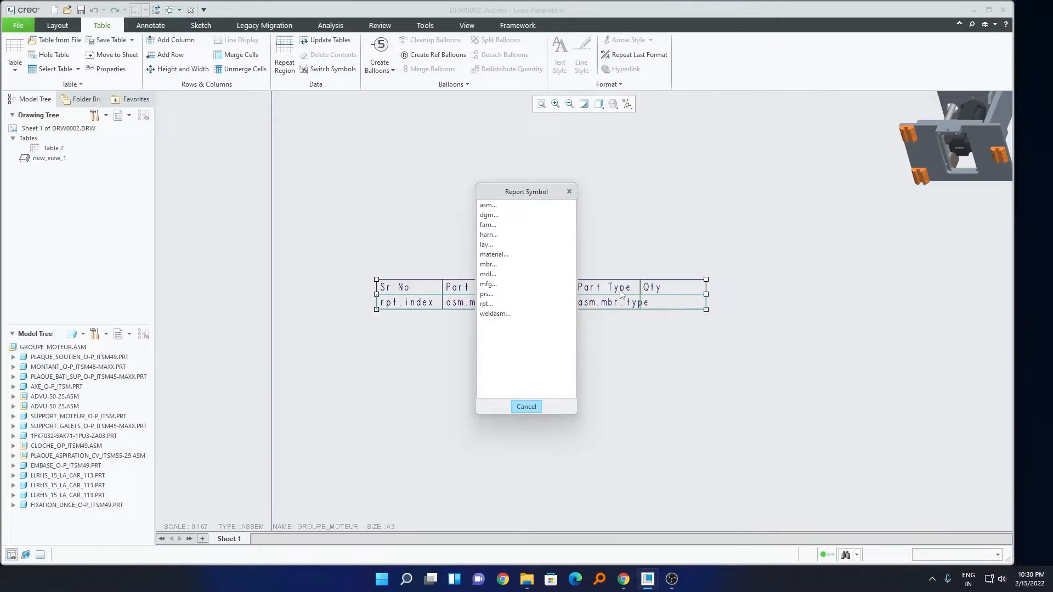
click(525, 406)
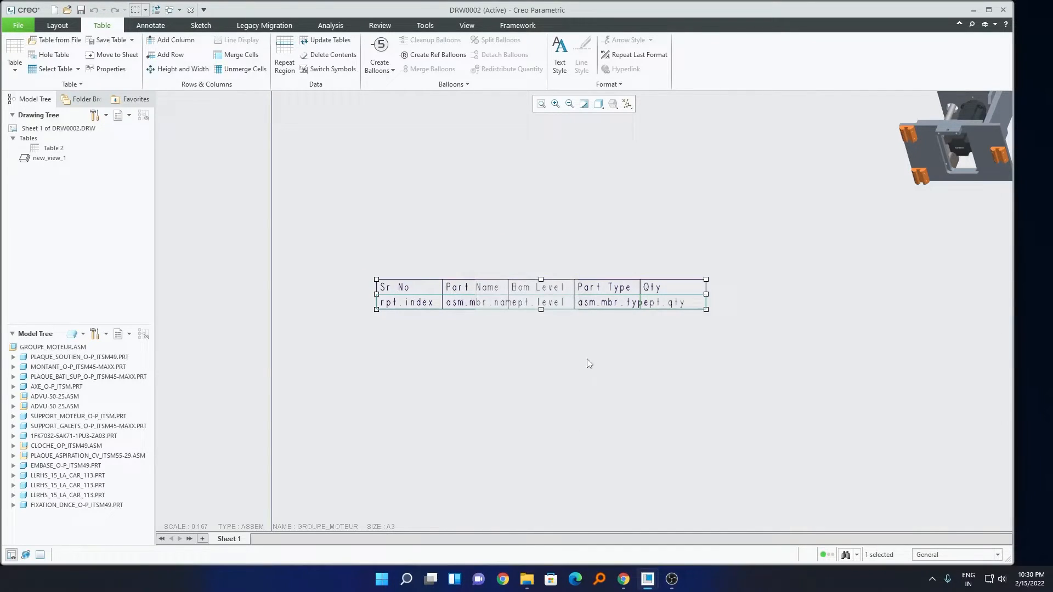
click(416, 260)
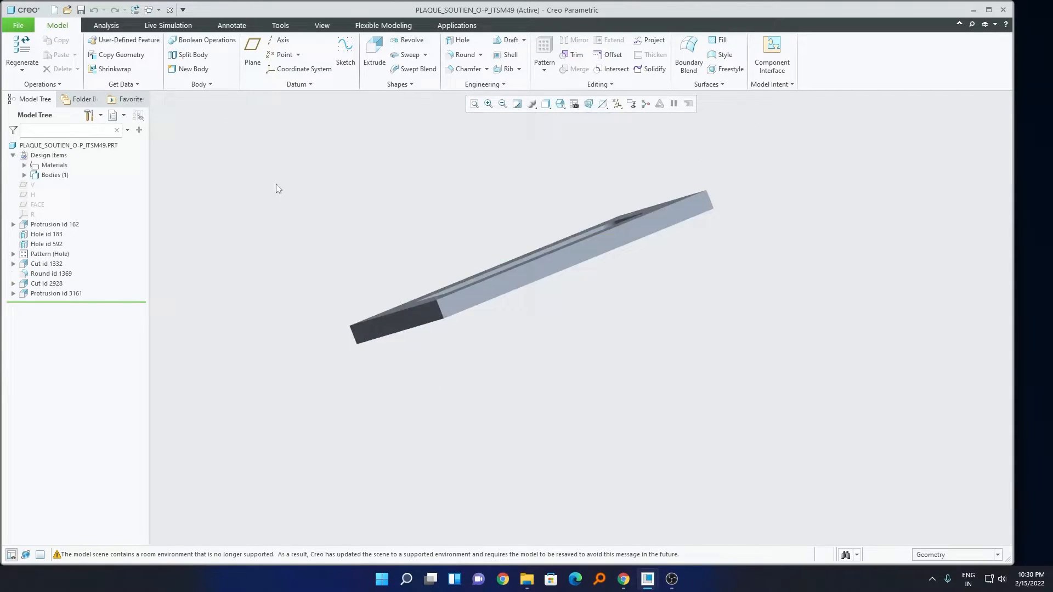
Expand the PLAQUE_SOUTIEN part's Materials node to show its STEEL material.
click(24, 165)
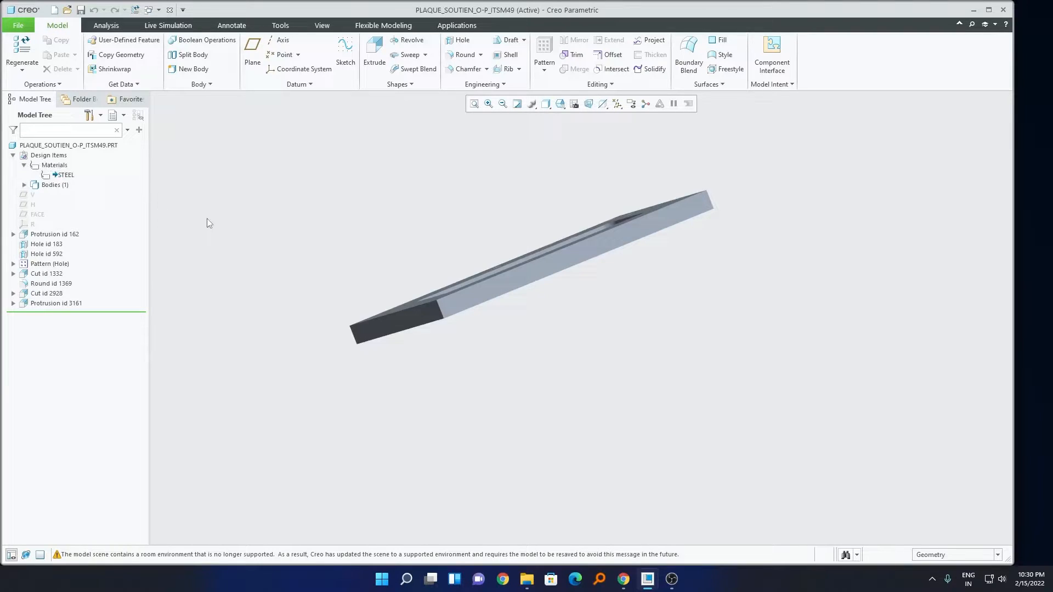
mouse_move(523, 140)
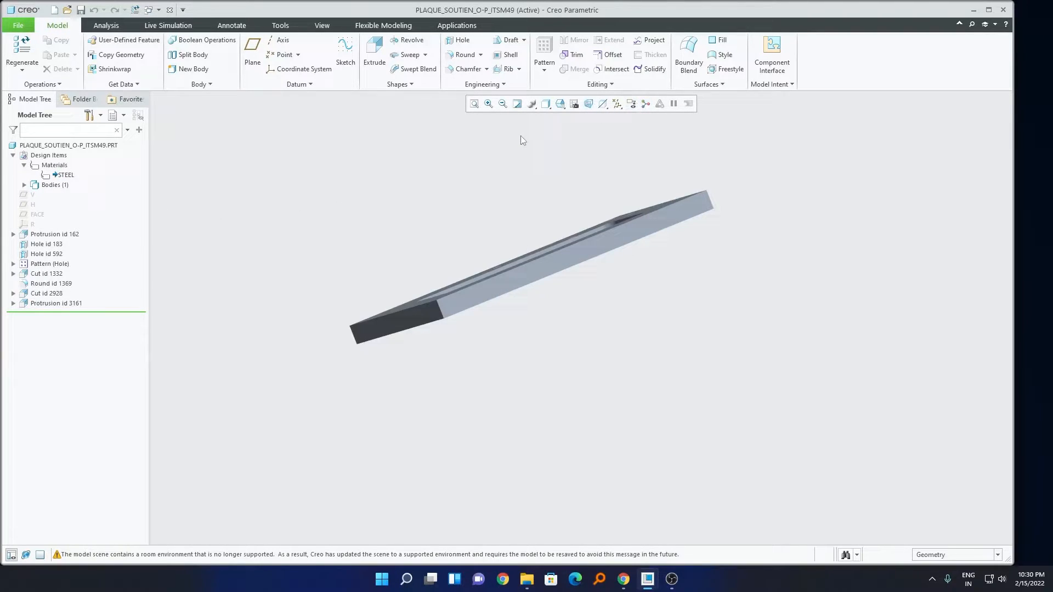
mouse_move(486, 147)
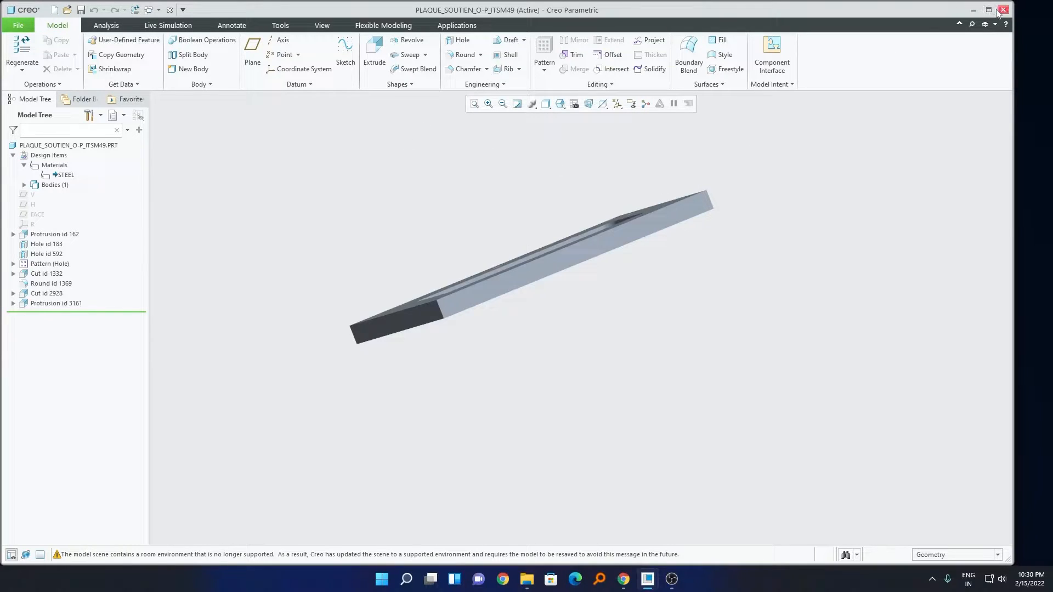
Back in the drawing, set the BOM table font to Blueprint MT and update it to list the 16 components.
click(321, 25)
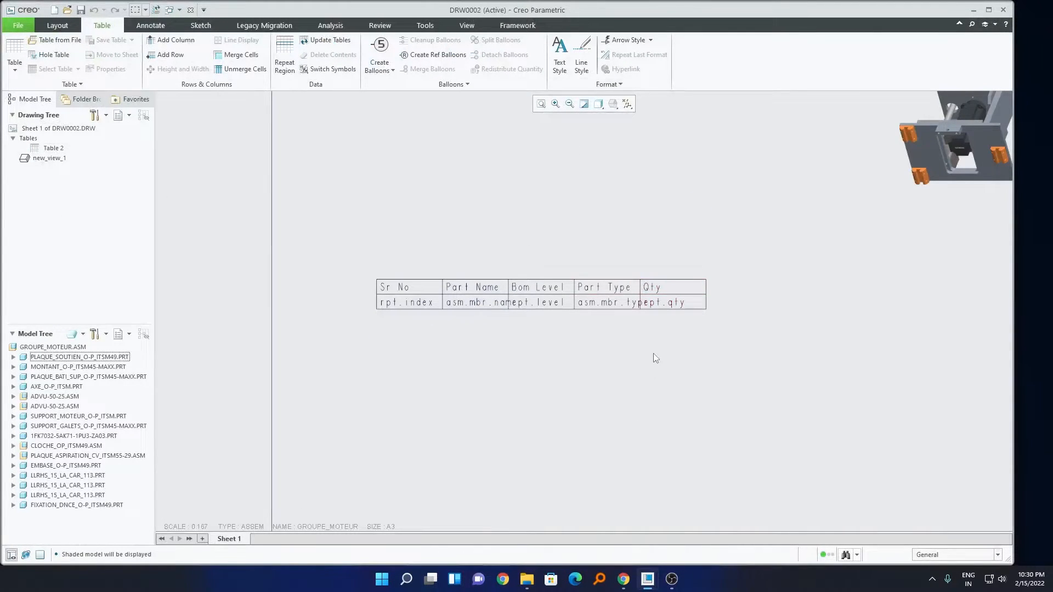
mouse_move(664, 350)
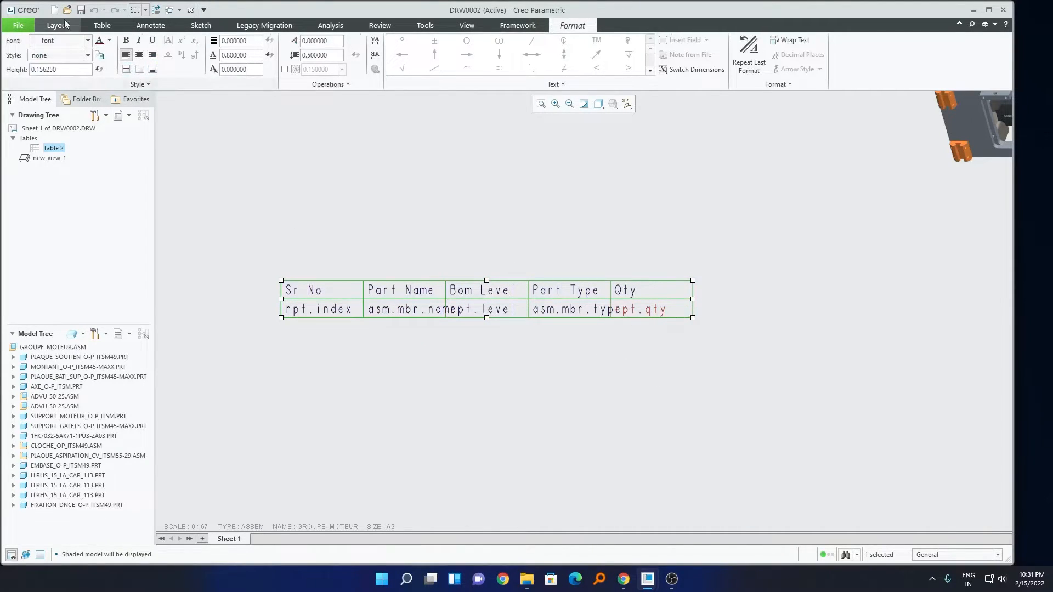
click(88, 40)
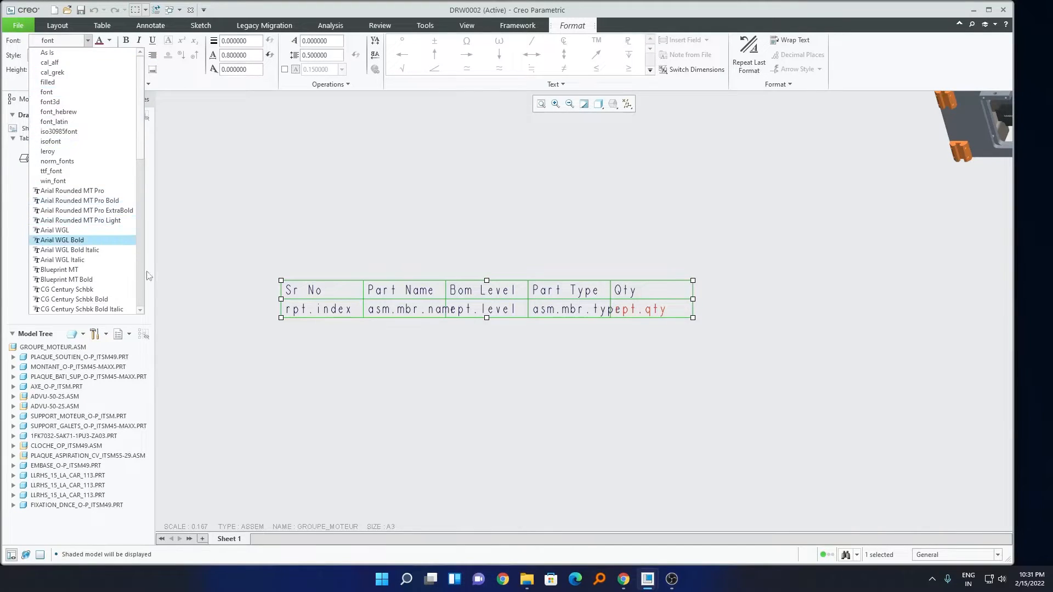
click(60, 270)
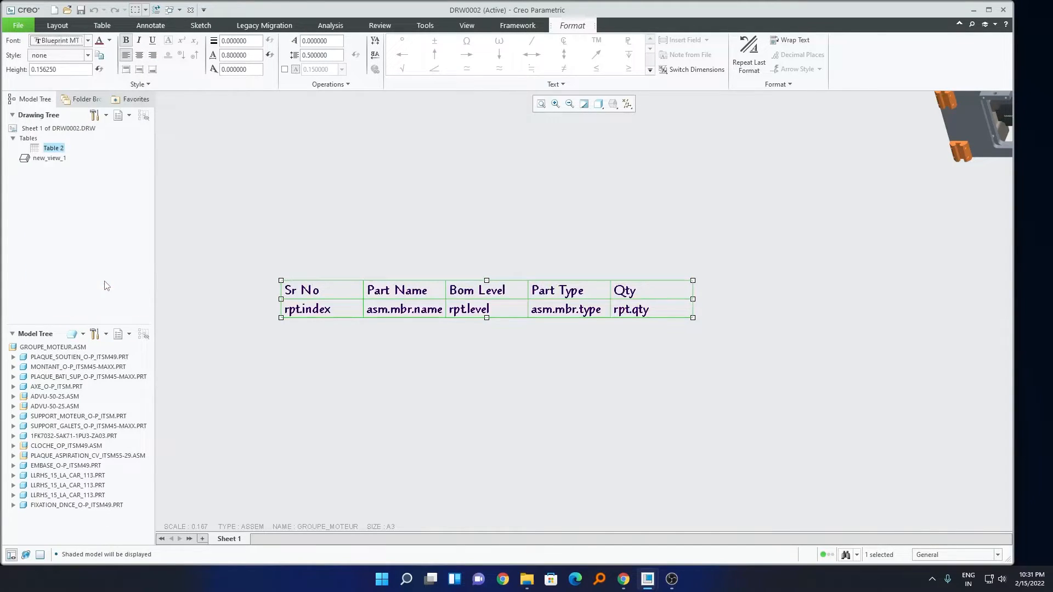
click(101, 25)
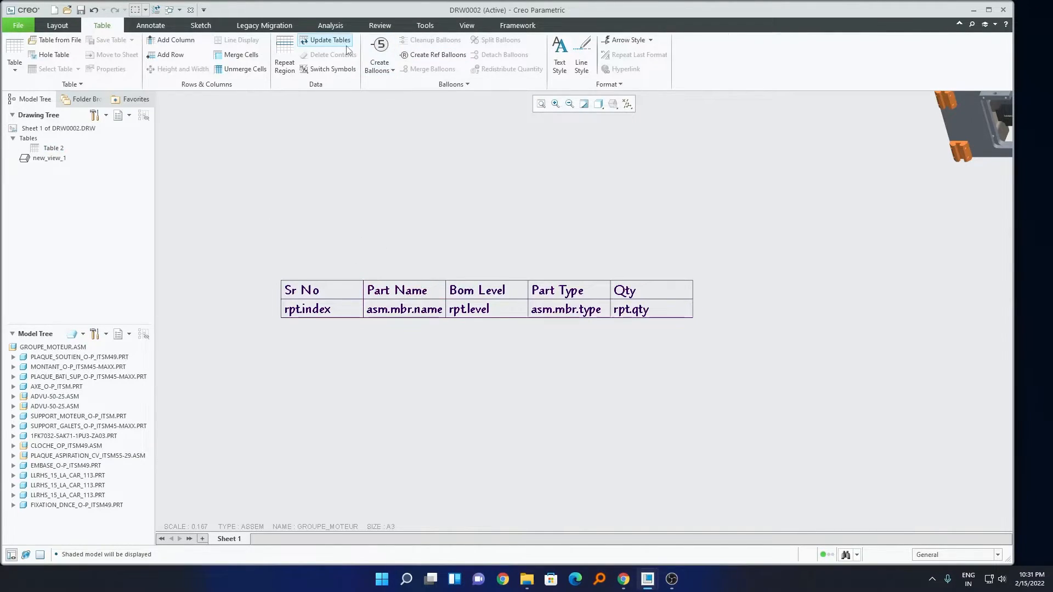
click(329, 40)
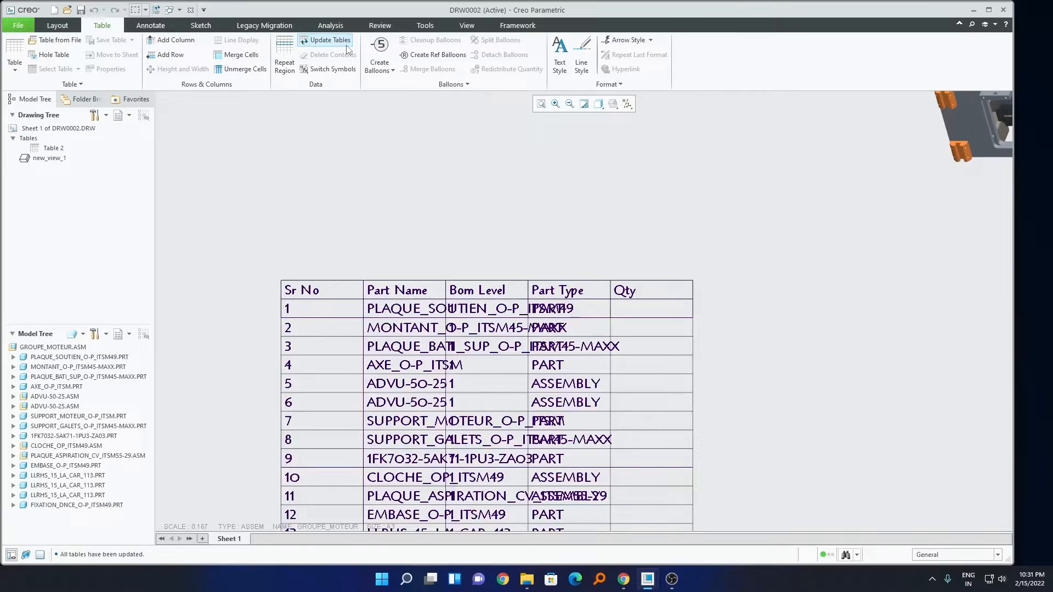
click(330, 40)
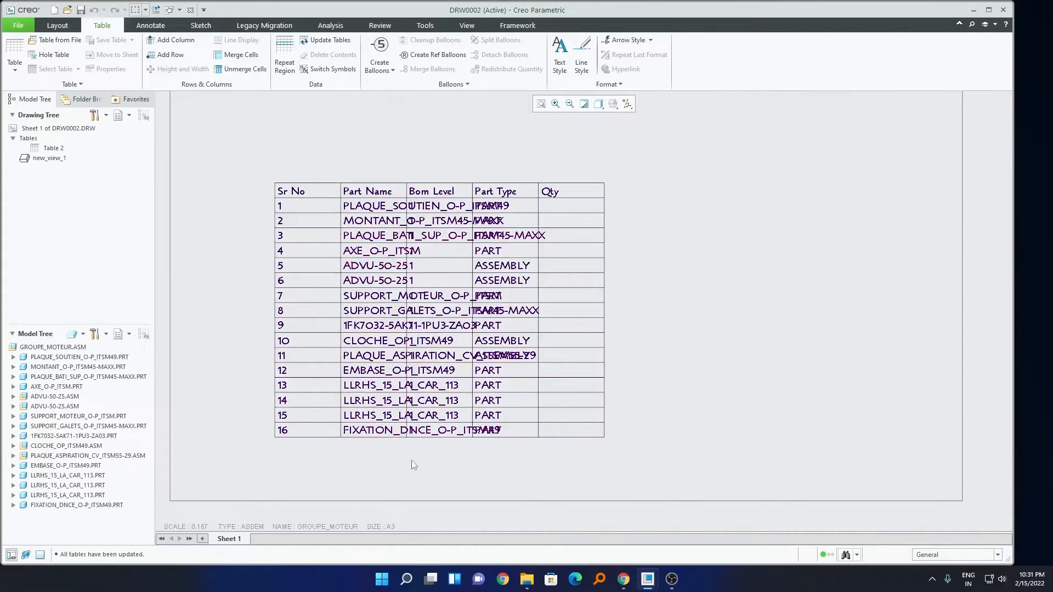
Set the selected BOM column width to 4.5 drawing units via Height and Width.
click(368, 191)
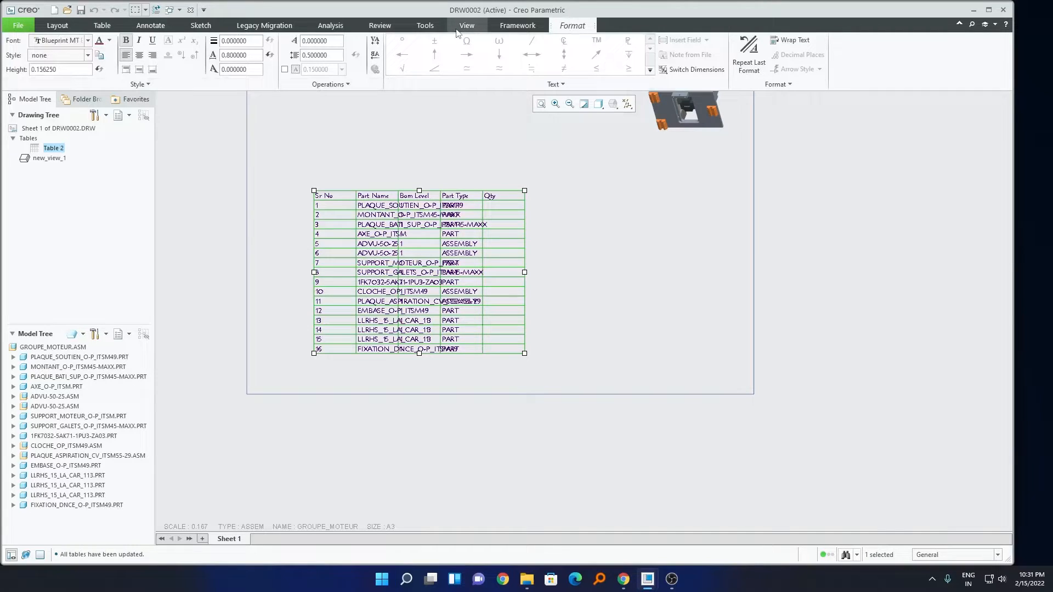
click(101, 26)
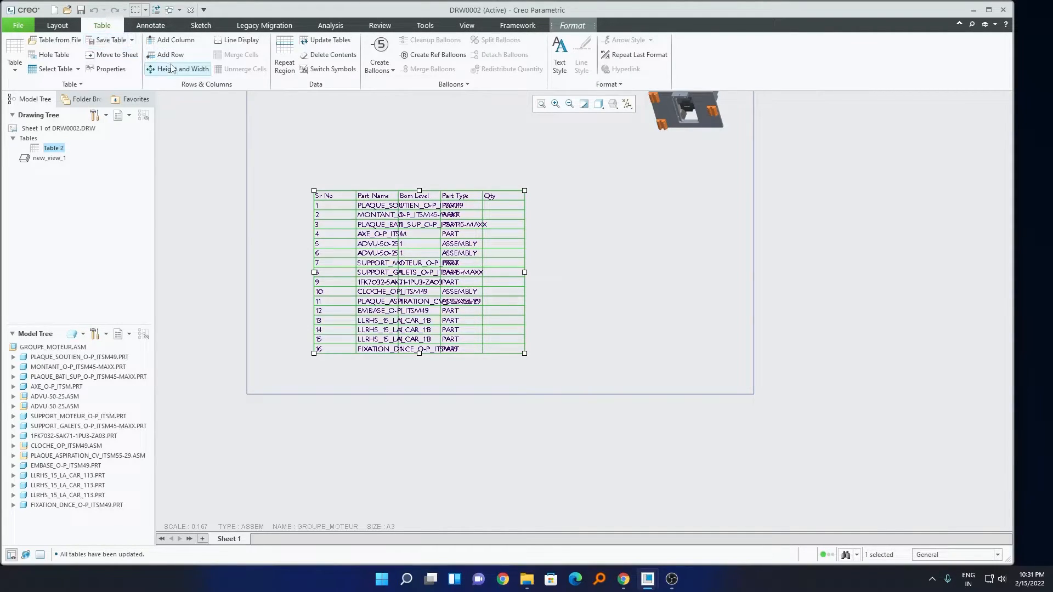
click(184, 69)
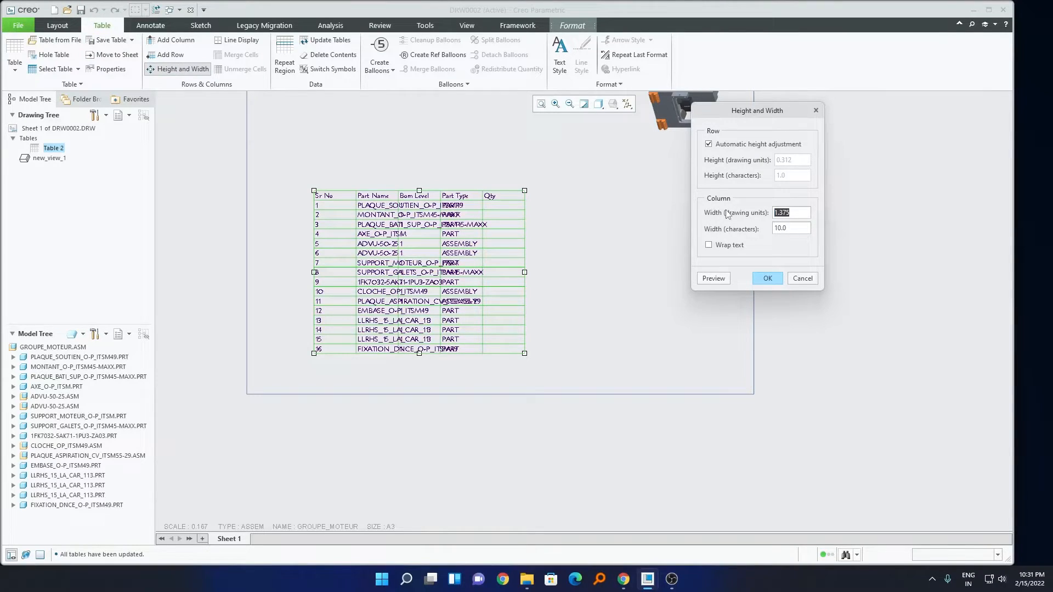
text(3.000)
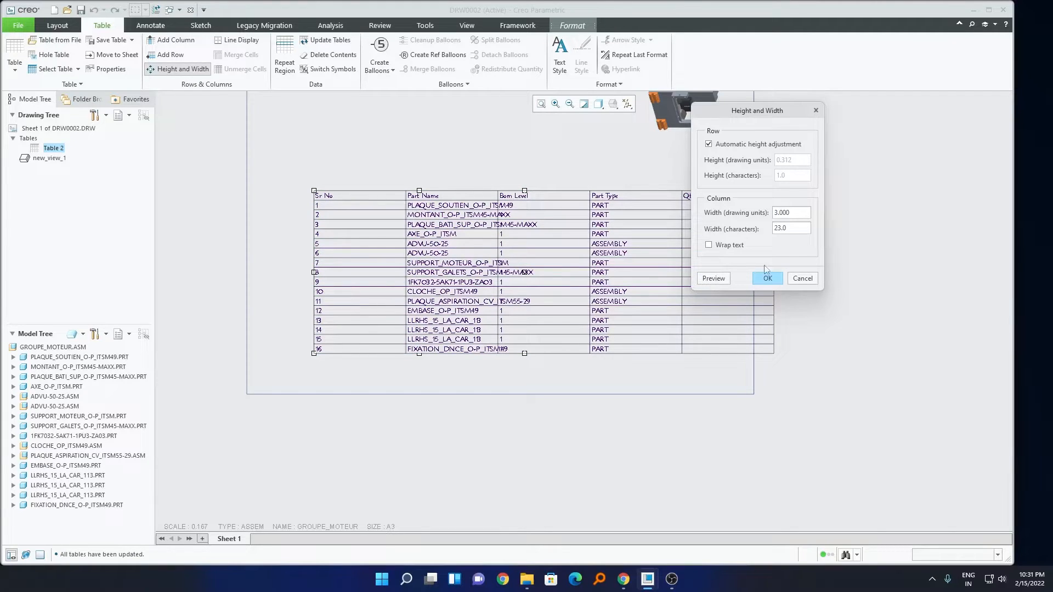
text(4)
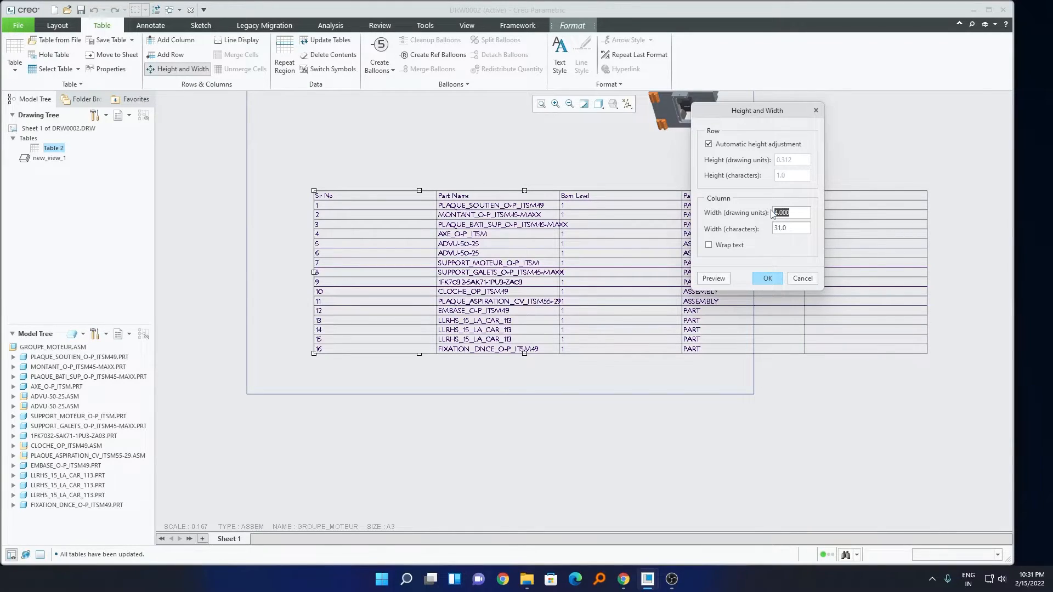
text(4.5)
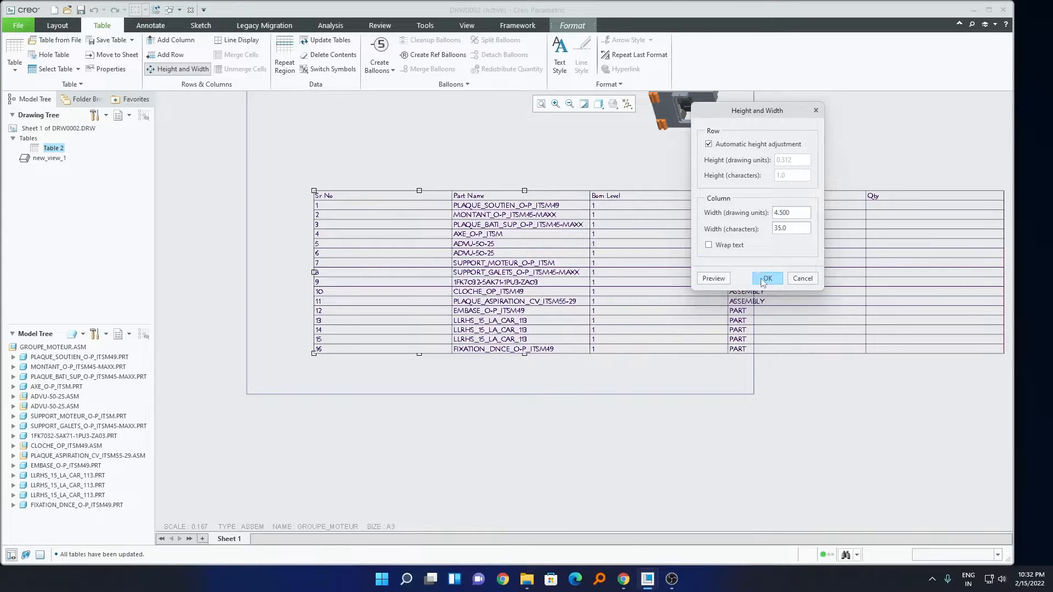
click(767, 278)
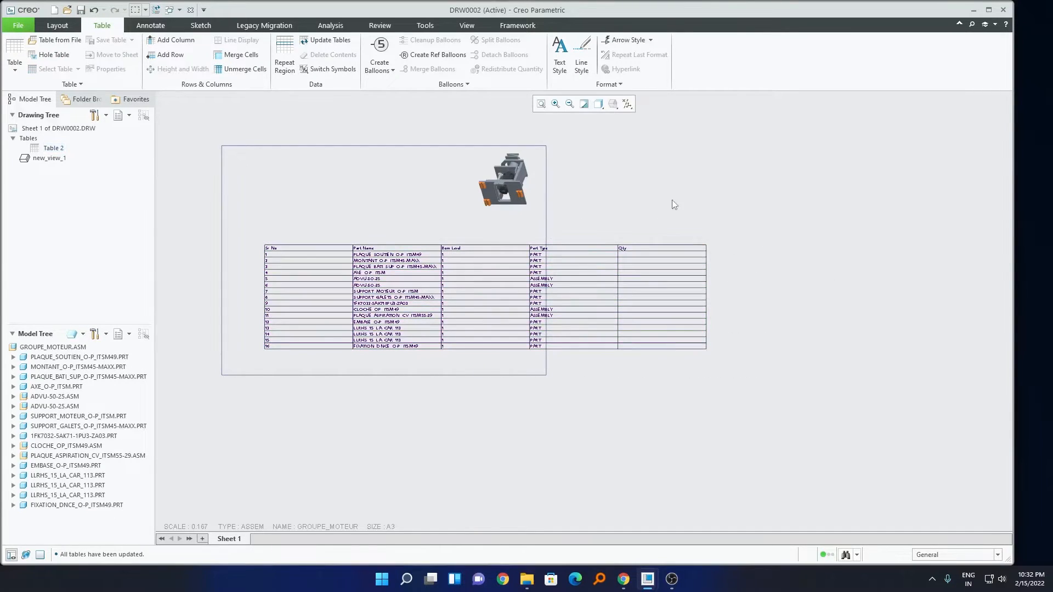
Narrow the Part Type and Qty columns to widths 1.5 and 1.
click(660, 248)
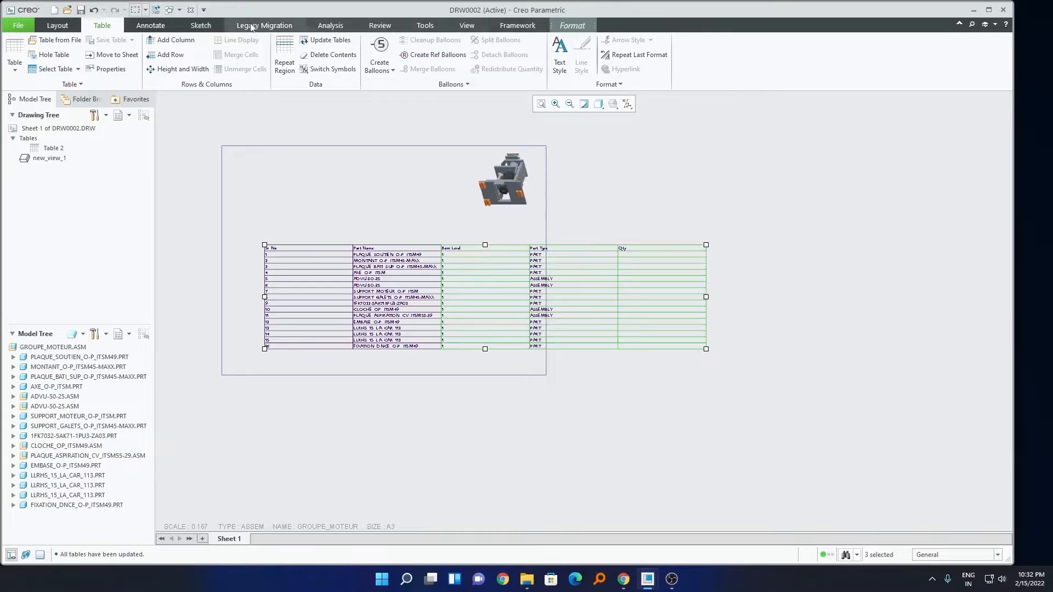
click(182, 68)
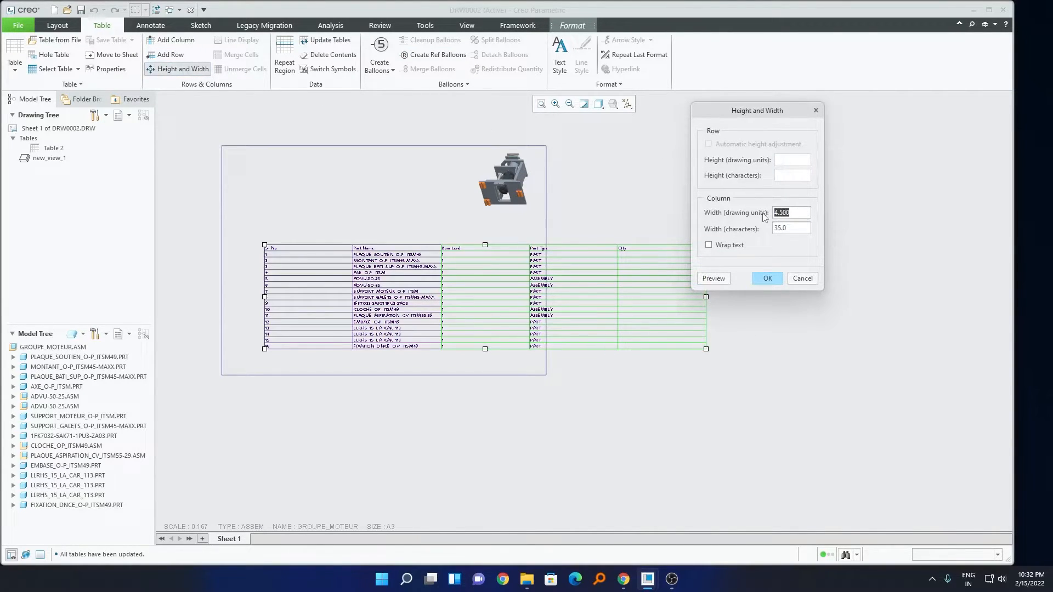
text(1.5)
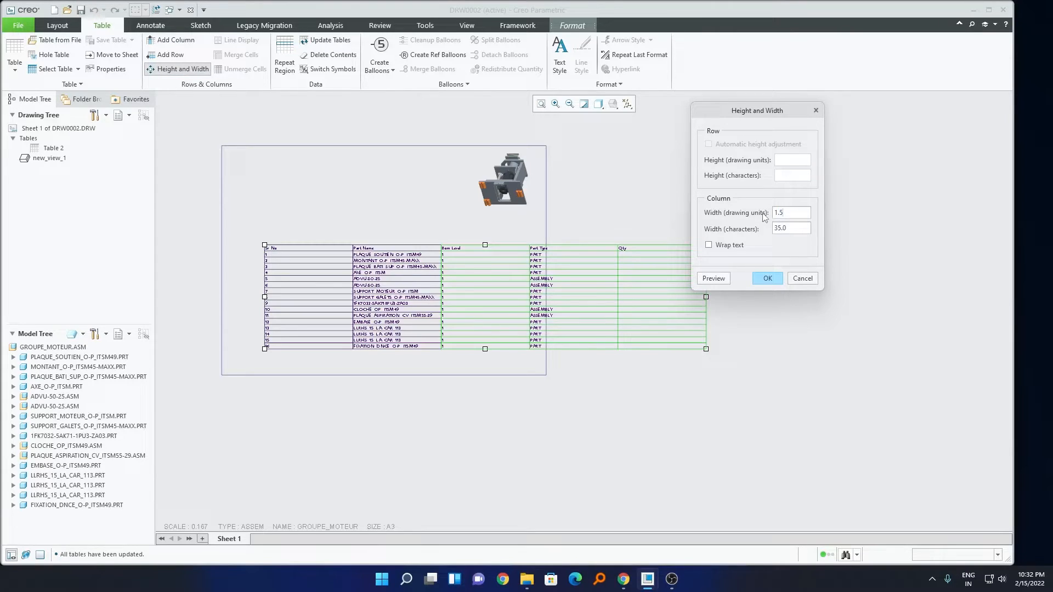
click(713, 277)
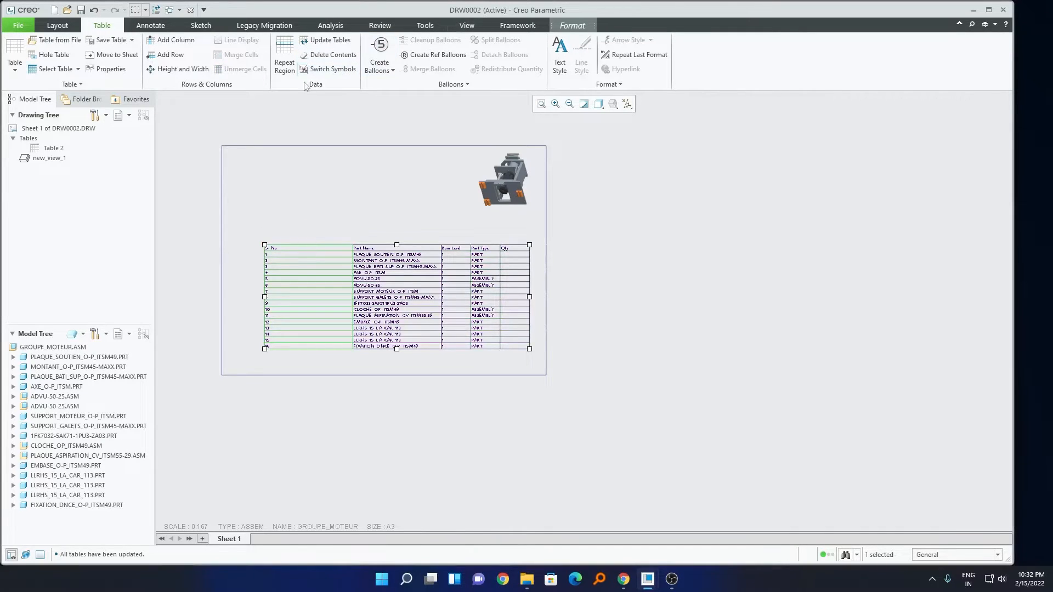
click(183, 68)
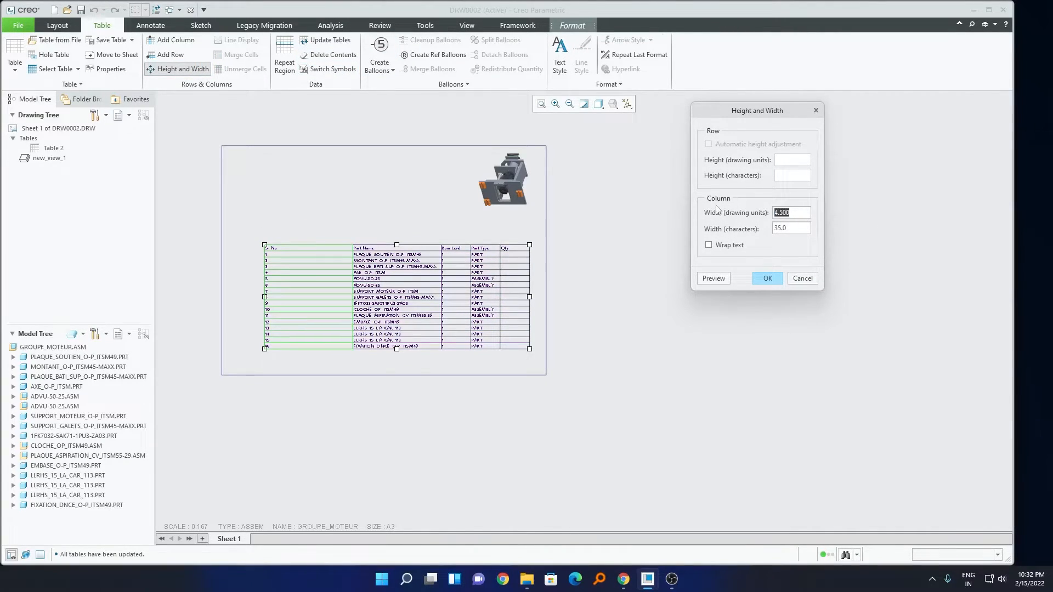
text(1)
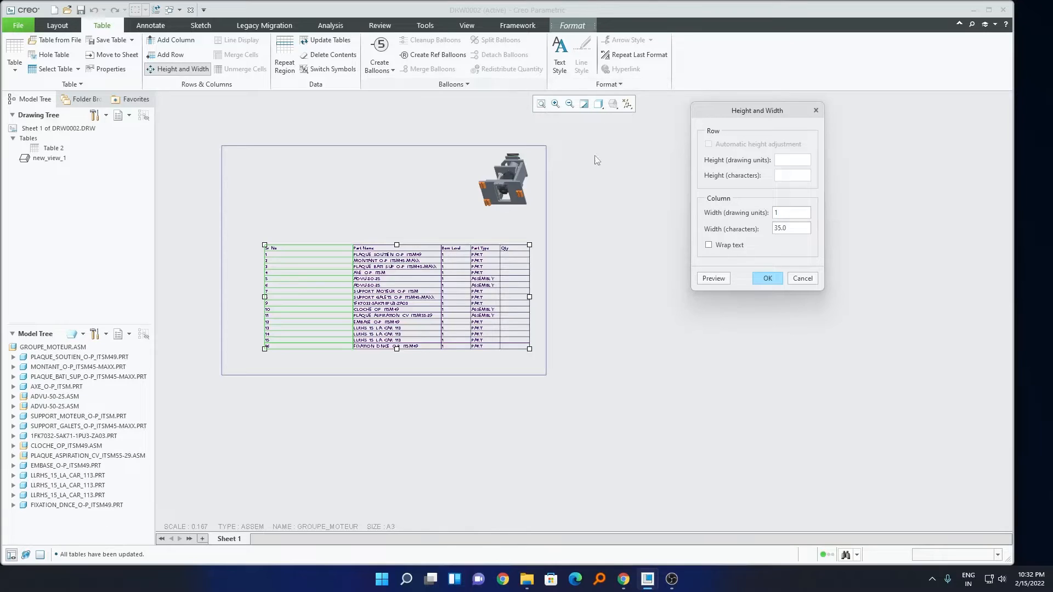
click(766, 278)
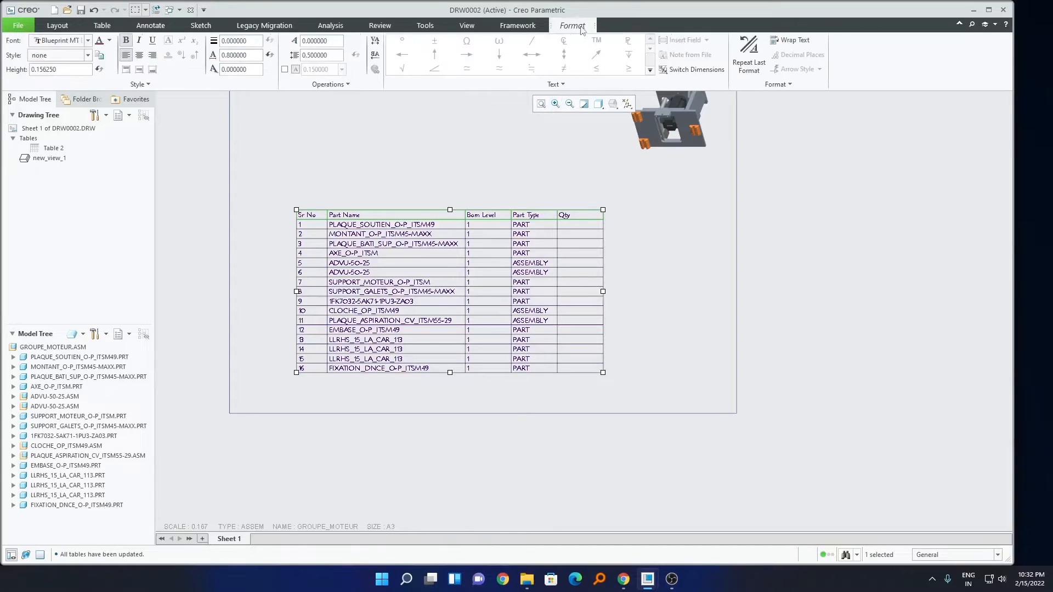
Enlarge the BOM table text and make the header row bold from the Format tab.
click(88, 40)
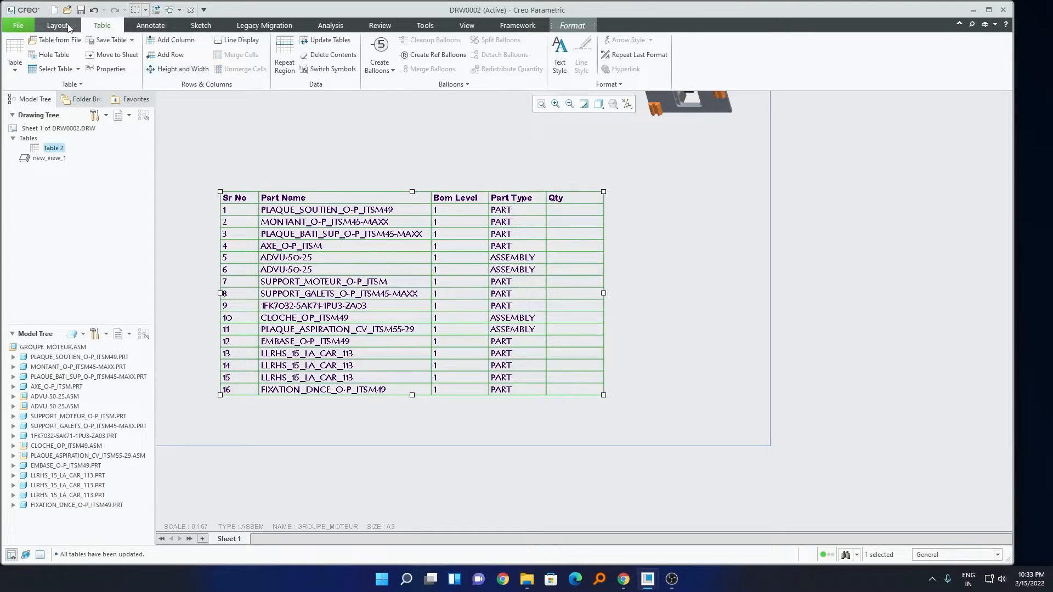
Set the repeat region attributes to No Dup/Level and Recursive so 22 items show quantities.
click(57, 25)
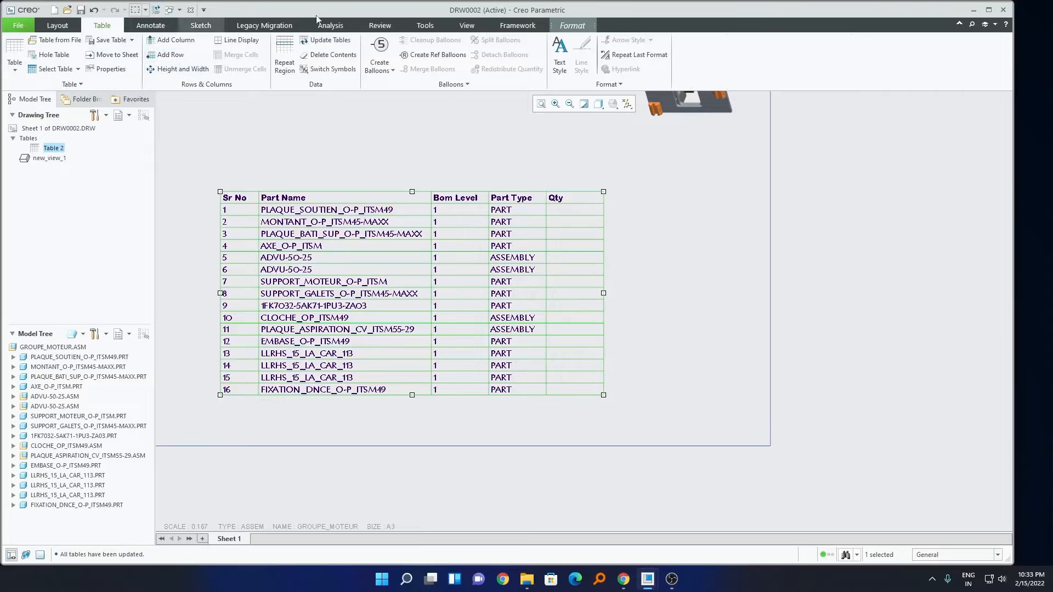
click(284, 55)
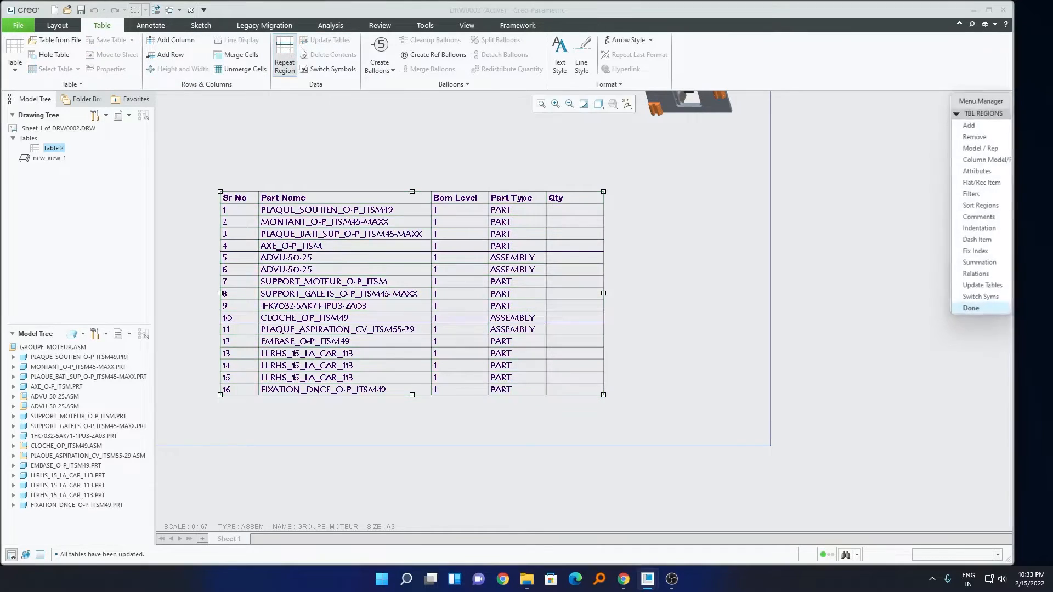
mouse_move(937, 178)
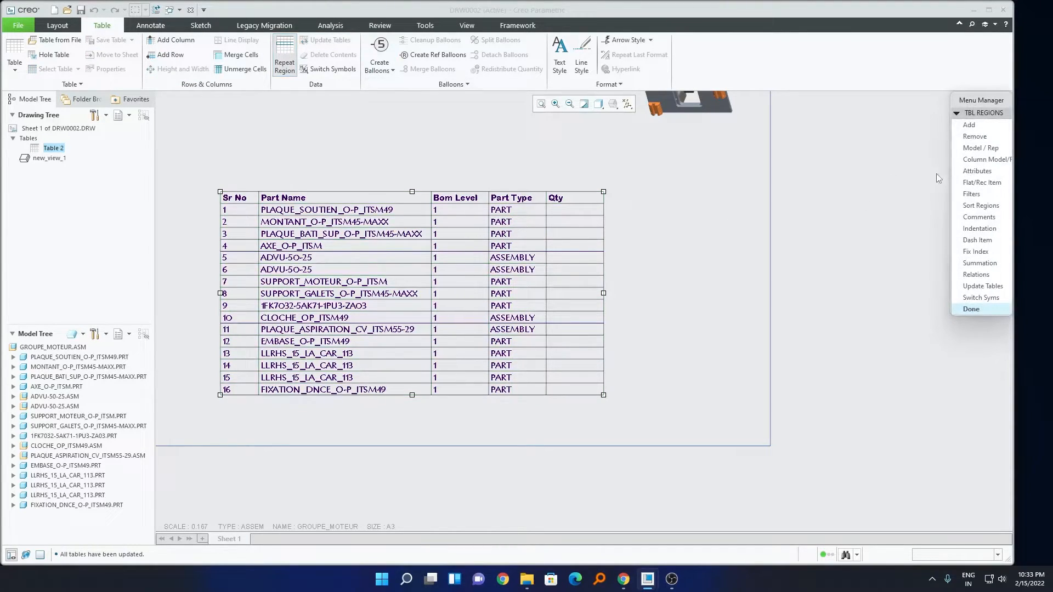
click(978, 171)
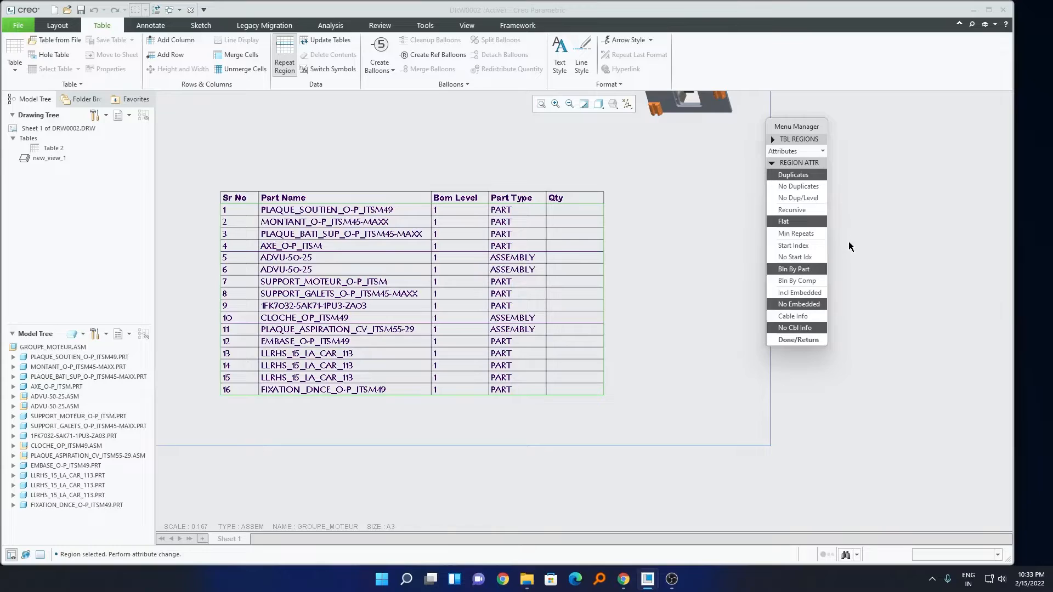
mouse_move(797, 209)
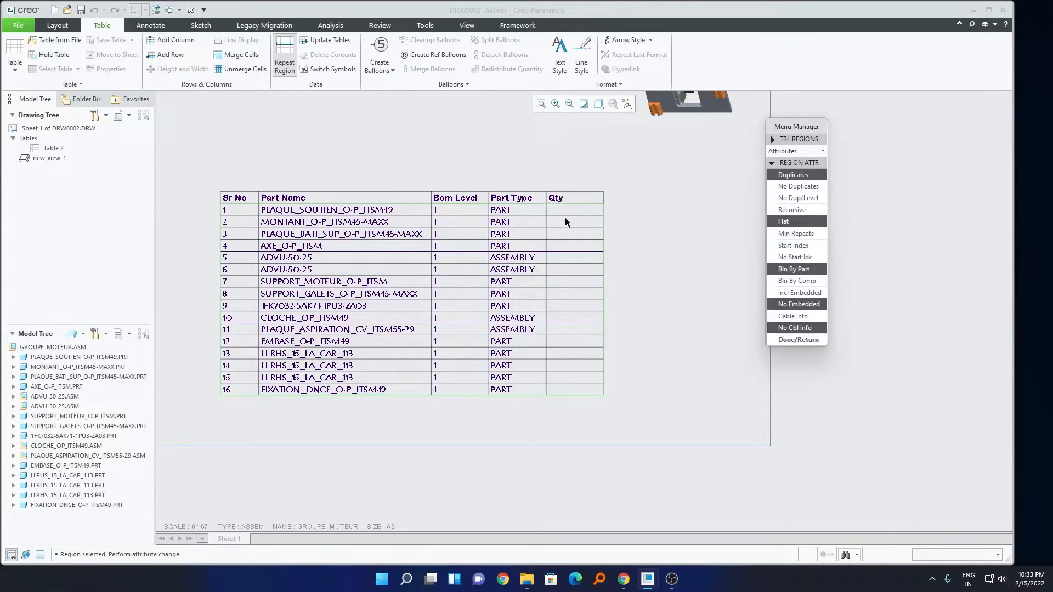
mouse_move(575, 316)
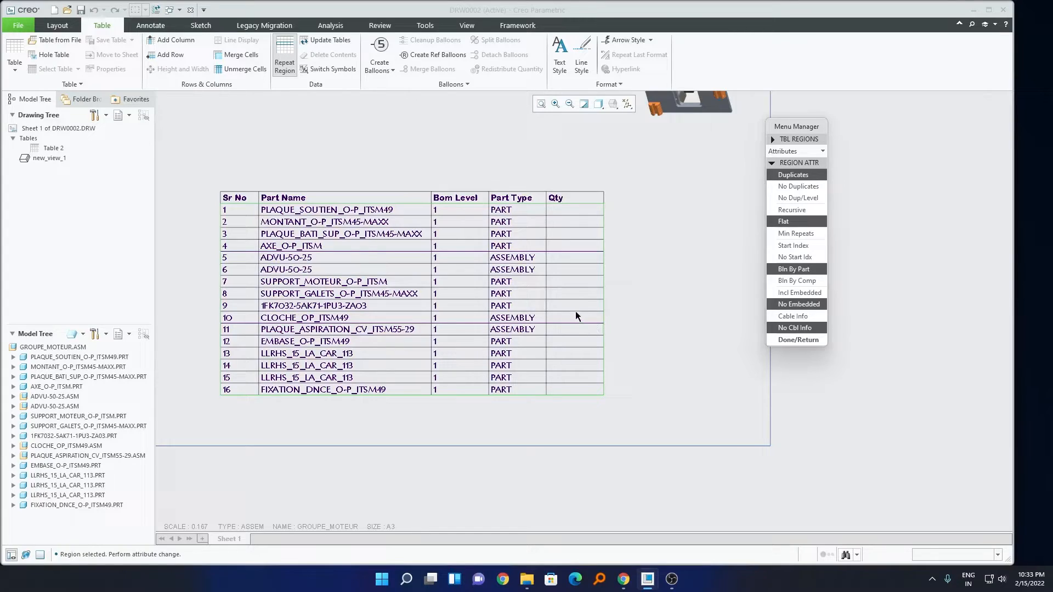
mouse_move(557, 215)
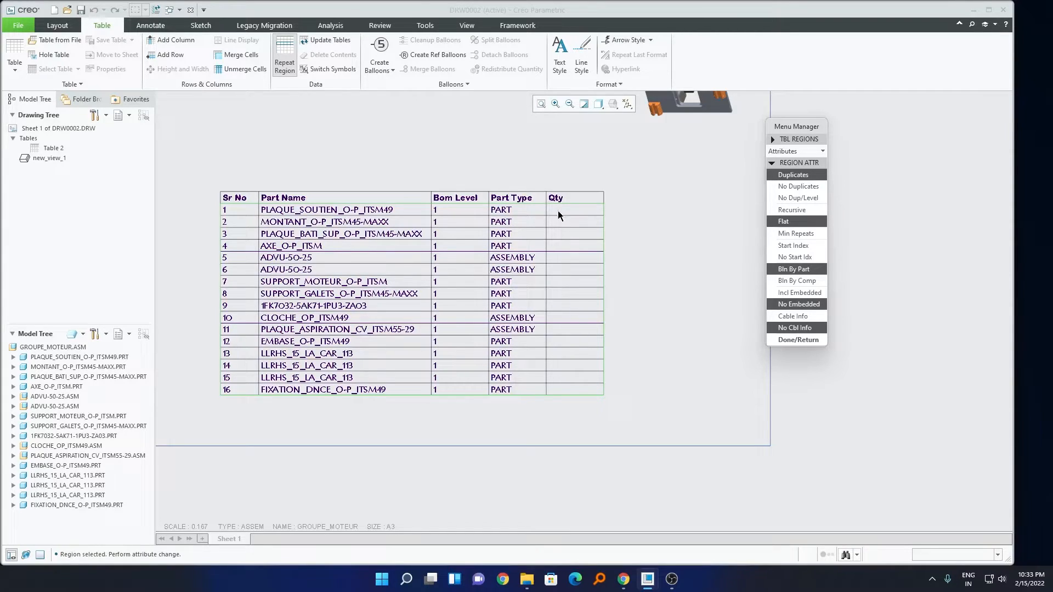
mouse_move(85, 409)
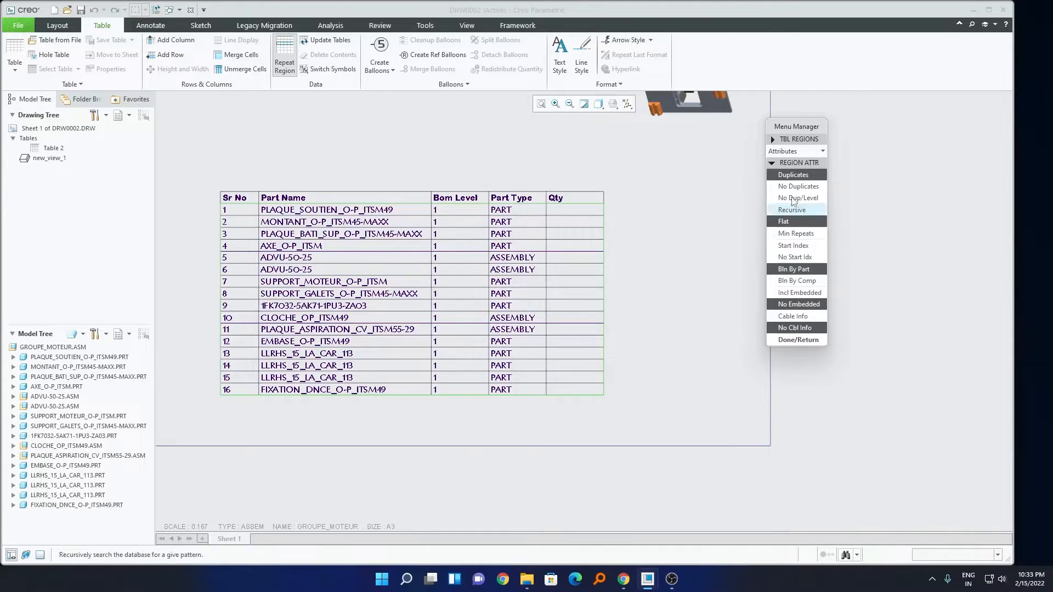
click(798, 198)
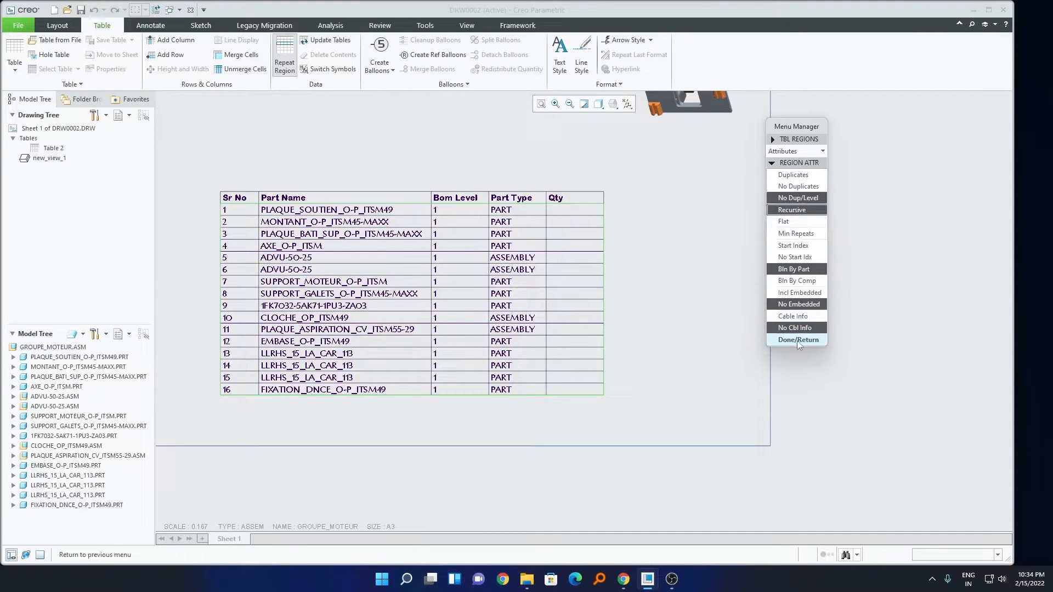
click(797, 339)
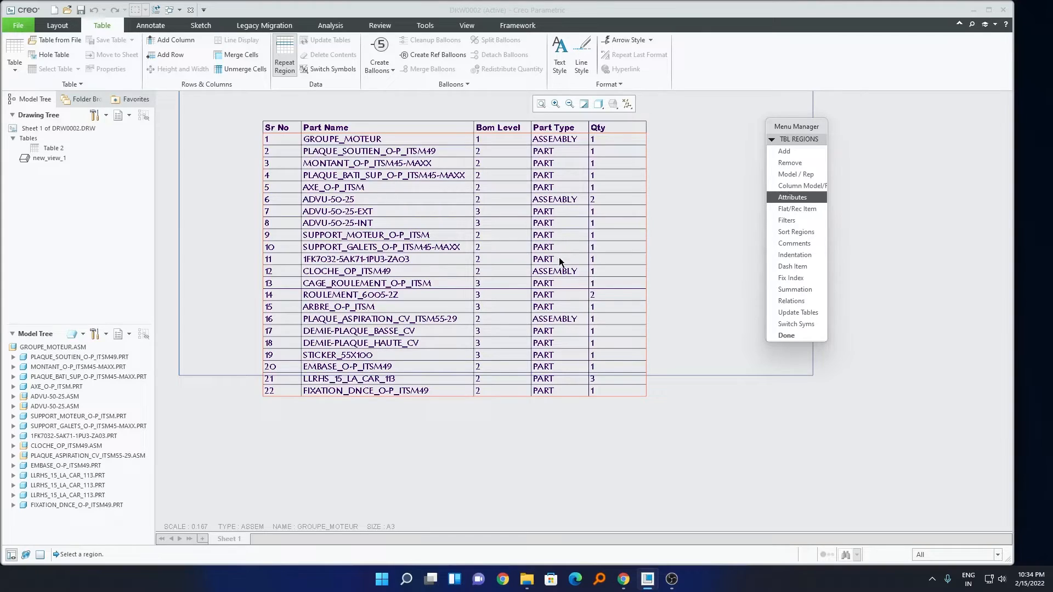
mouse_move(496, 148)
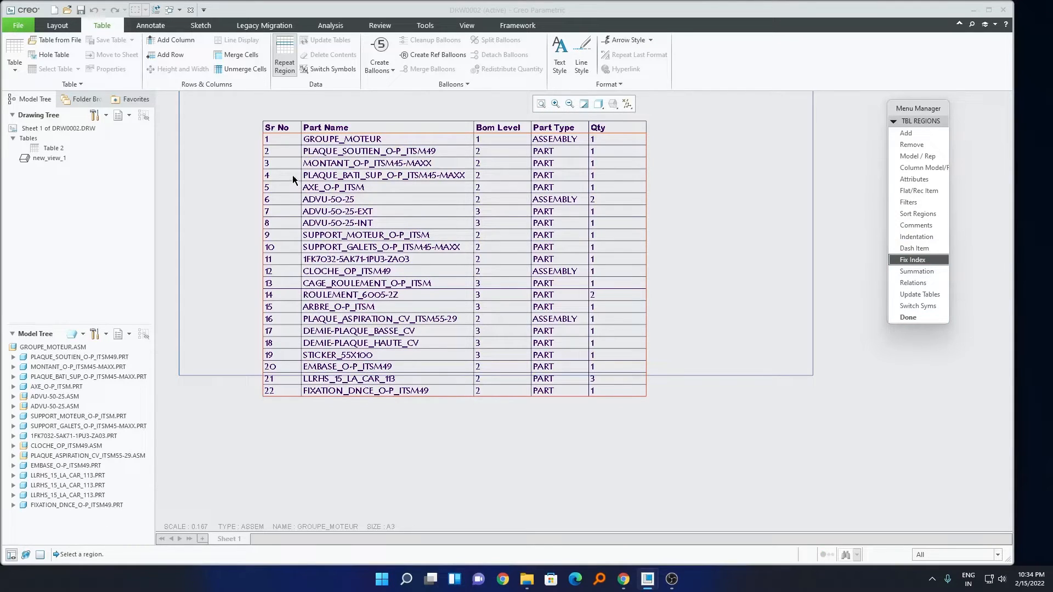
Fix the 1FK7032-5AK71-1PU3-ZA03 row at index 5, finish the region and select the whole table.
click(911, 260)
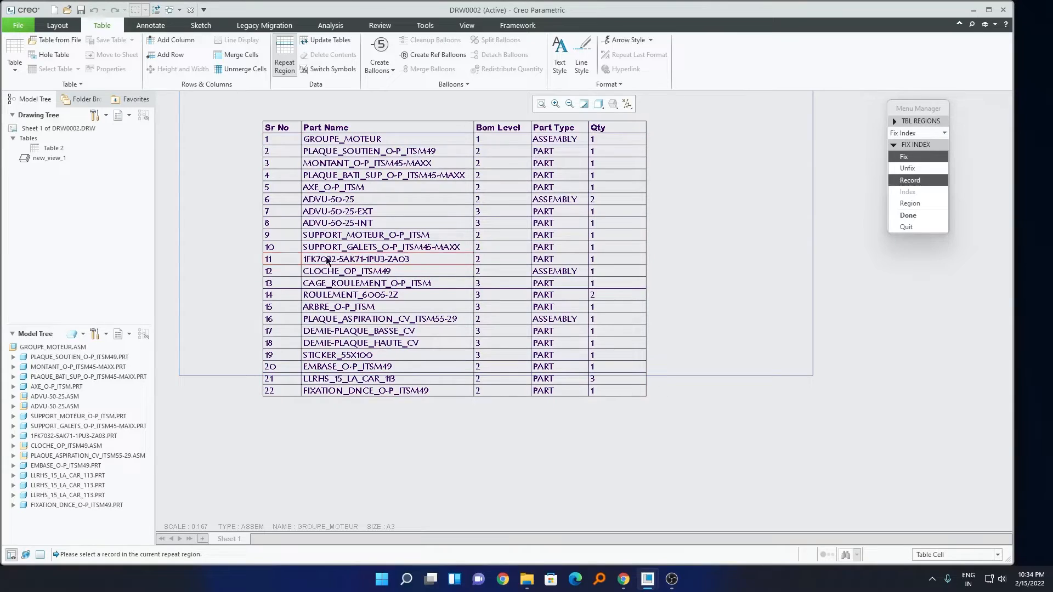
click(366, 259)
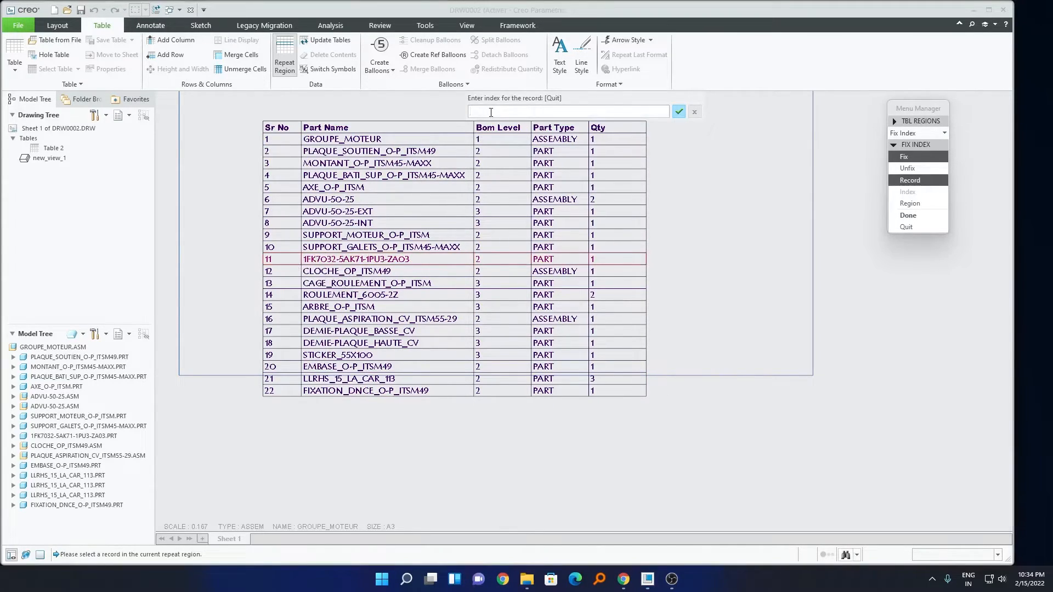
text(5)
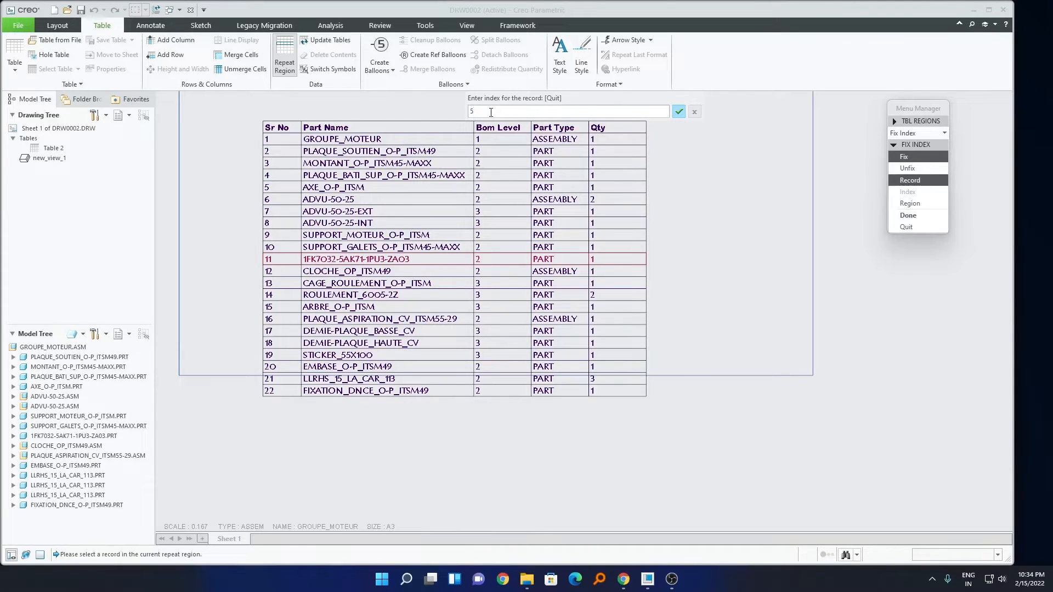
click(678, 112)
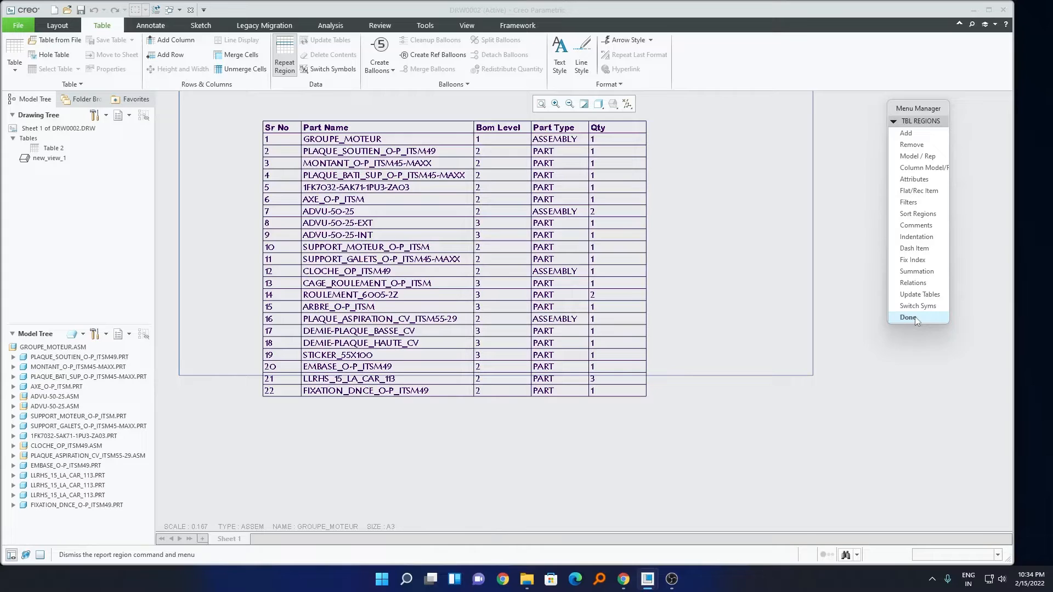
click(908, 317)
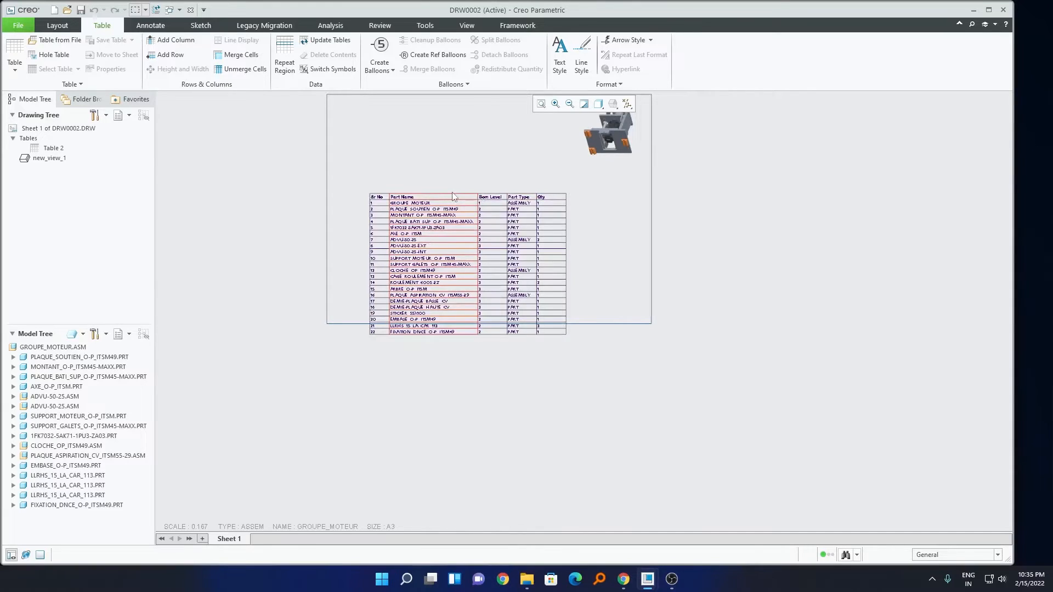
click(371, 200)
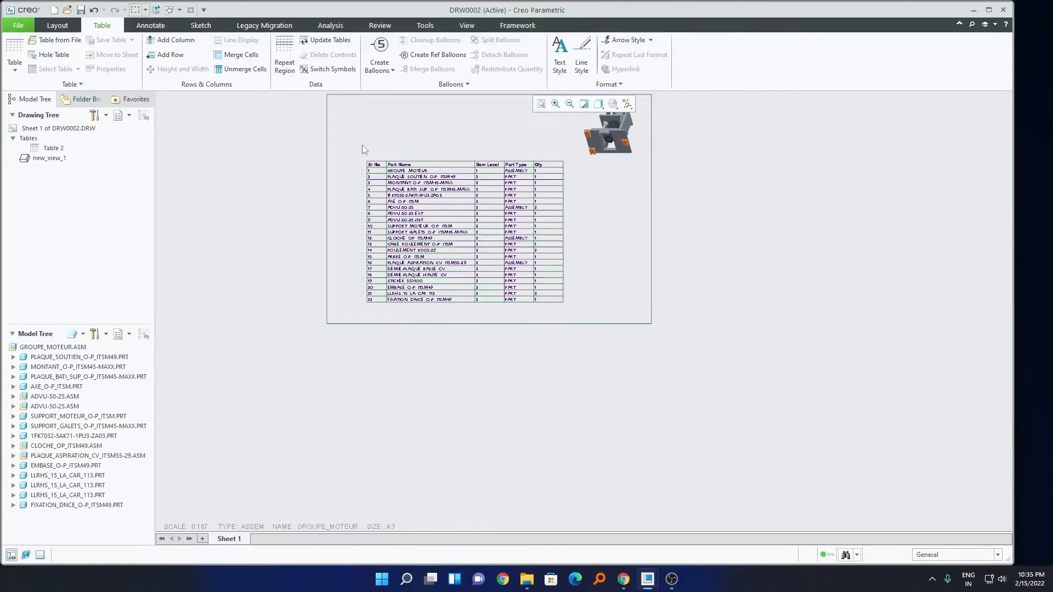
click(462, 229)
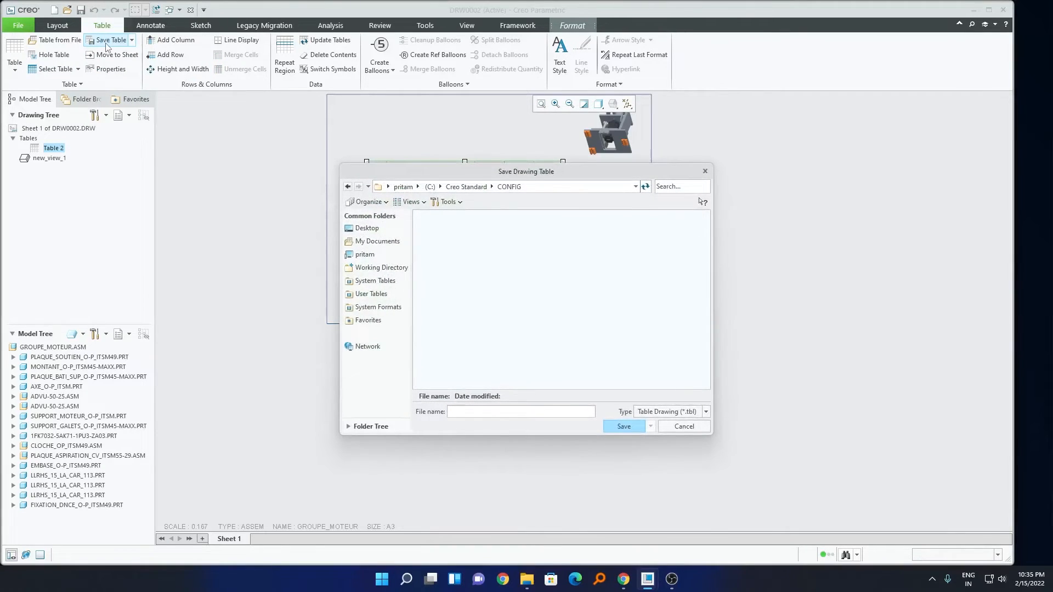
Save the BOM table to the Desktop as machine.tbl.
click(366, 228)
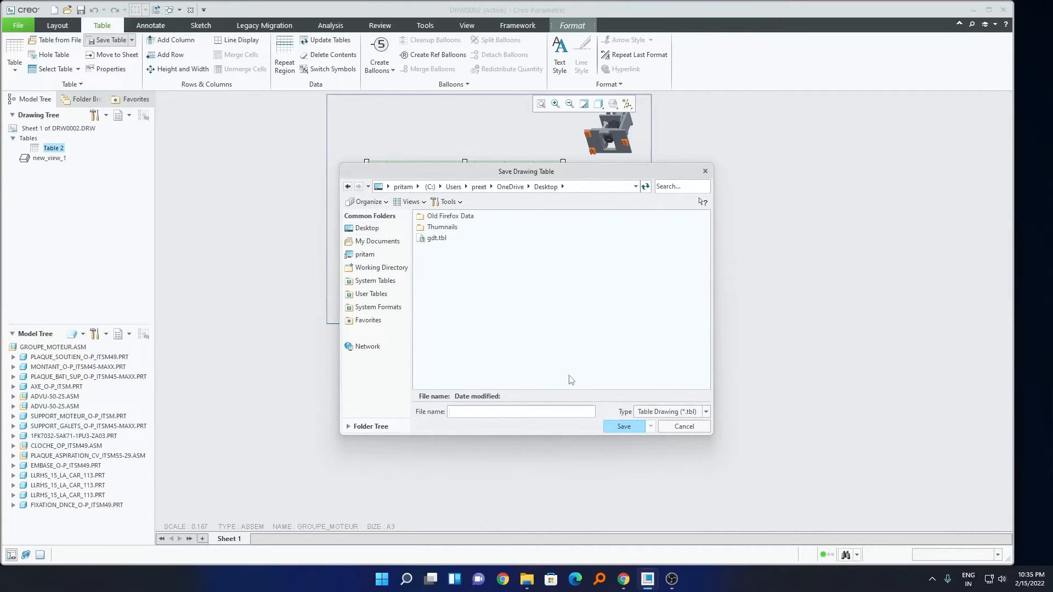
text(machi)
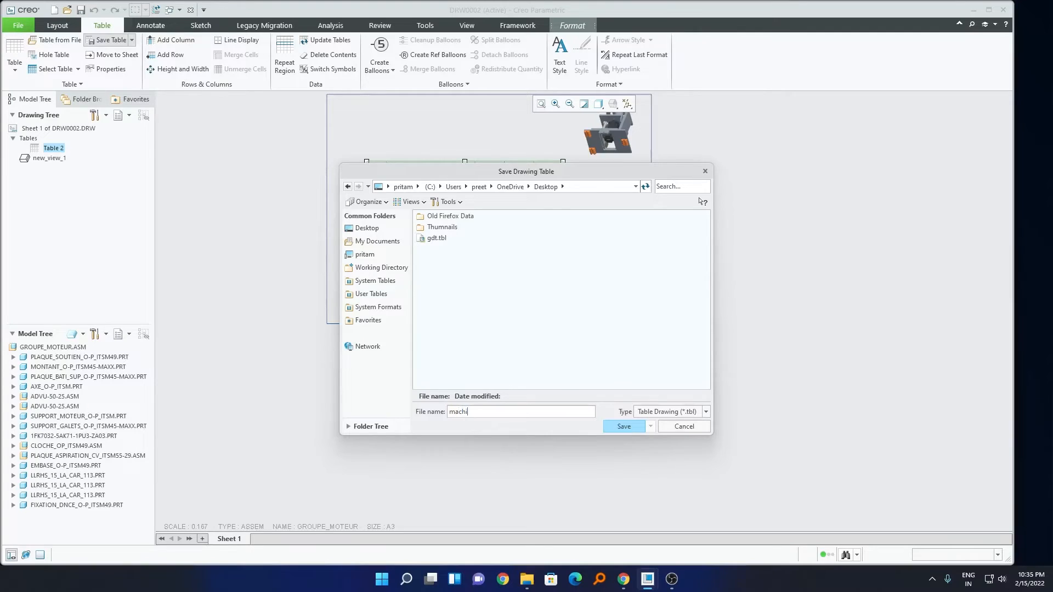
text(ne)
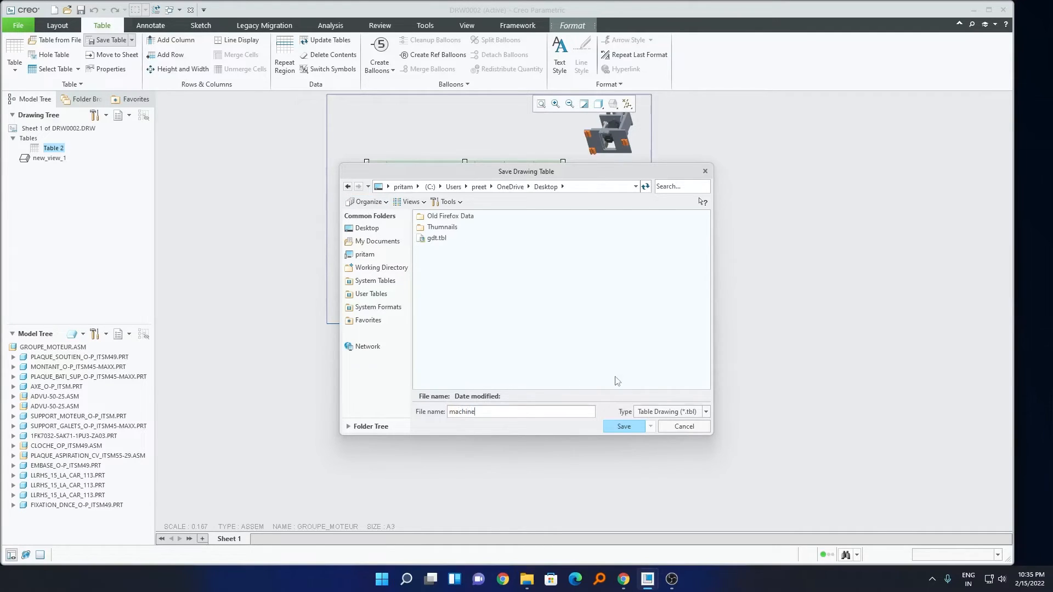
click(623, 427)
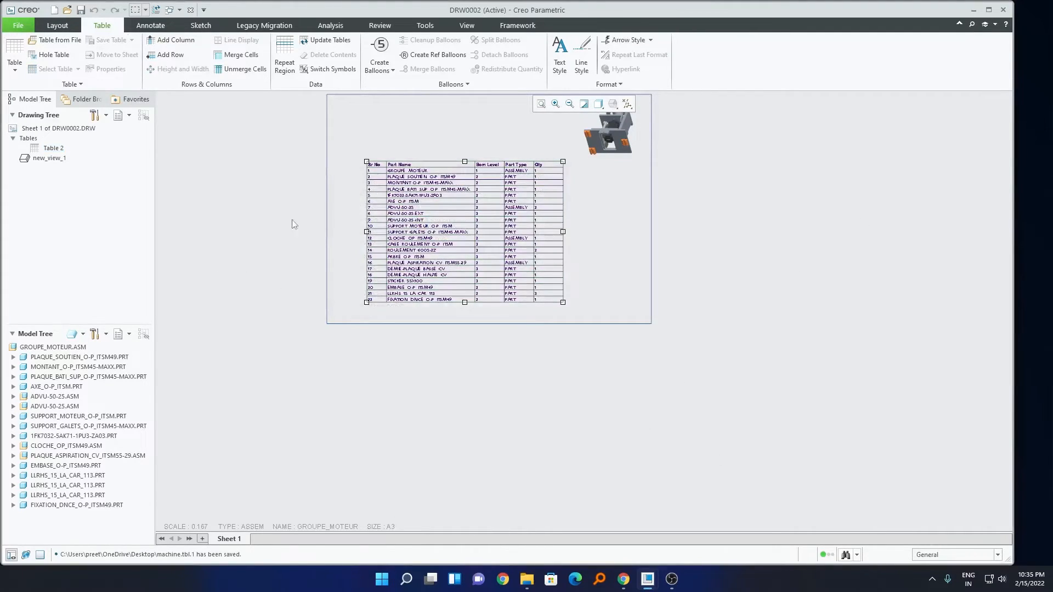
click(466, 26)
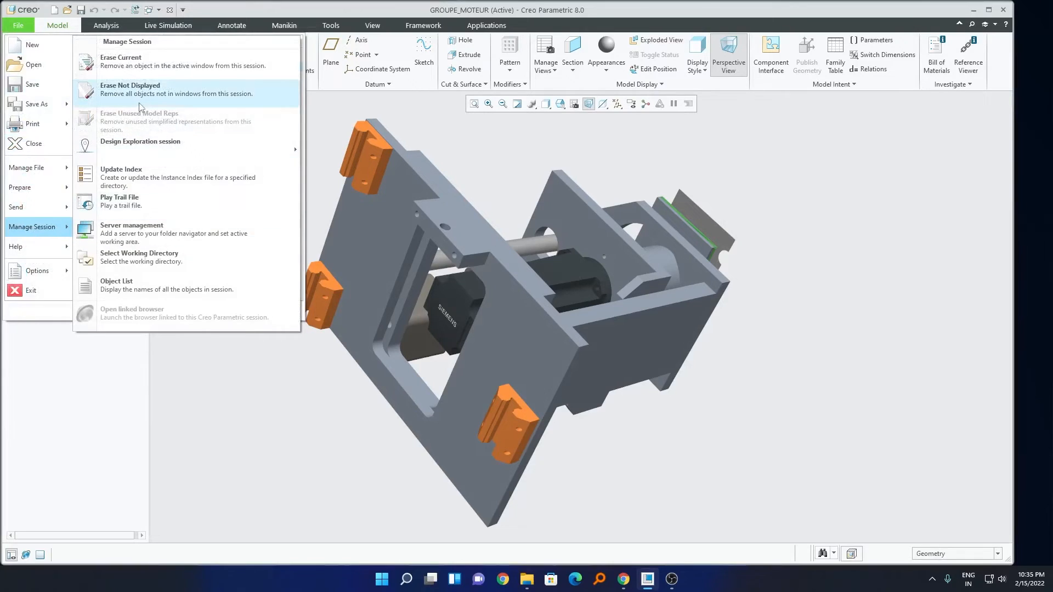
Erase undisplayed objects and create a new empty A3 drawing of the GROUPE_MOTEUR assembly.
click(131, 88)
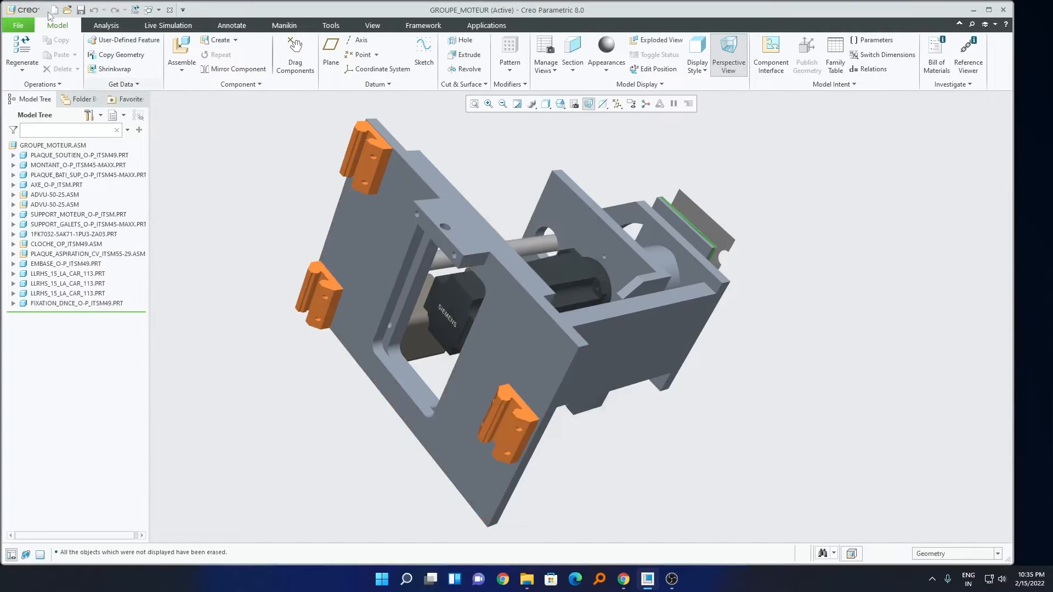
click(39, 10)
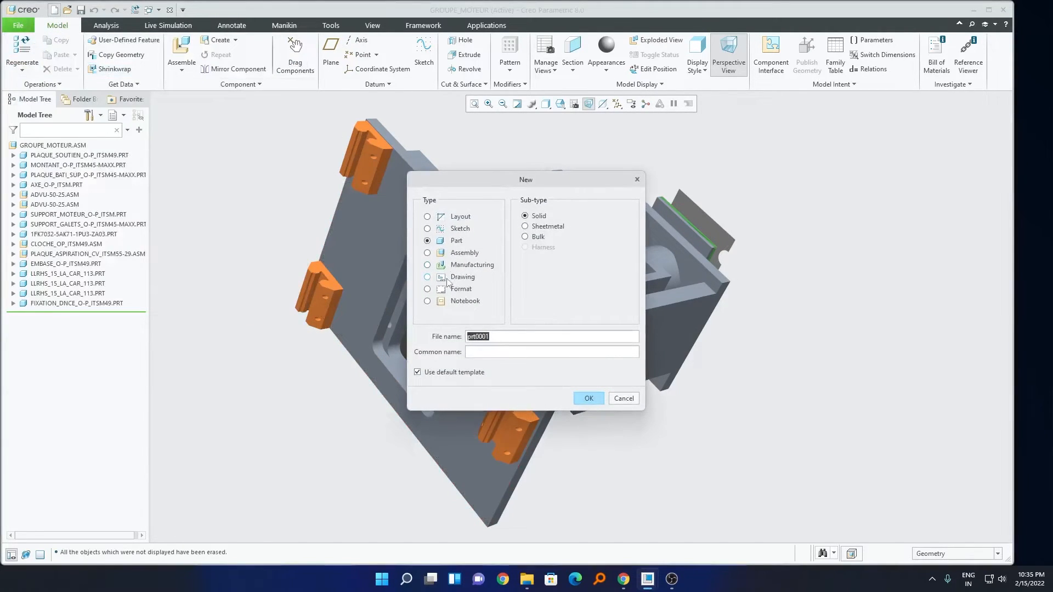
click(427, 276)
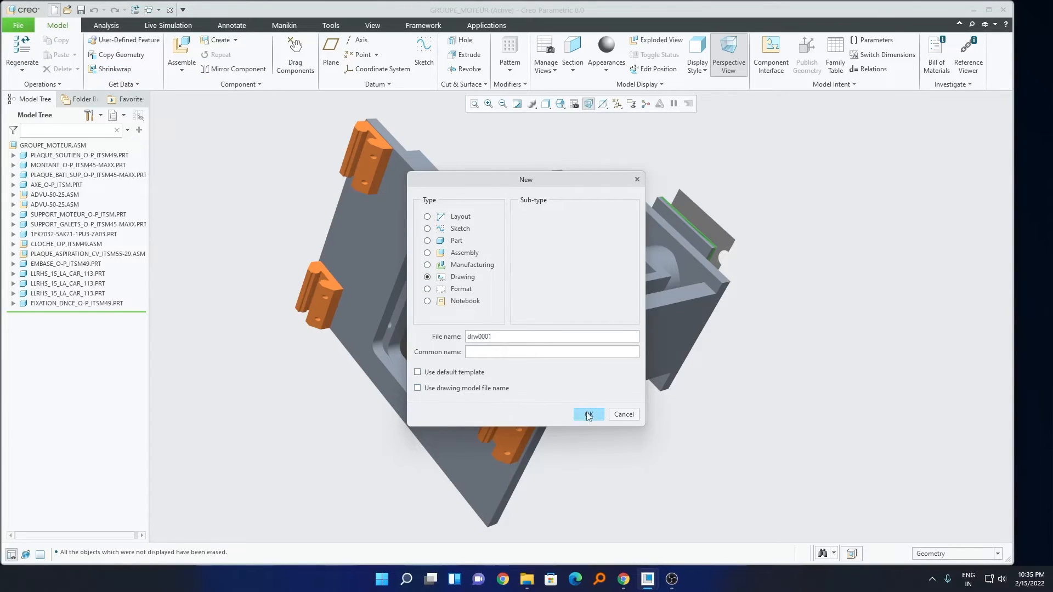
click(587, 414)
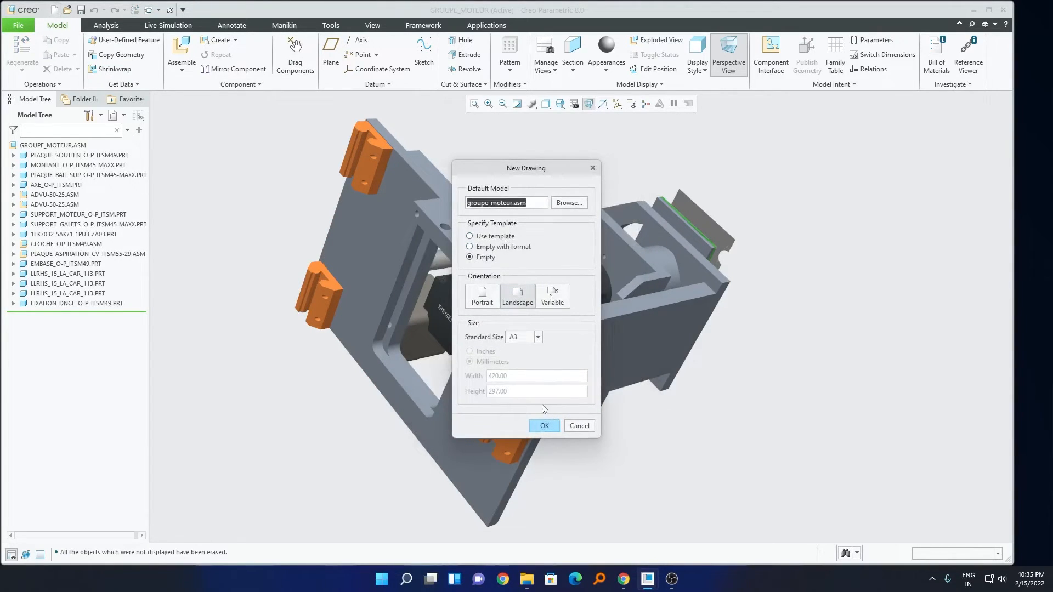
click(544, 425)
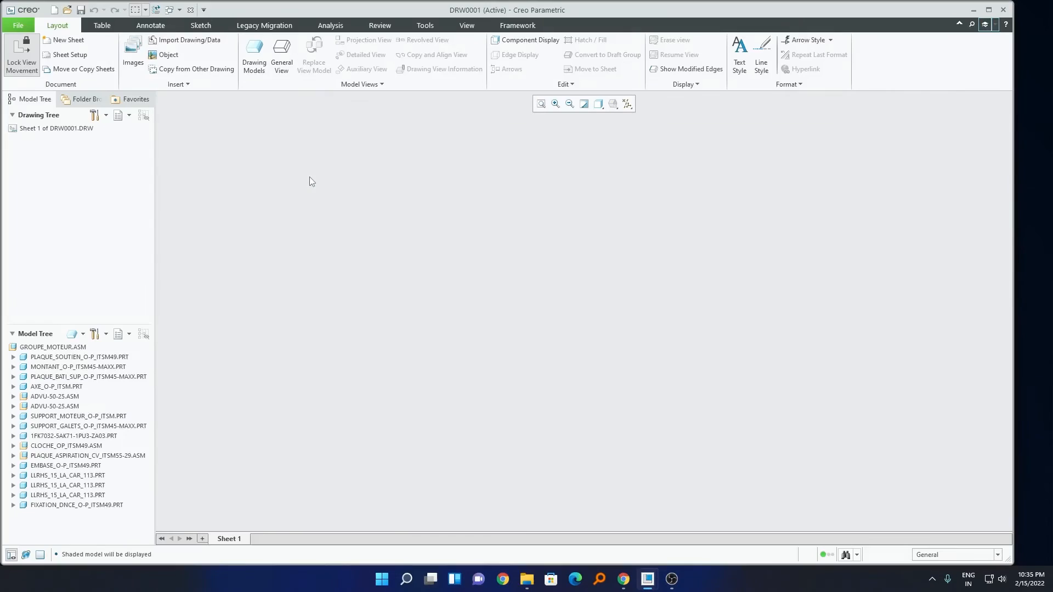
Place a general view of the assembly with no combined state on the sheet.
click(282, 55)
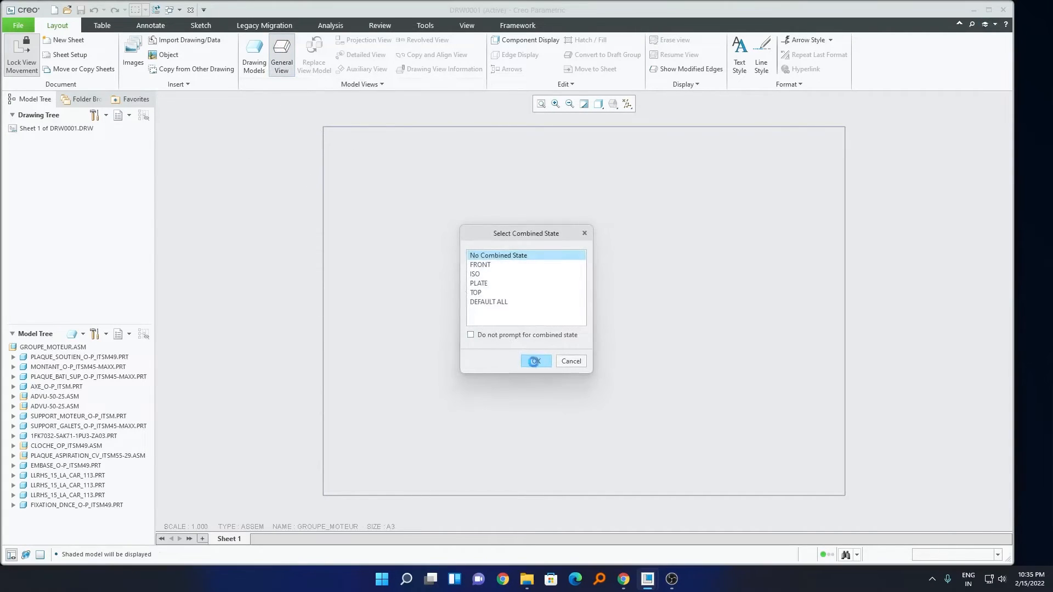
click(533, 361)
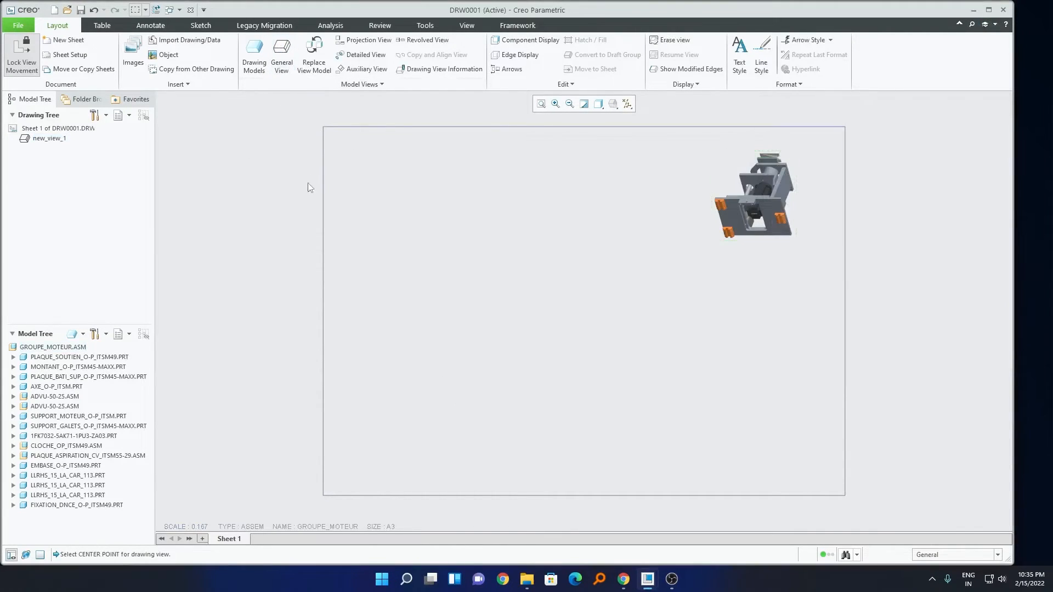
click(101, 25)
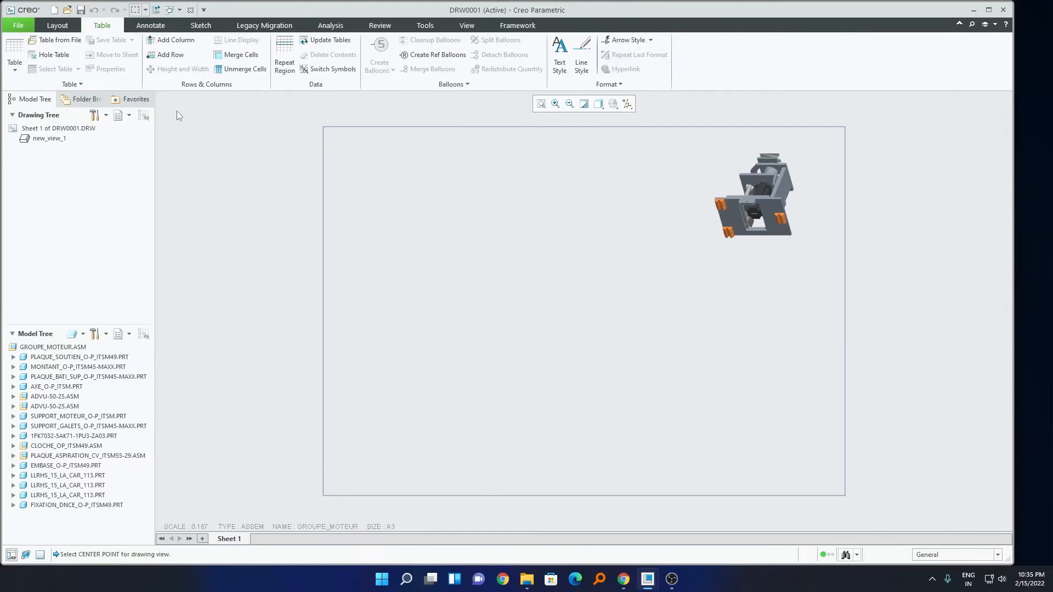
mouse_move(189, 232)
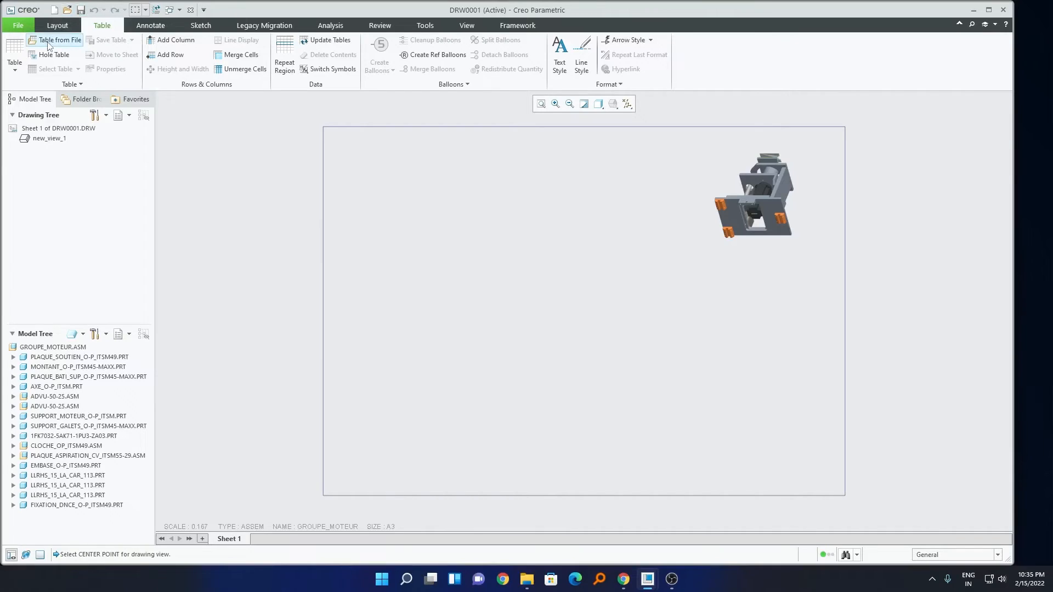
Insert machine.tbl from the Desktop via Table from File, producing a 22-row BOM on the sheet.
click(61, 41)
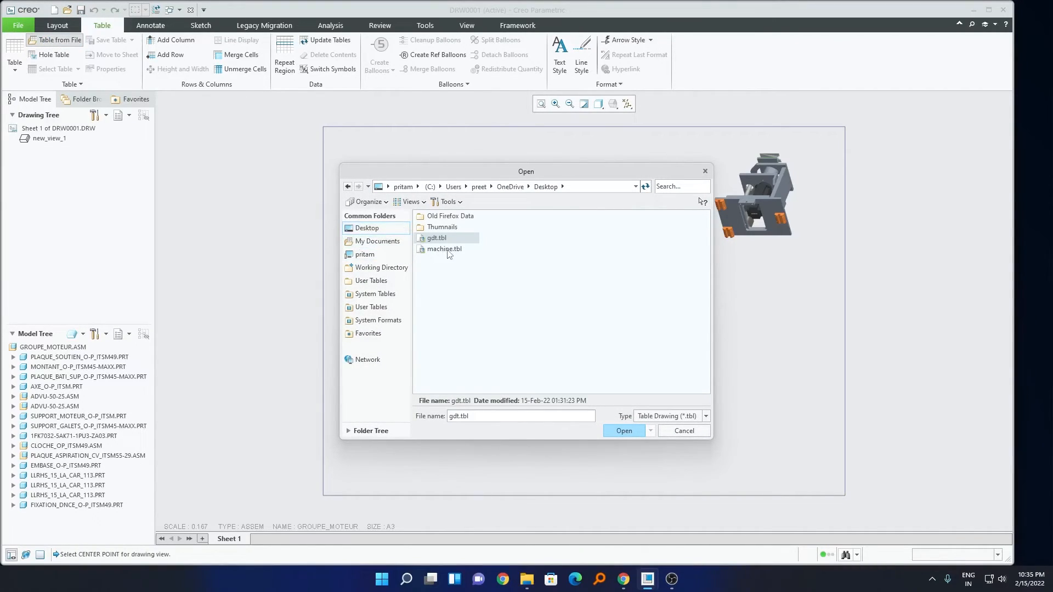
click(445, 249)
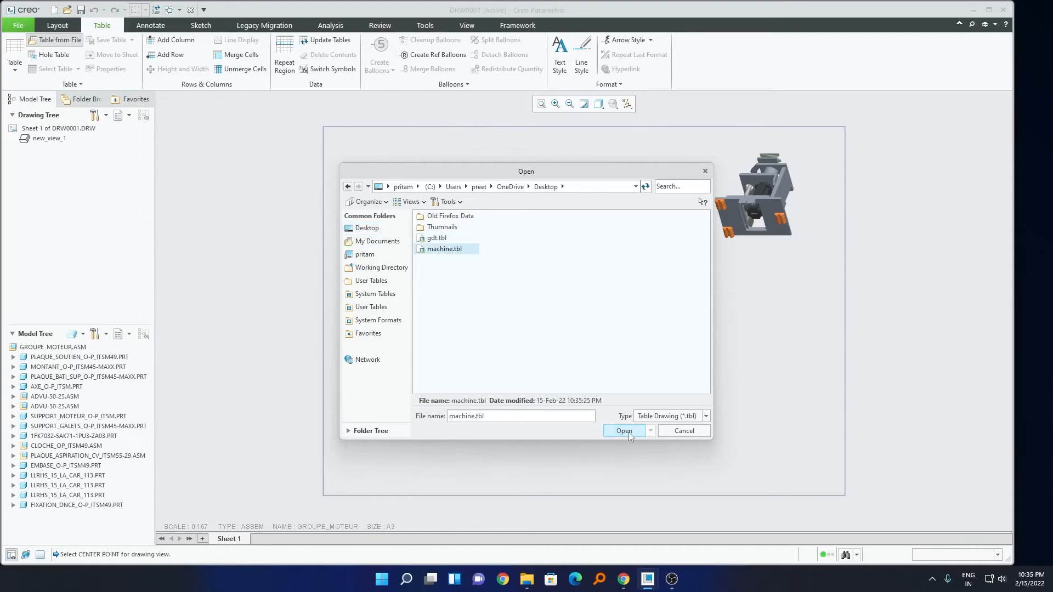
click(623, 430)
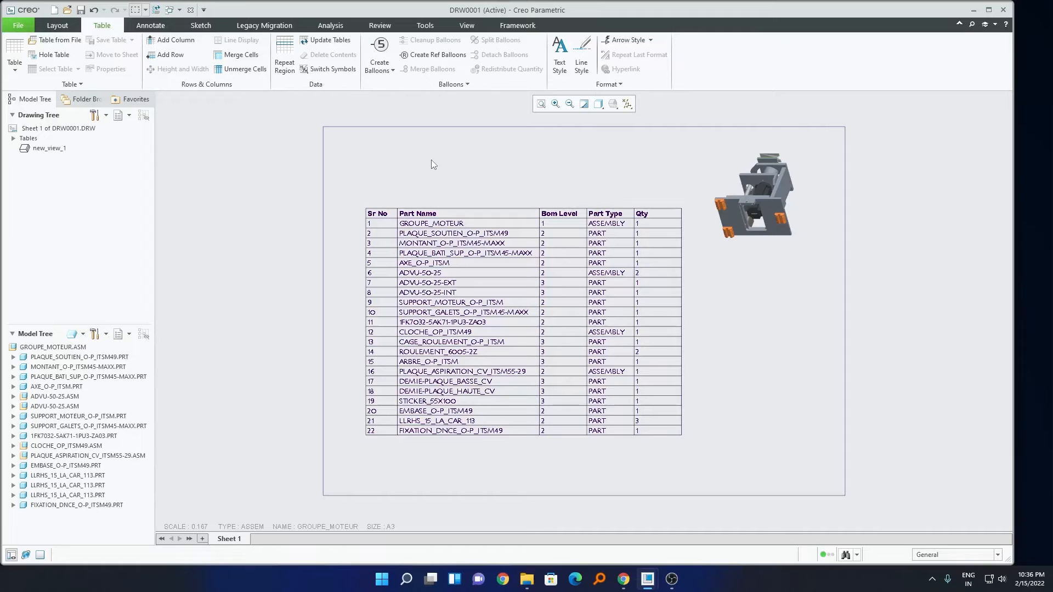
mouse_move(466, 25)
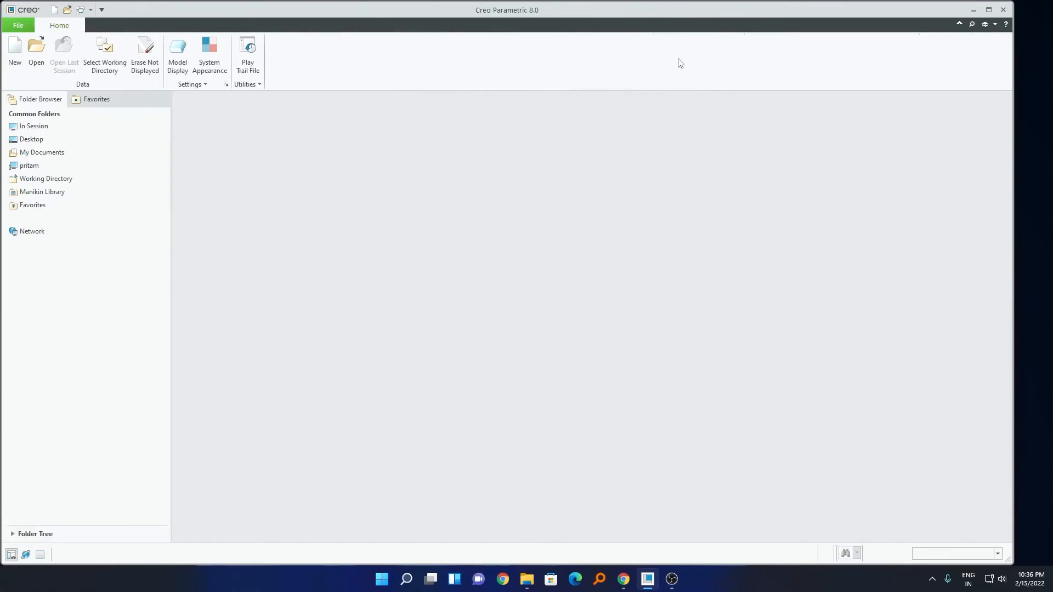
Erase undisplayed objects, open new_machine.asm and create a new empty drawing of it.
click(144, 55)
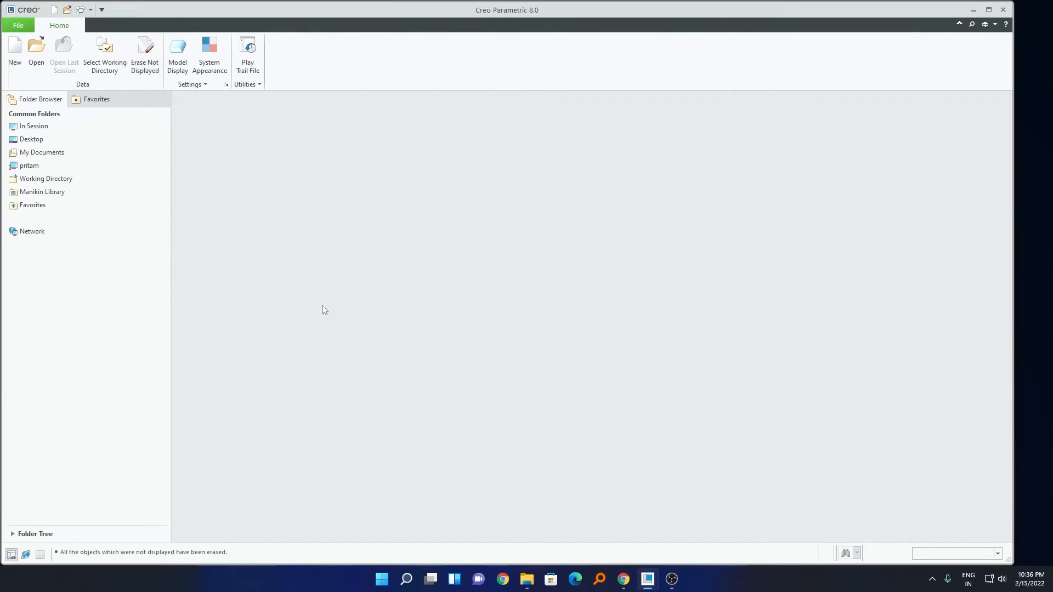
click(18, 25)
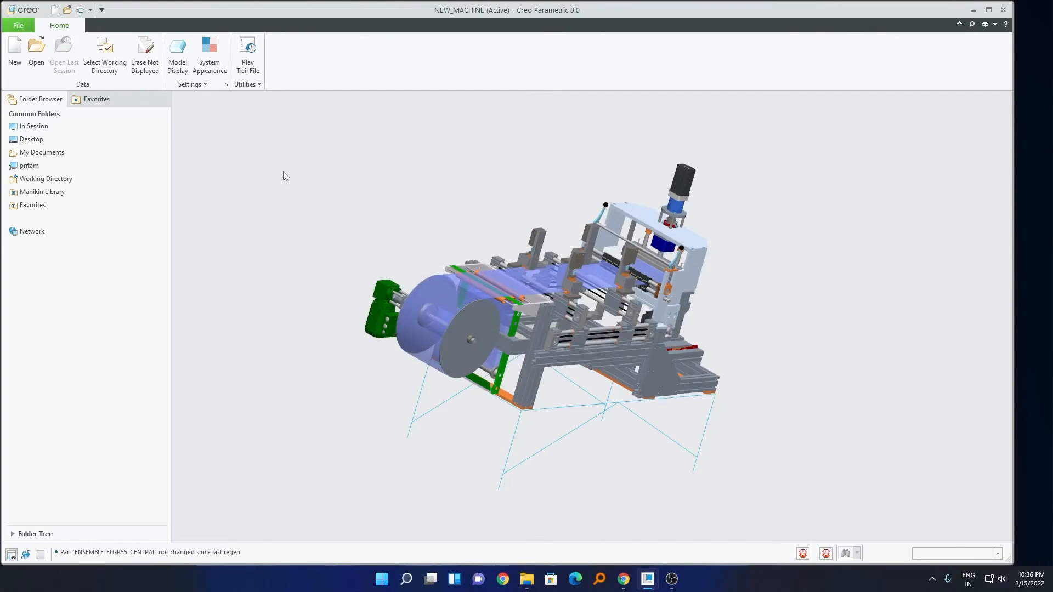
click(19, 26)
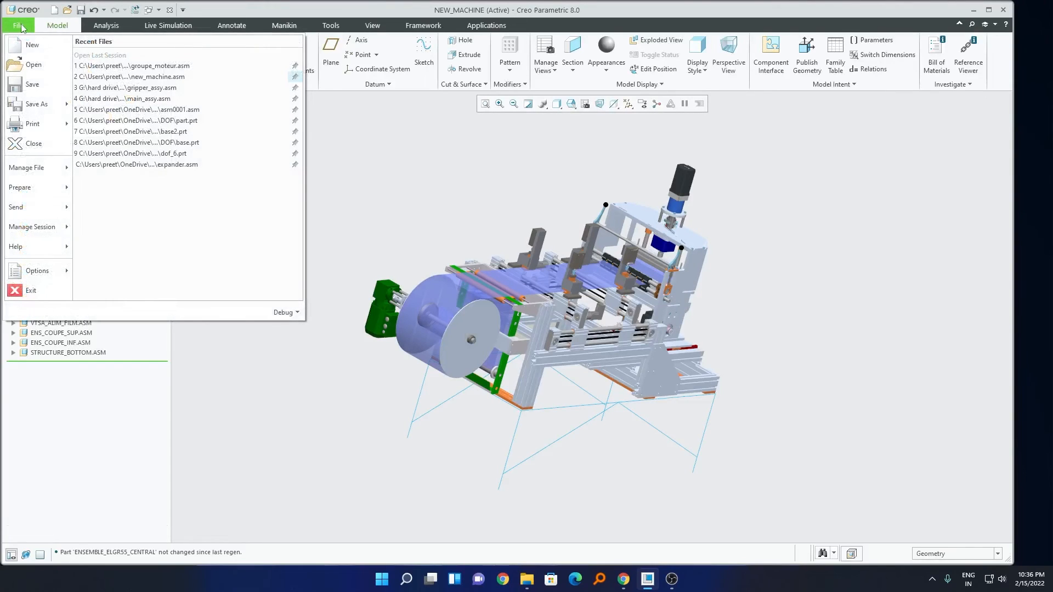
click(32, 44)
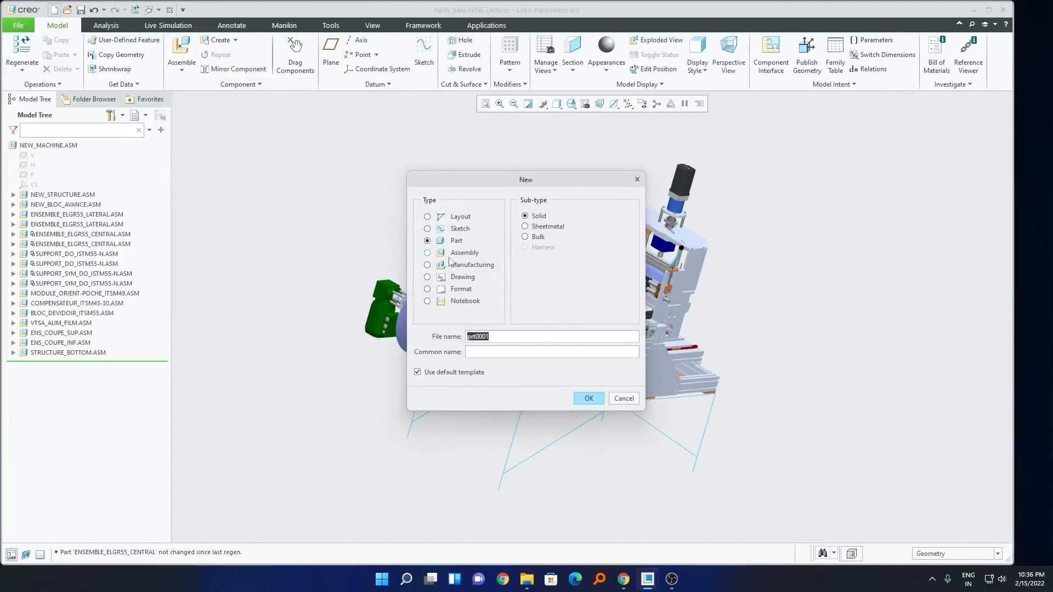
click(428, 277)
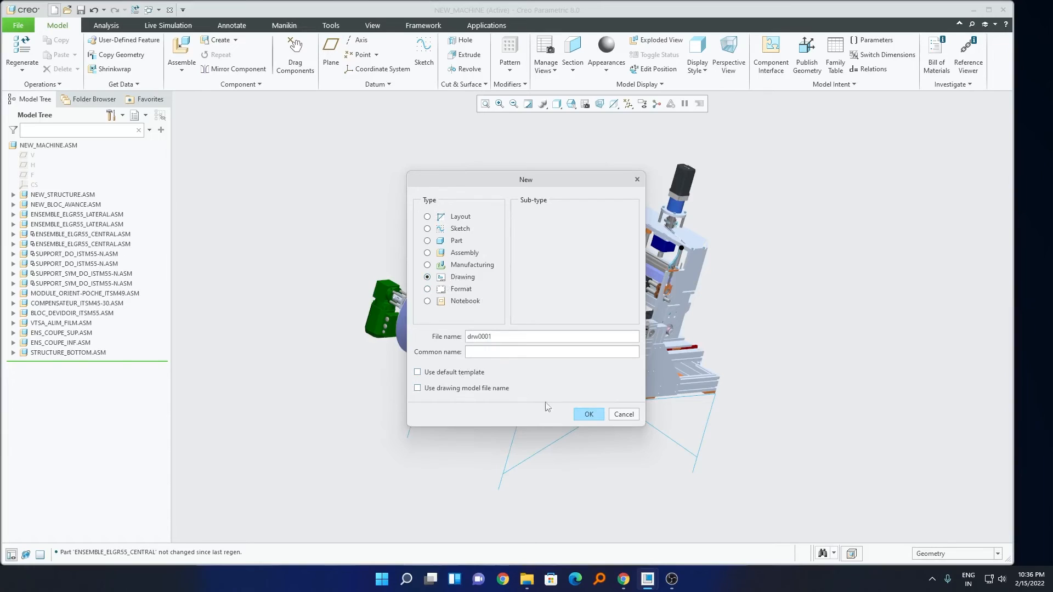
click(588, 415)
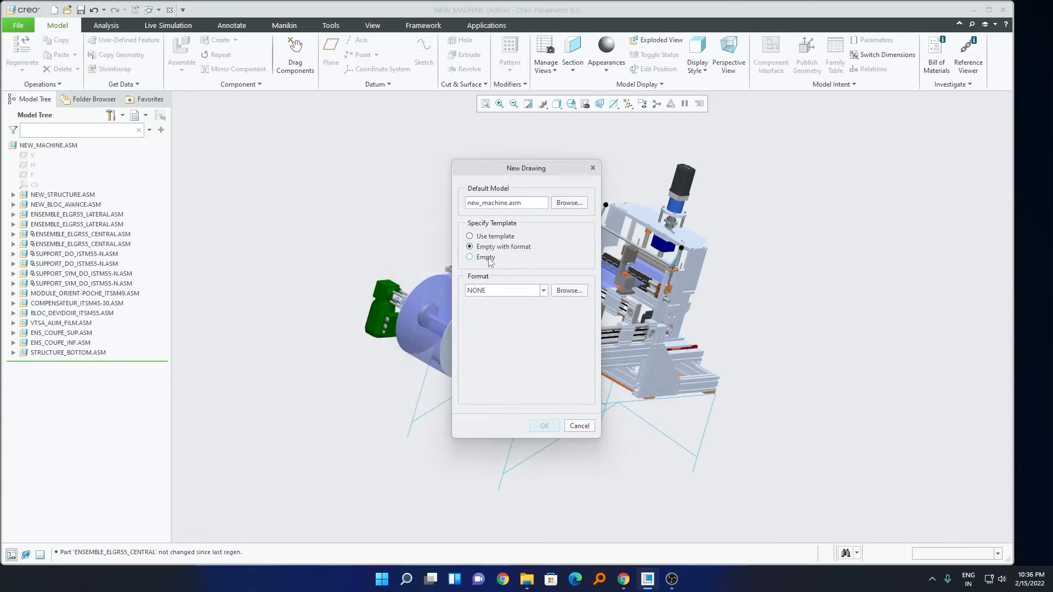
click(578, 426)
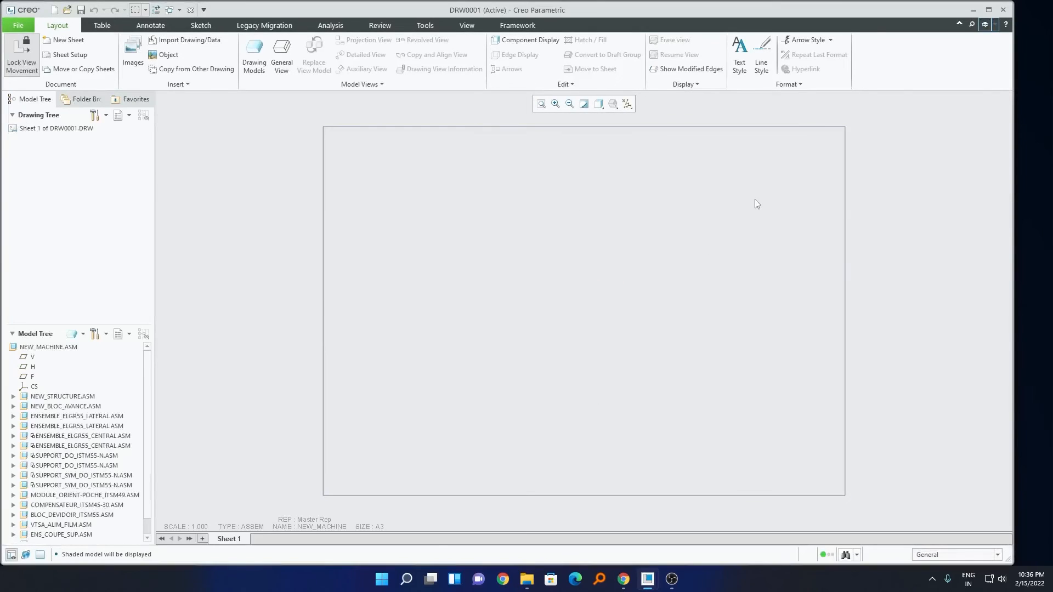
Place a general view of NEW_MACHINE with default combined state near the sheet's top right.
click(282, 54)
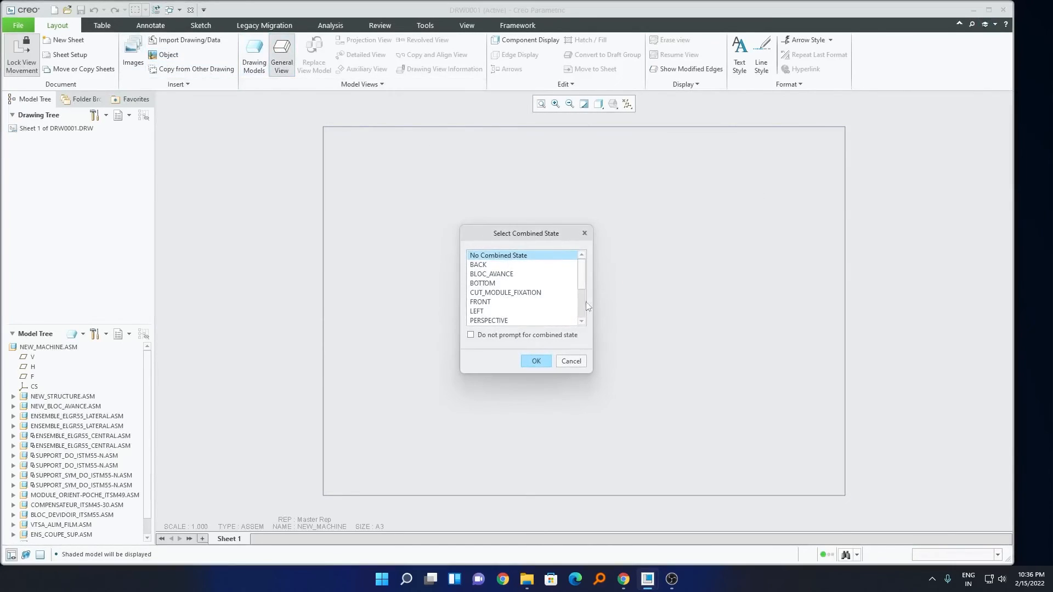
click(535, 361)
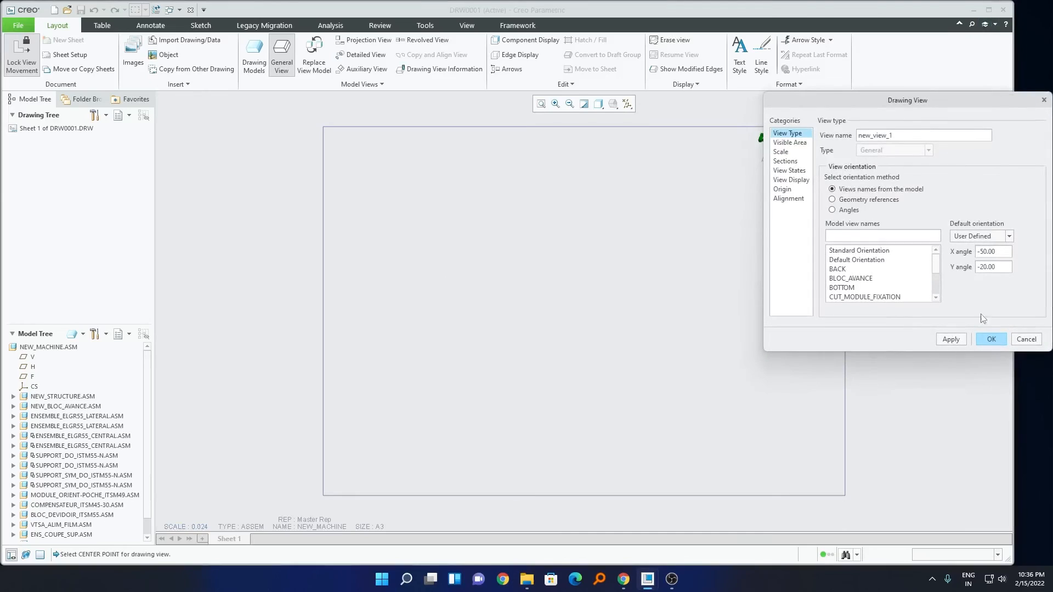
click(990, 338)
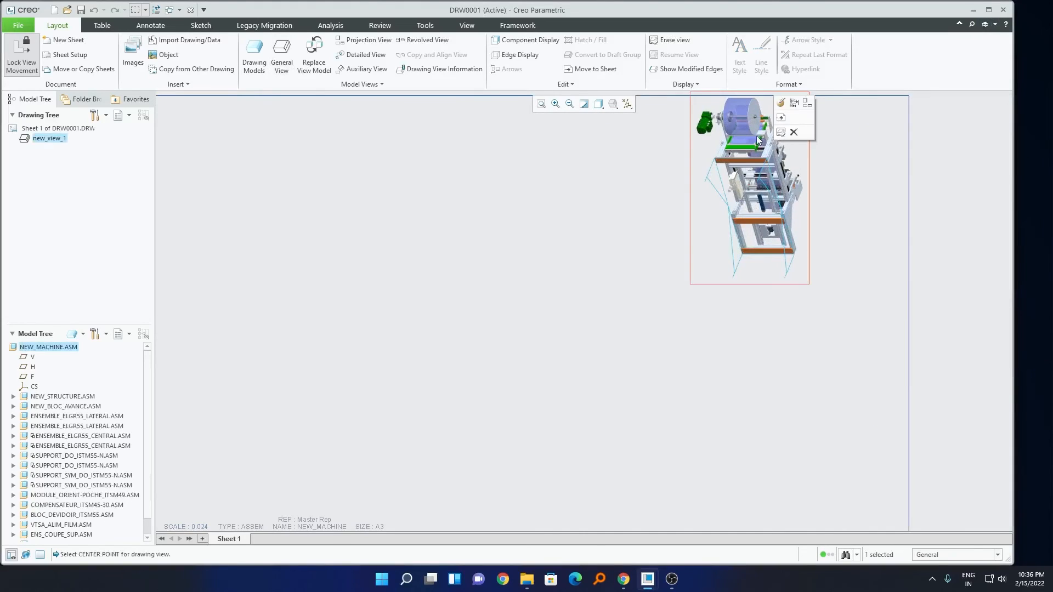
click(793, 132)
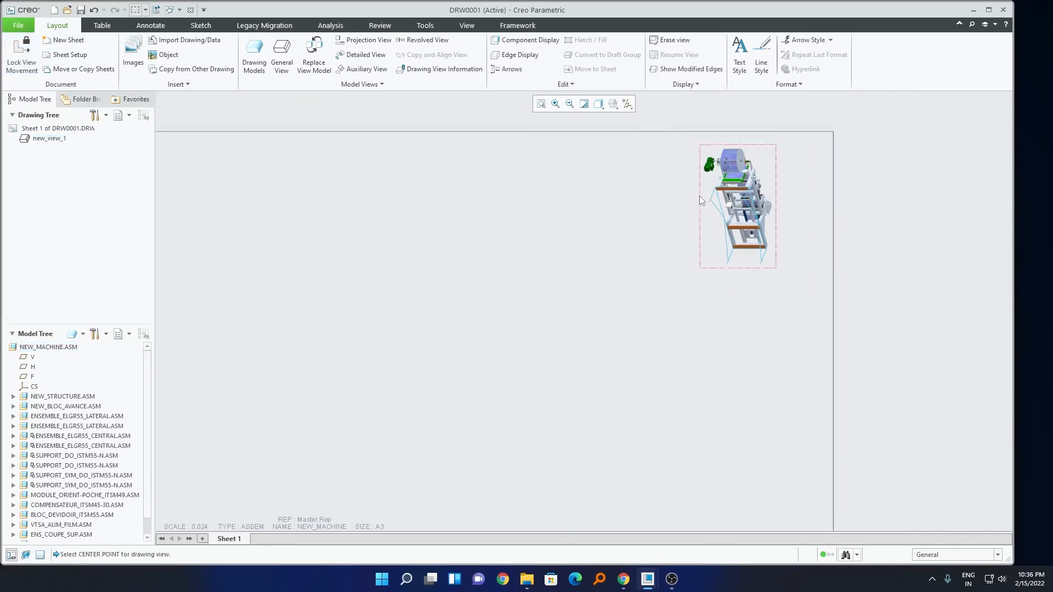
click(101, 26)
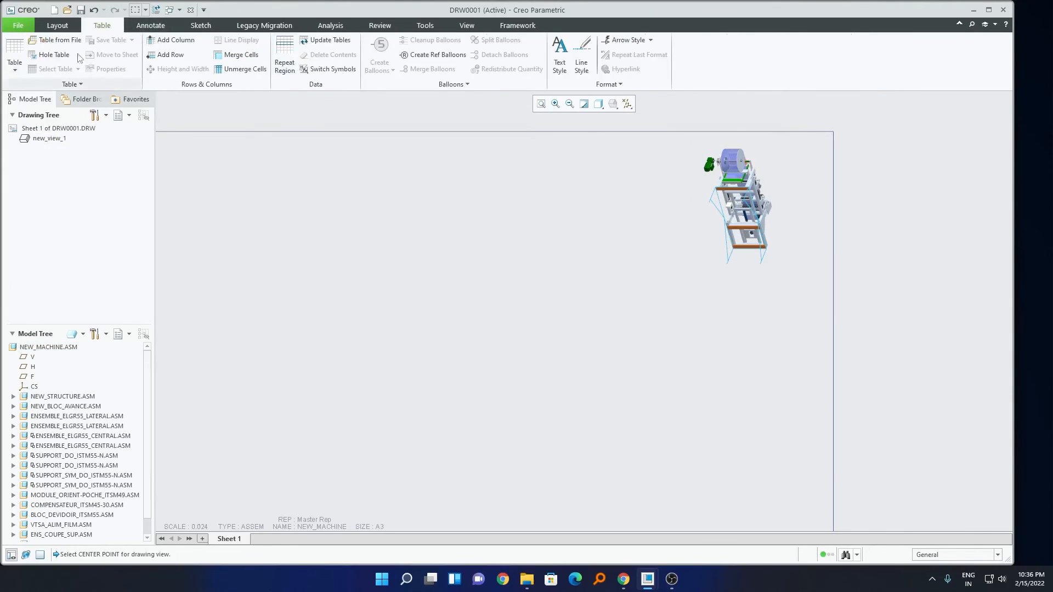
Insert the saved machine.tbl to generate the NEW_MACHINE BOM table on the sheet.
click(59, 41)
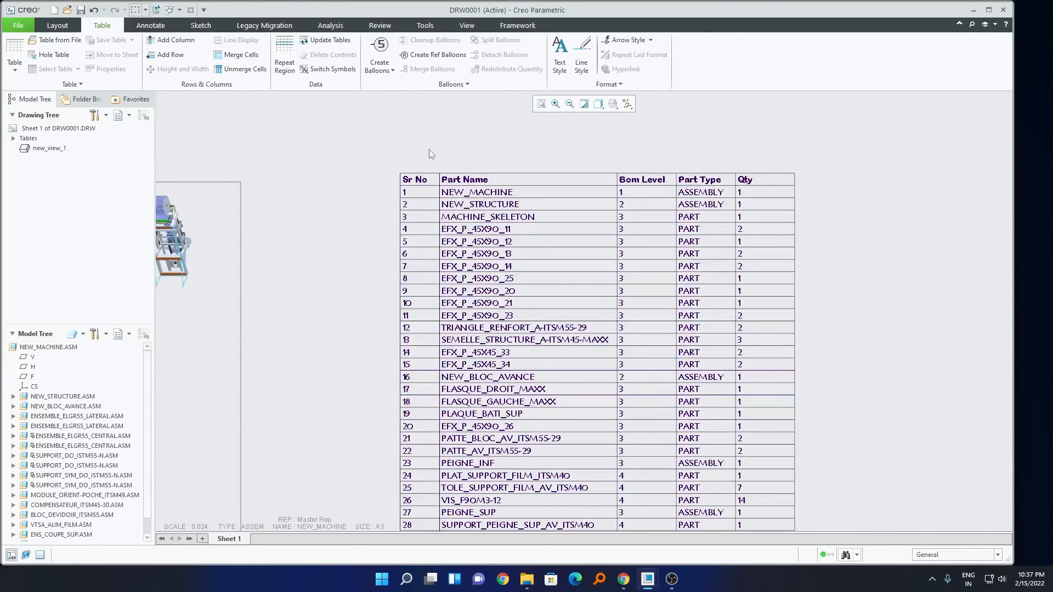
mouse_move(437, 154)
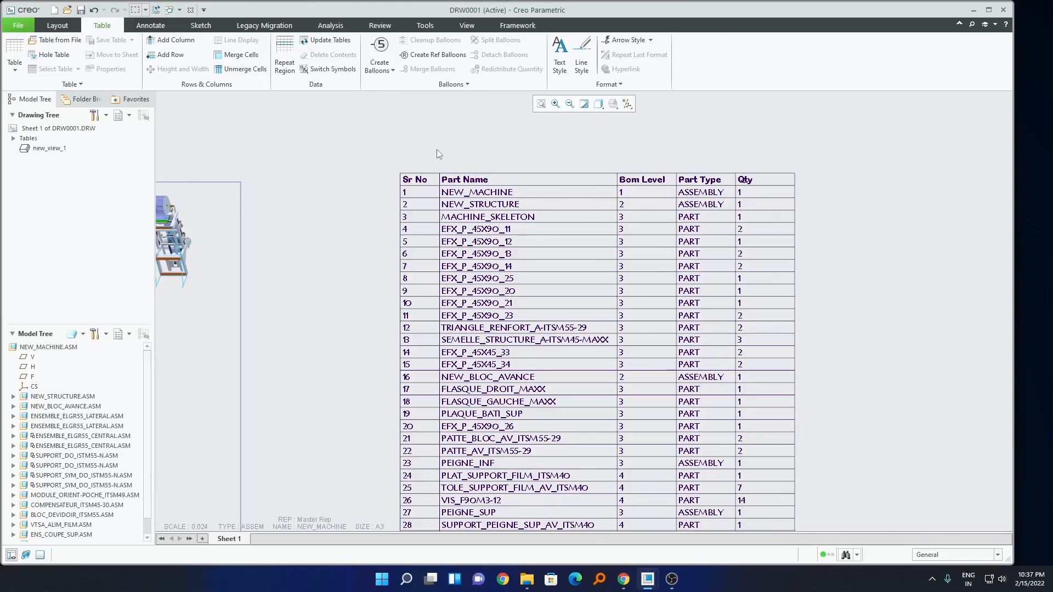